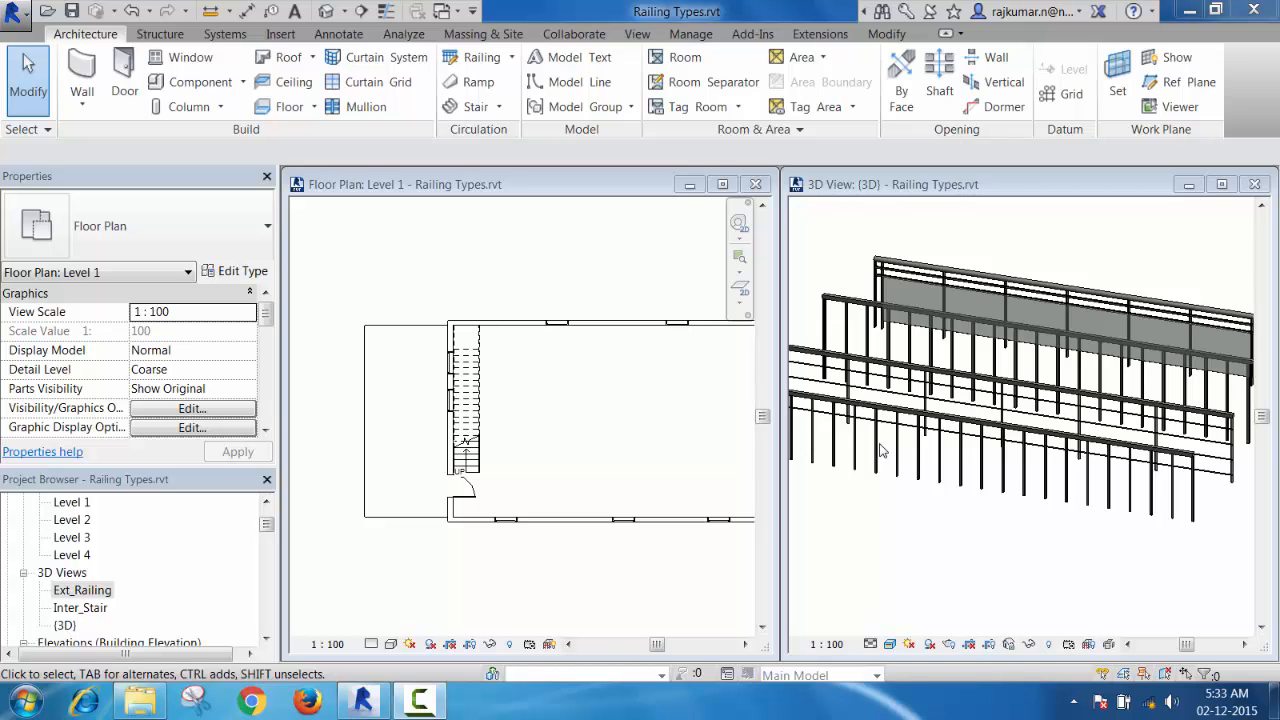
mouse_move(990, 462)
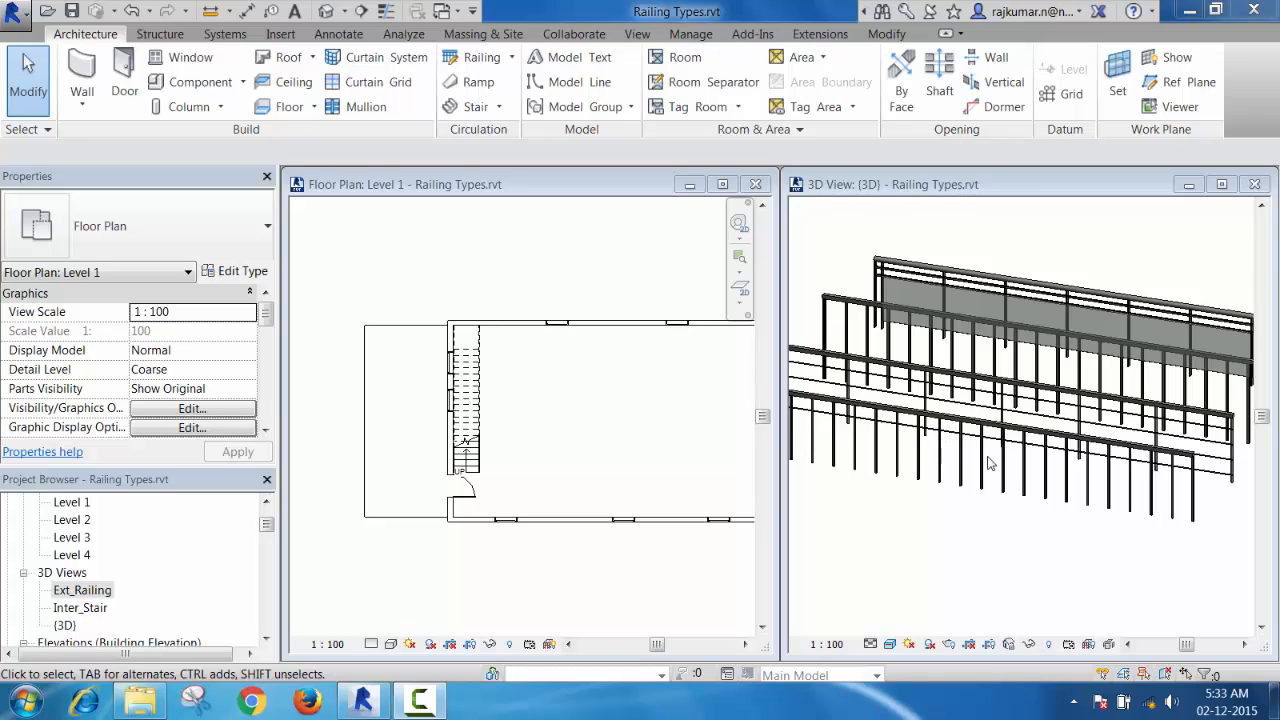
mouse_move(992, 474)
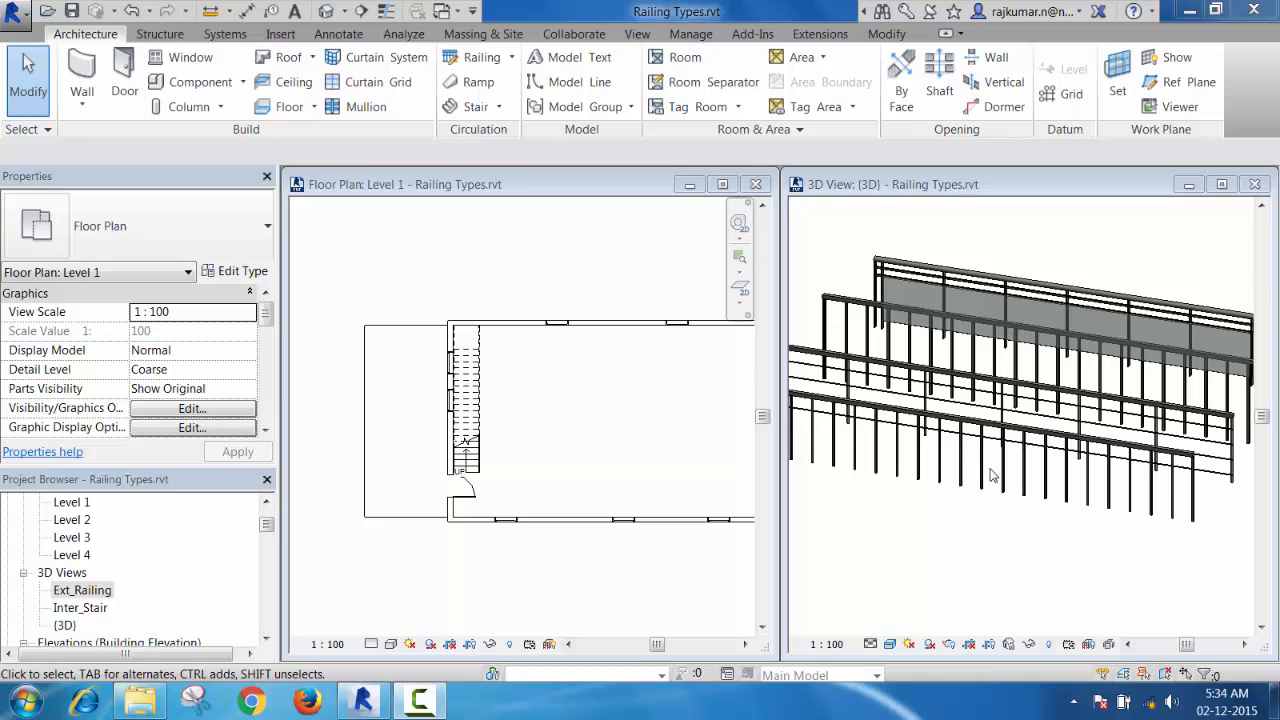
mouse_move(1010, 368)
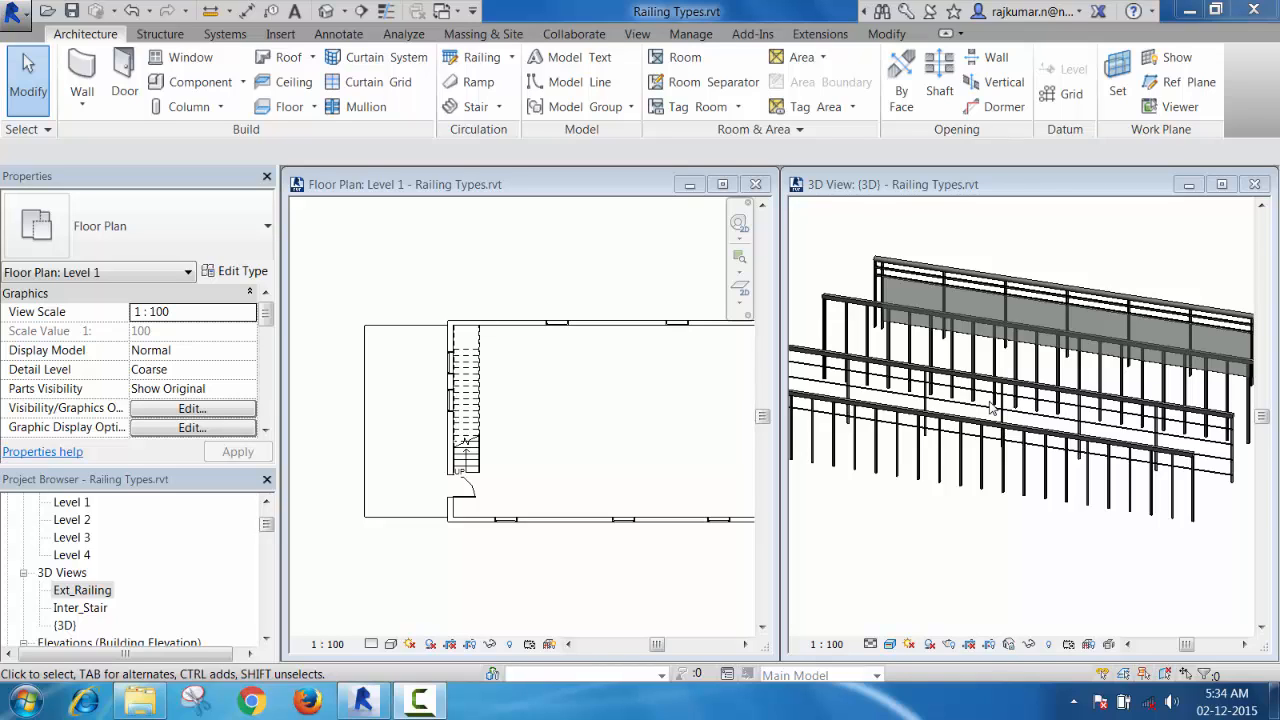
mouse_move(550, 156)
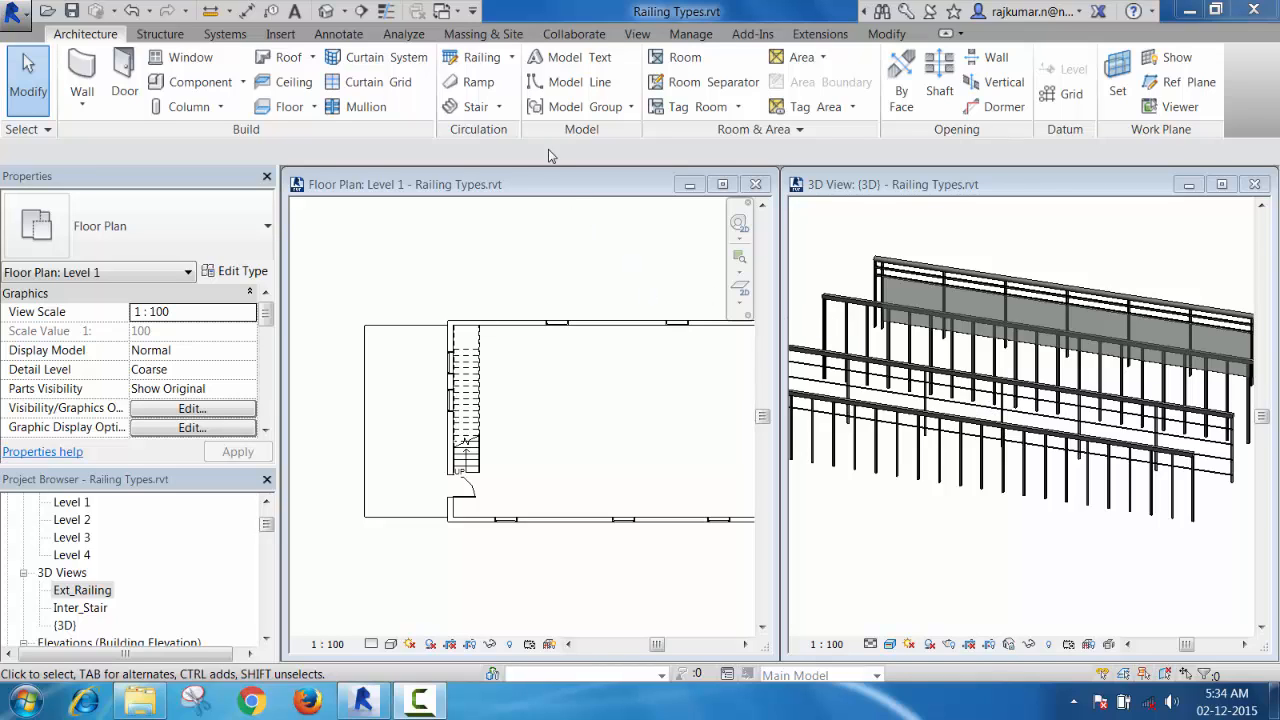
Step: Open the Inter_Stair 3D view from the Project Browser and maximize it to fill the workspace
left_click(484, 56)
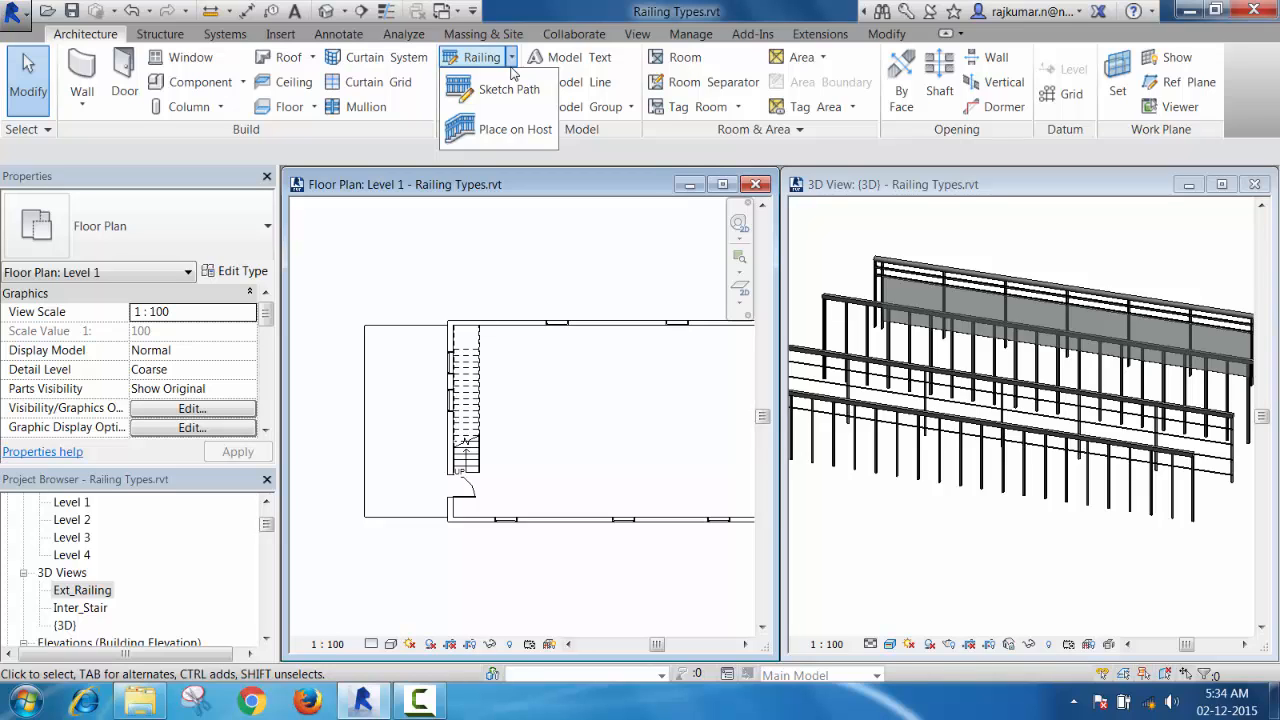
mouse_move(514, 128)
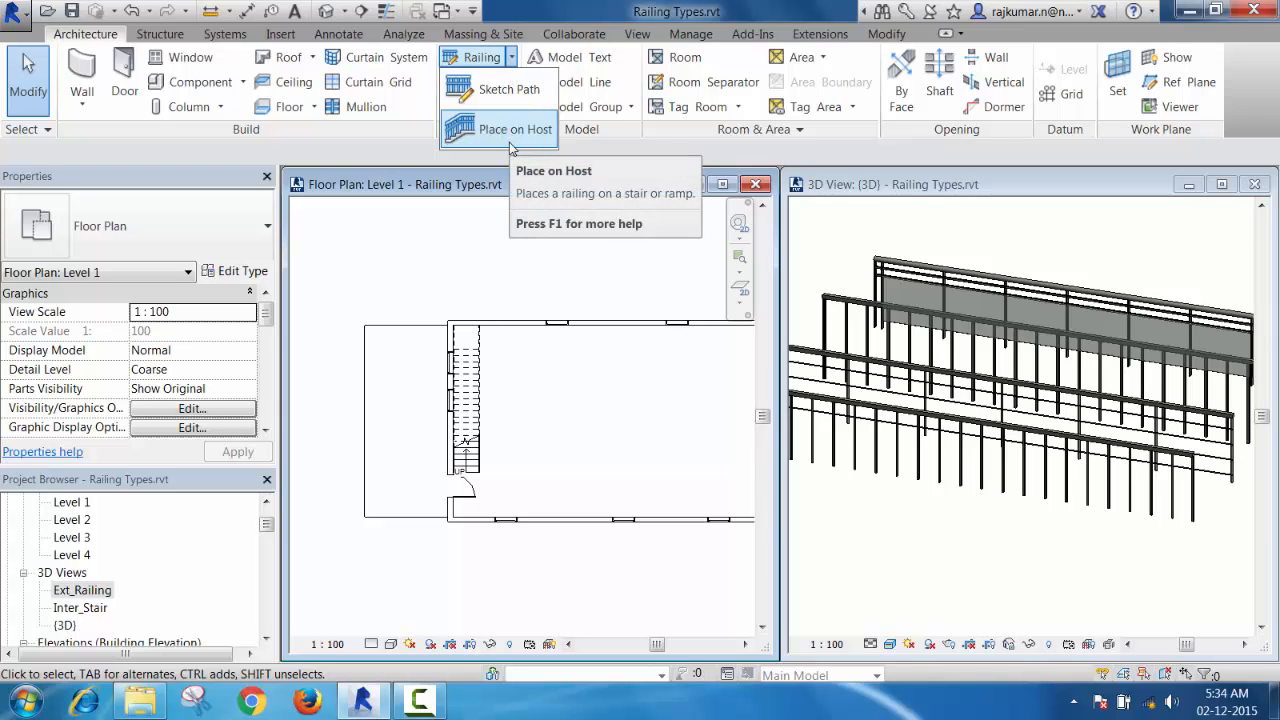
mouse_move(516, 128)
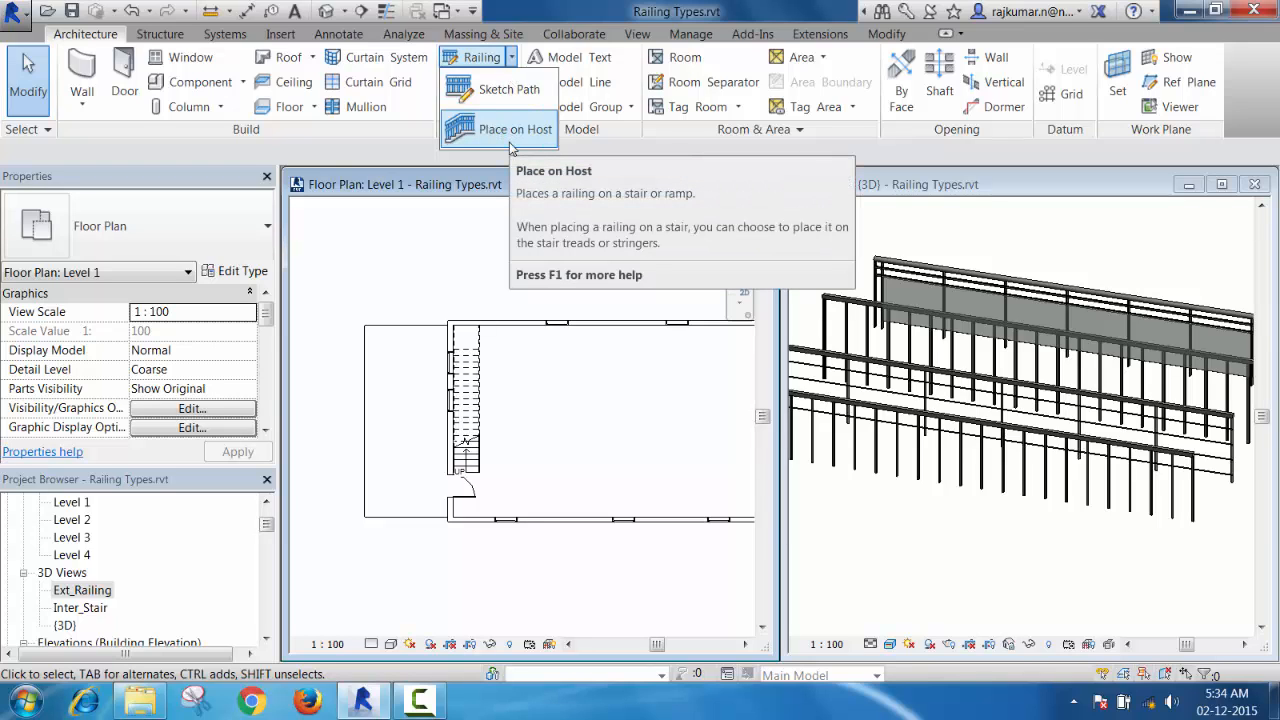
mouse_move(510, 124)
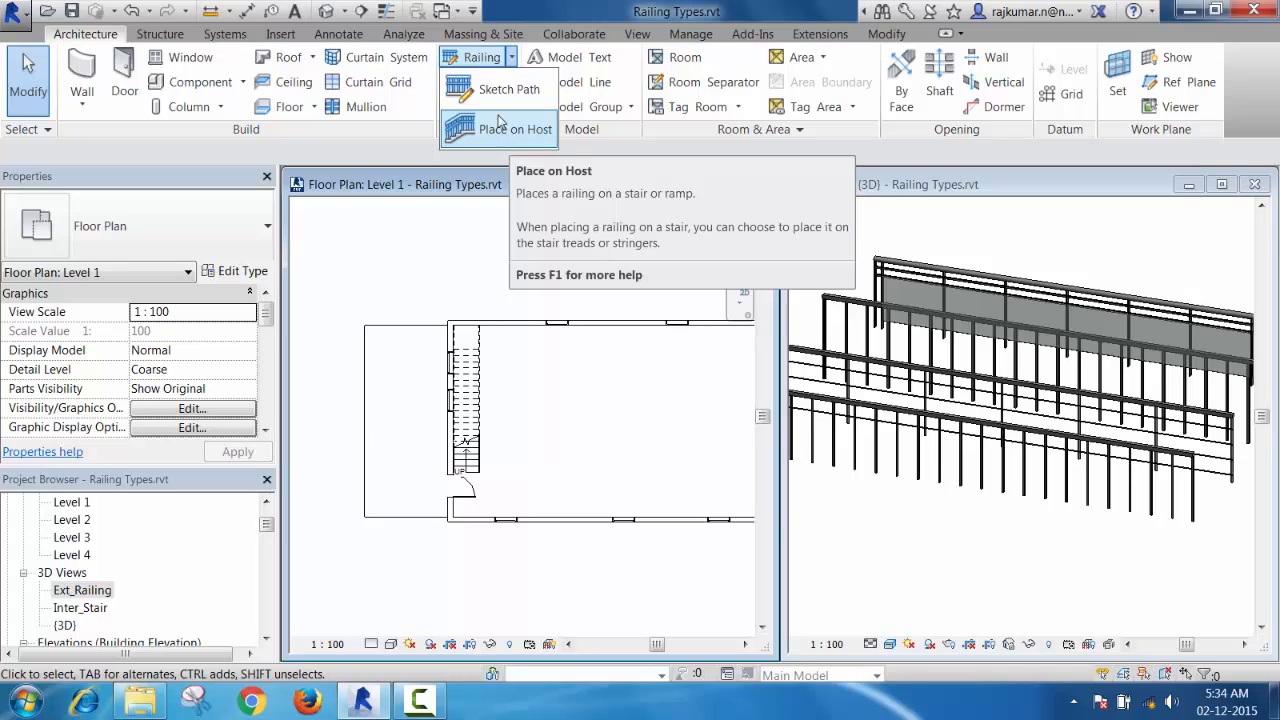
mouse_move(508, 88)
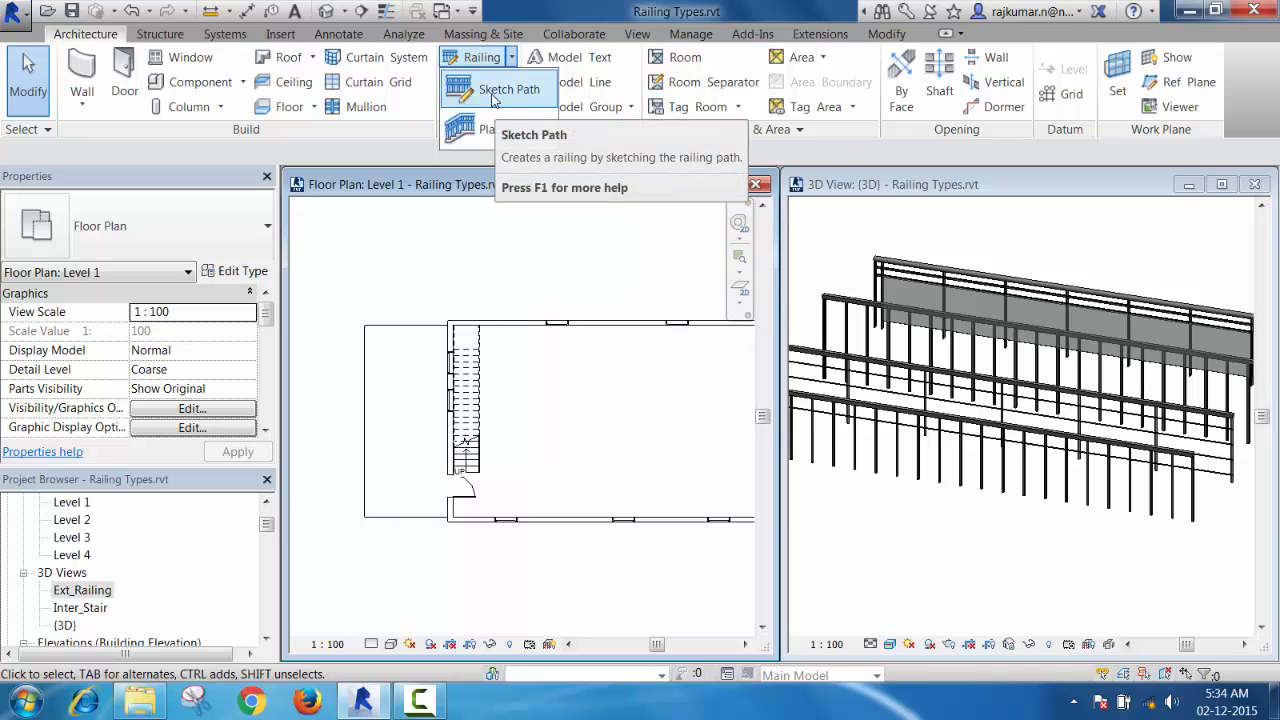
mouse_move(508, 88)
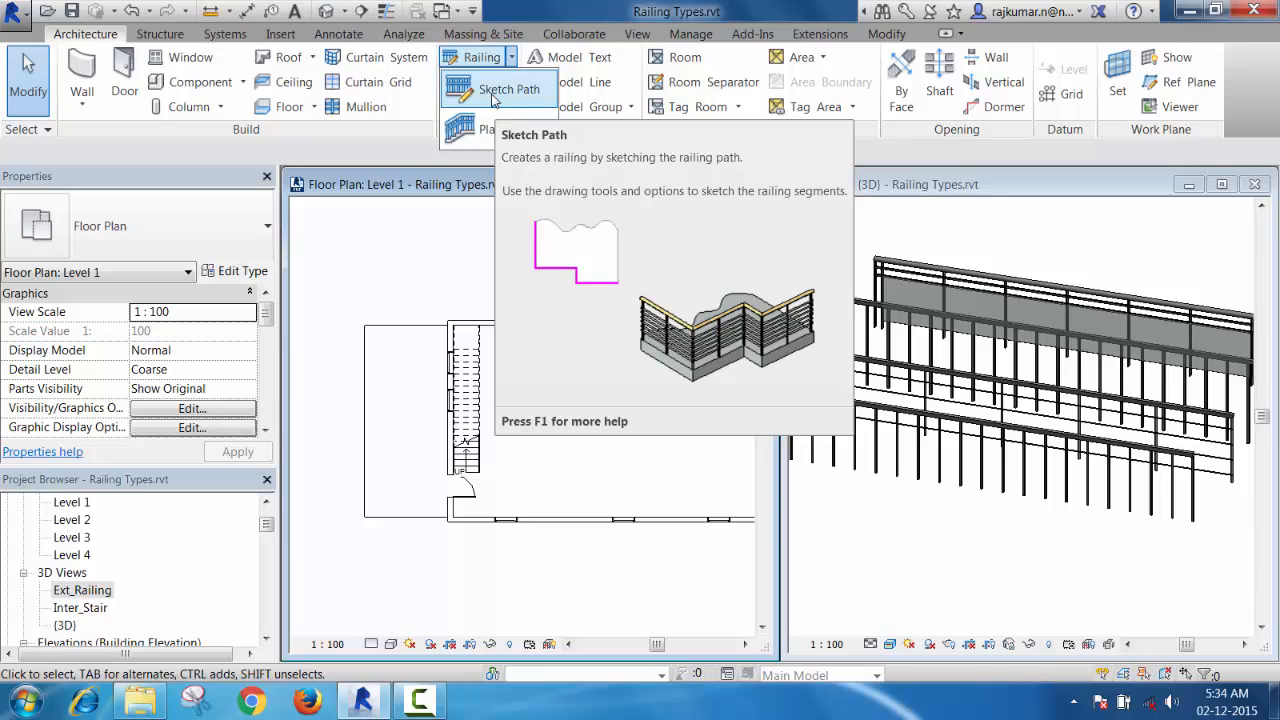
mouse_move(496, 322)
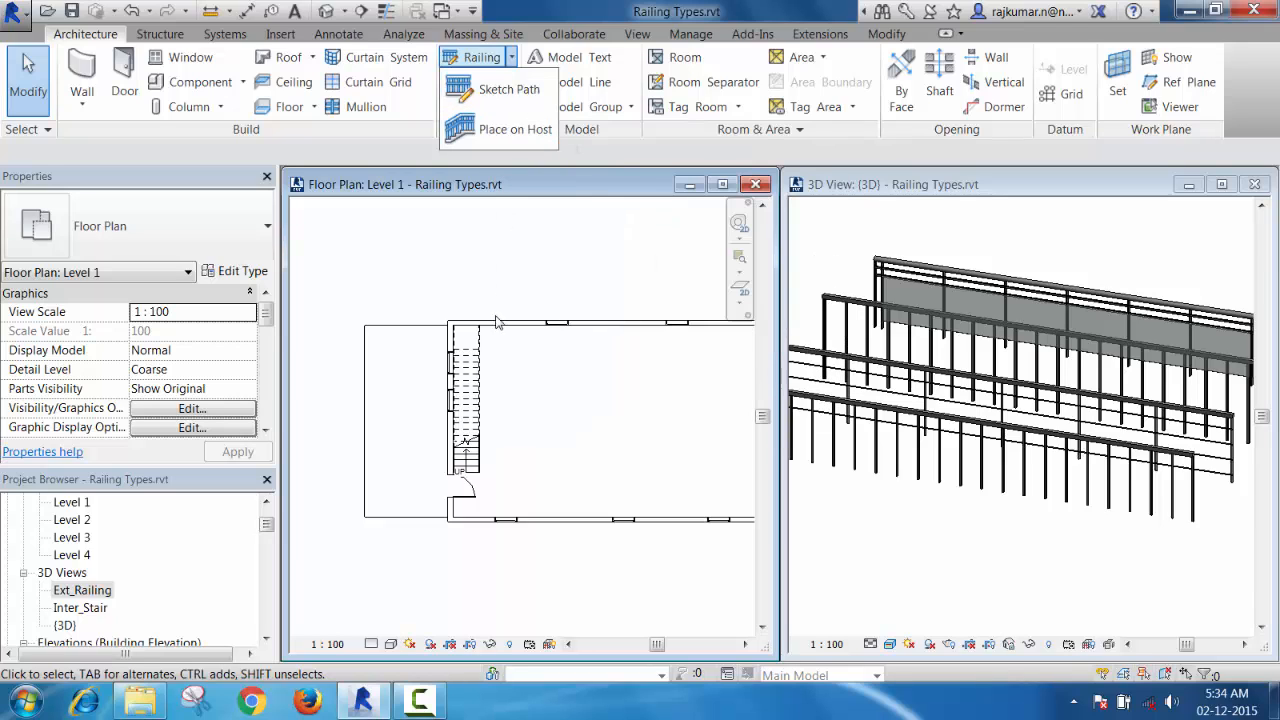
mouse_move(508, 88)
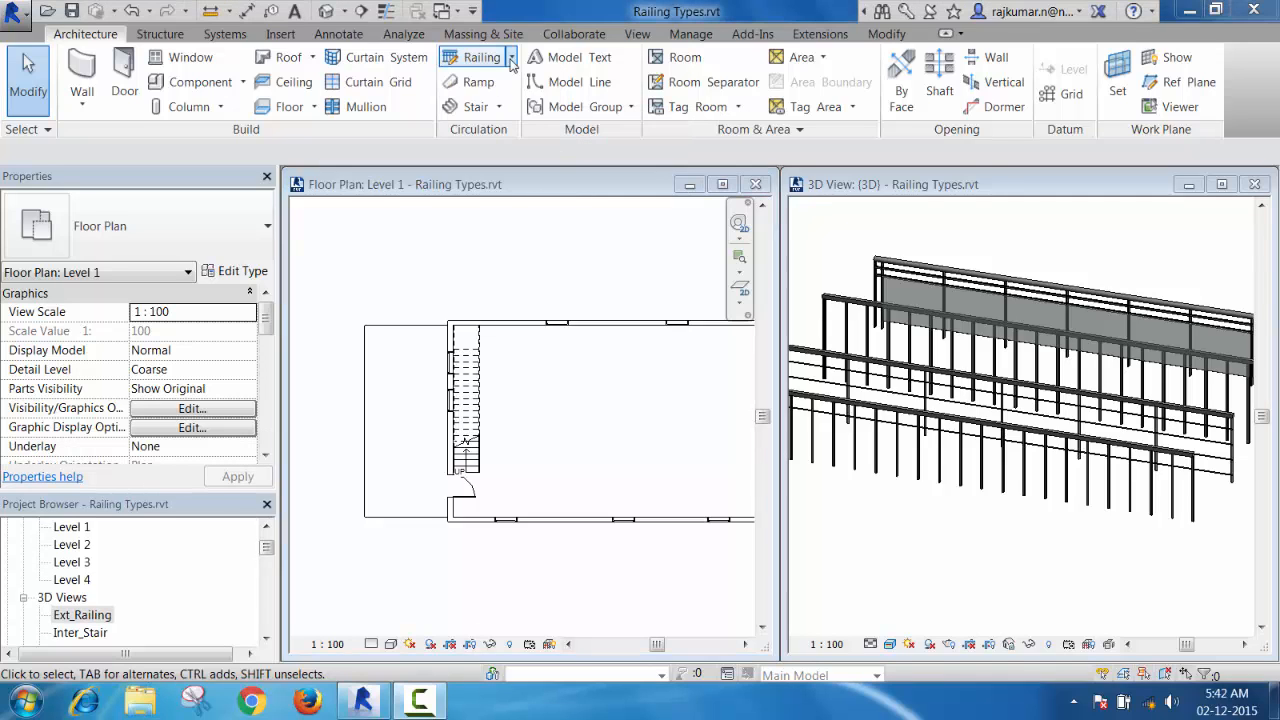
left_click(484, 56)
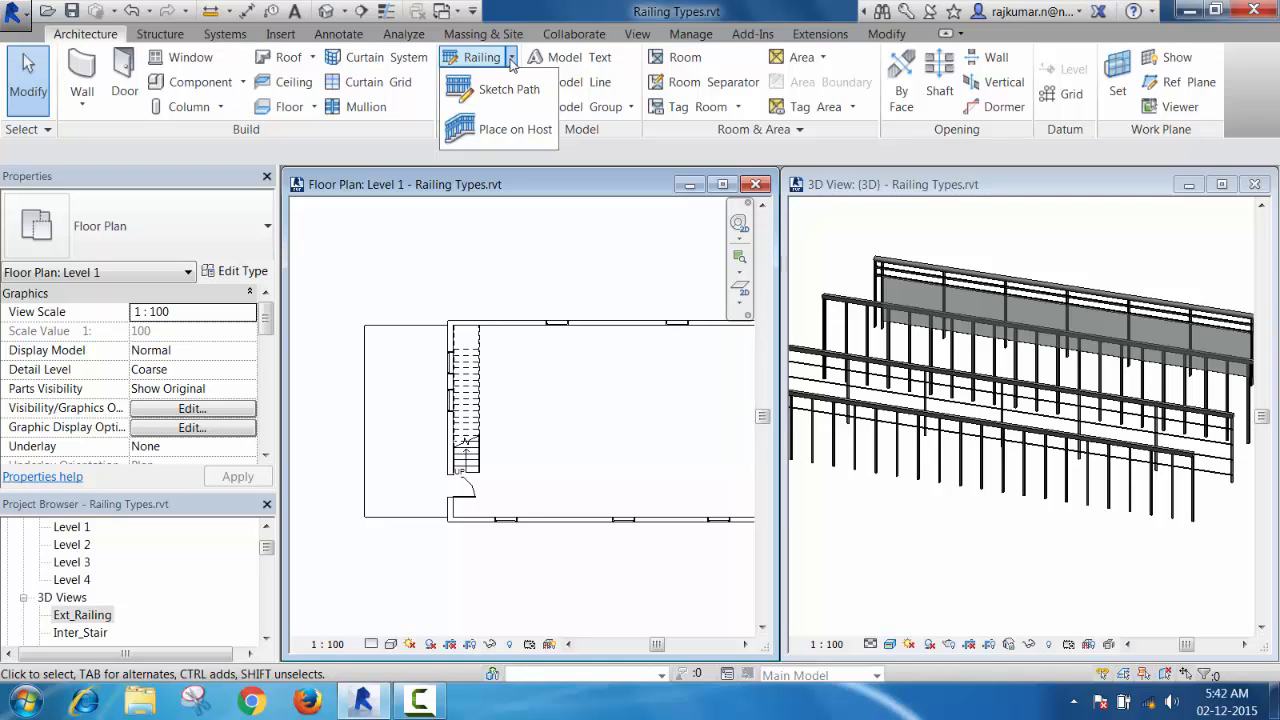
mouse_move(516, 128)
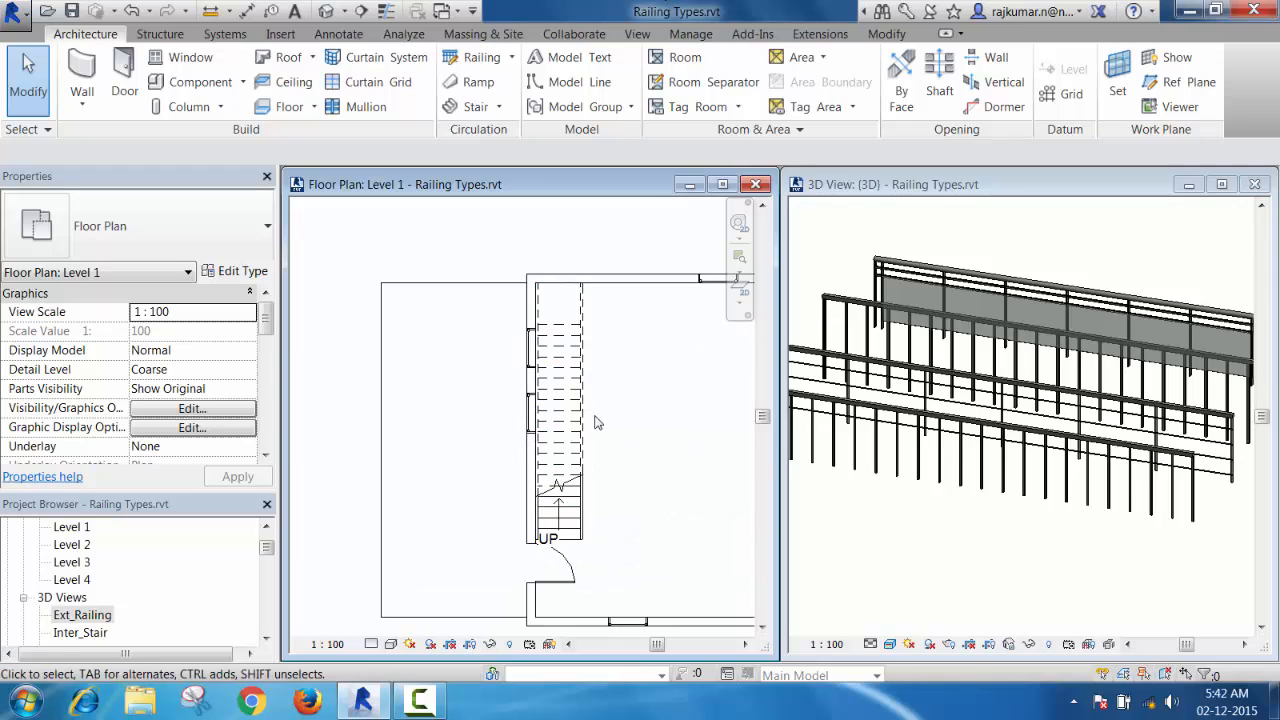
left_click(558, 444)
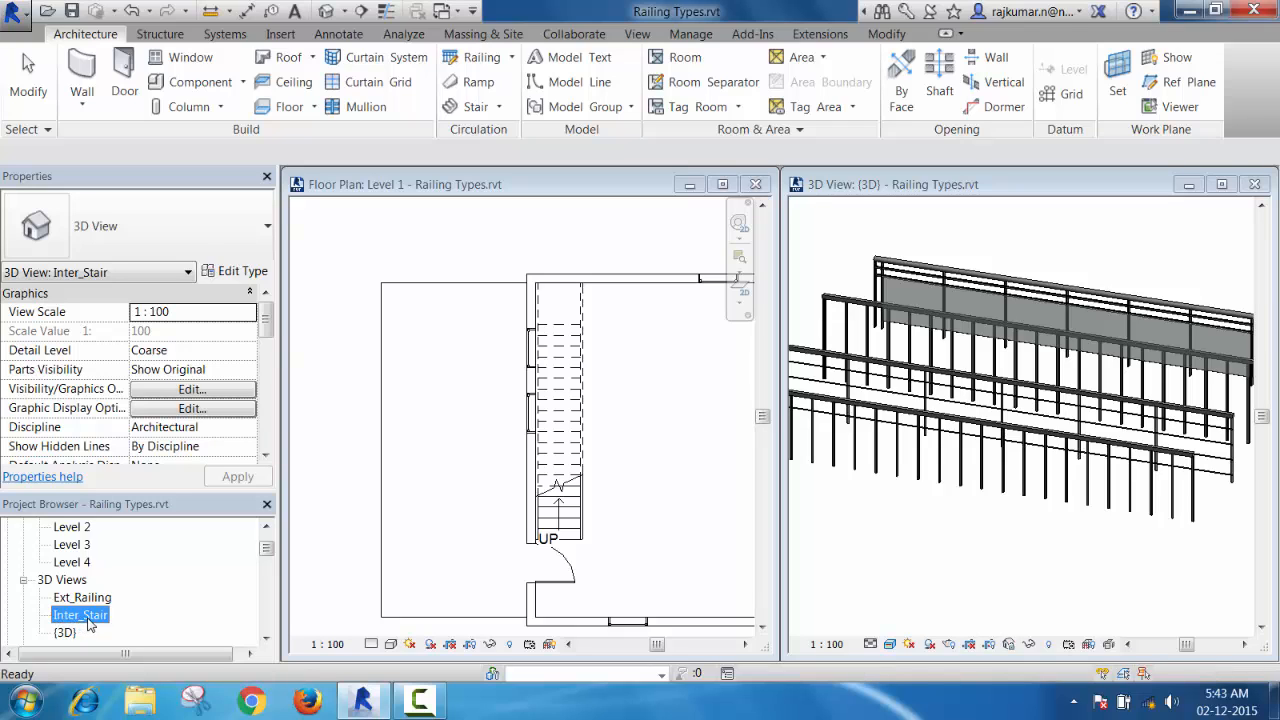
double_click(80, 614)
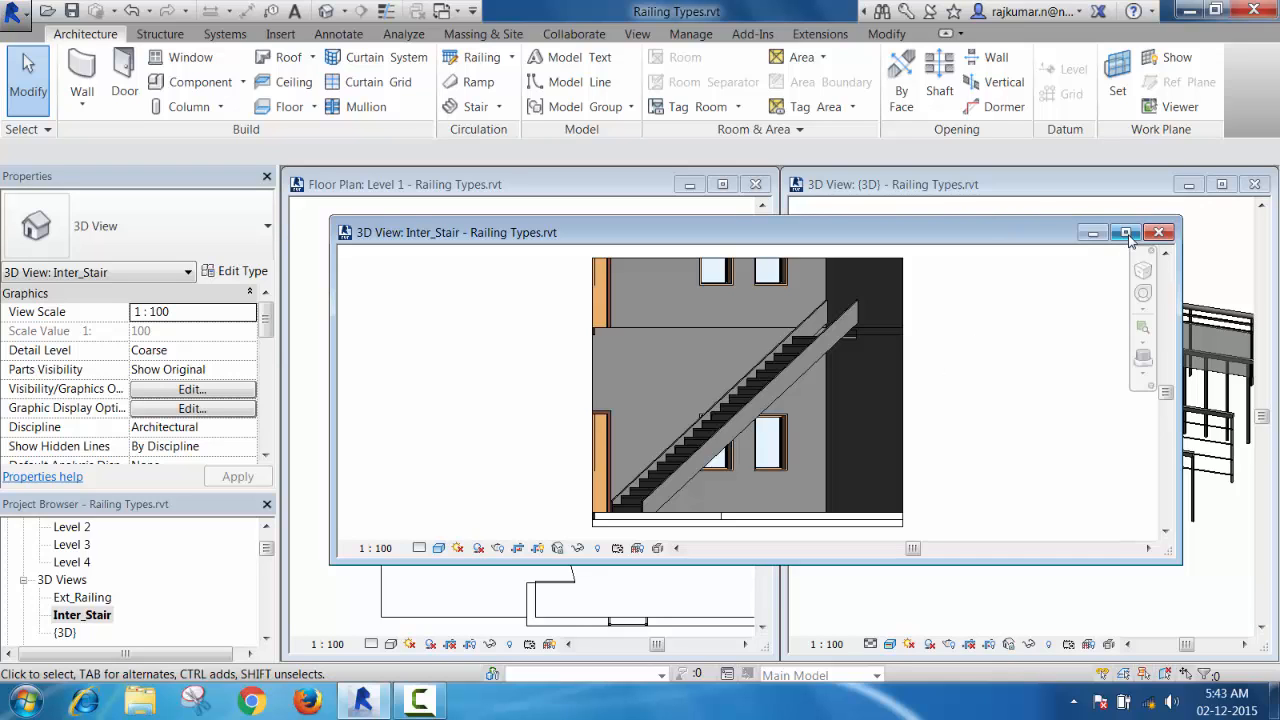
left_click(1124, 232)
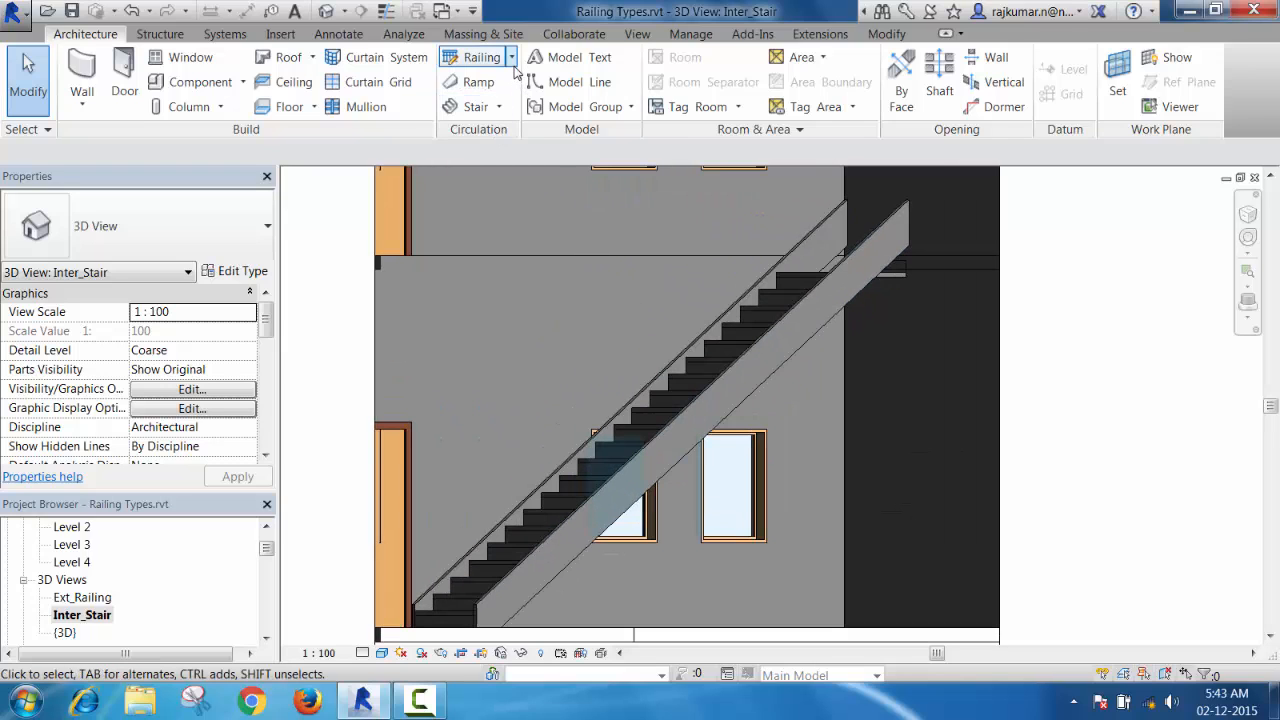
Step: Bring up the Railing creation options (Sketch Path / Place on Host) over the stair view
left_click(484, 56)
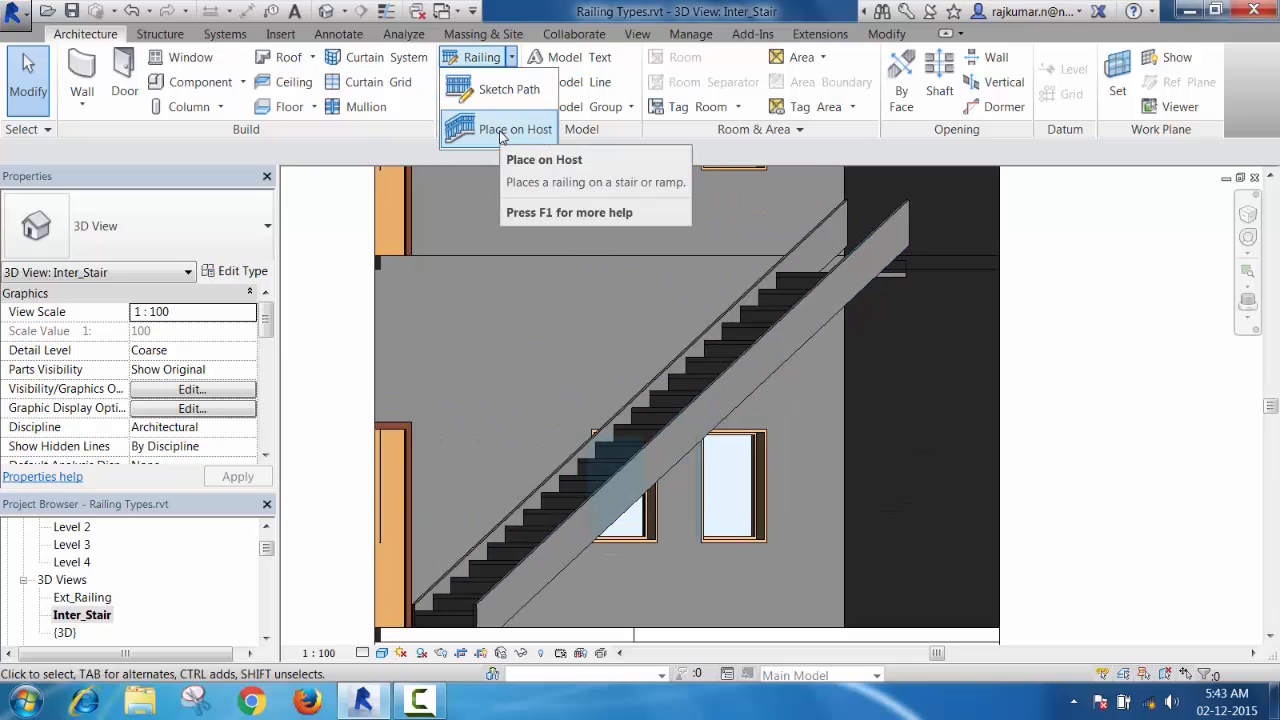
mouse_move(516, 128)
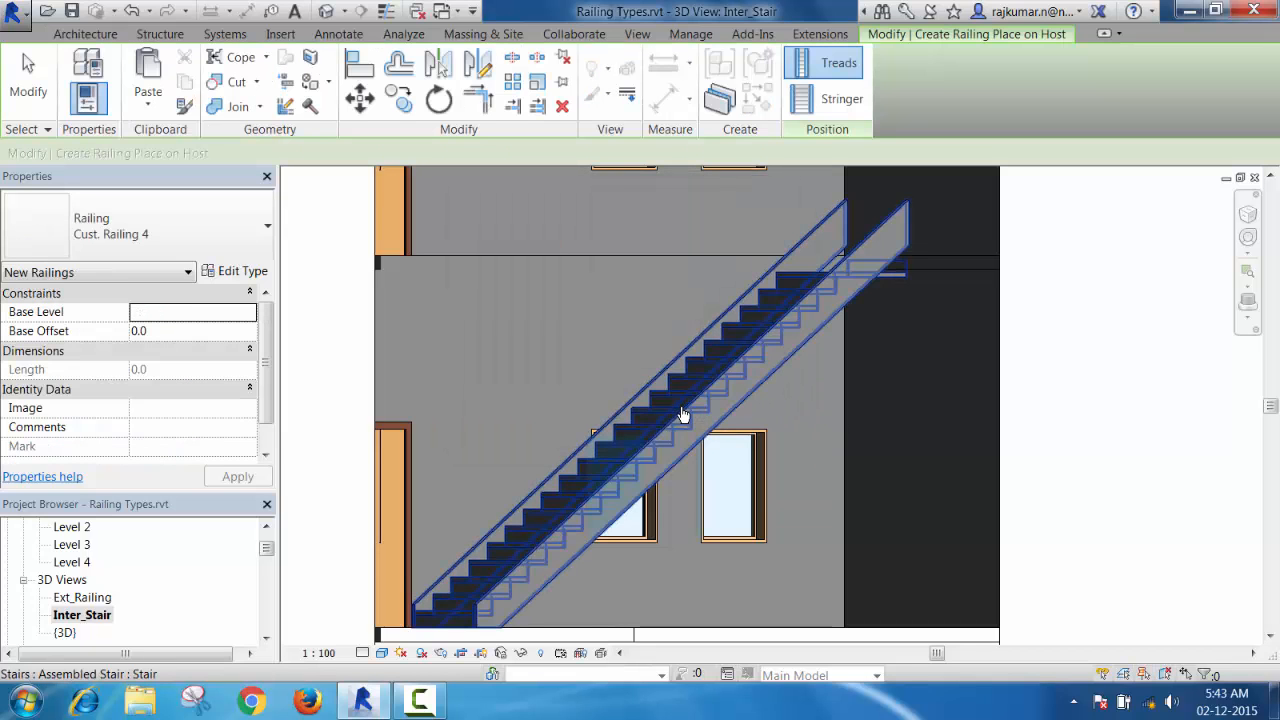
mouse_move(684, 414)
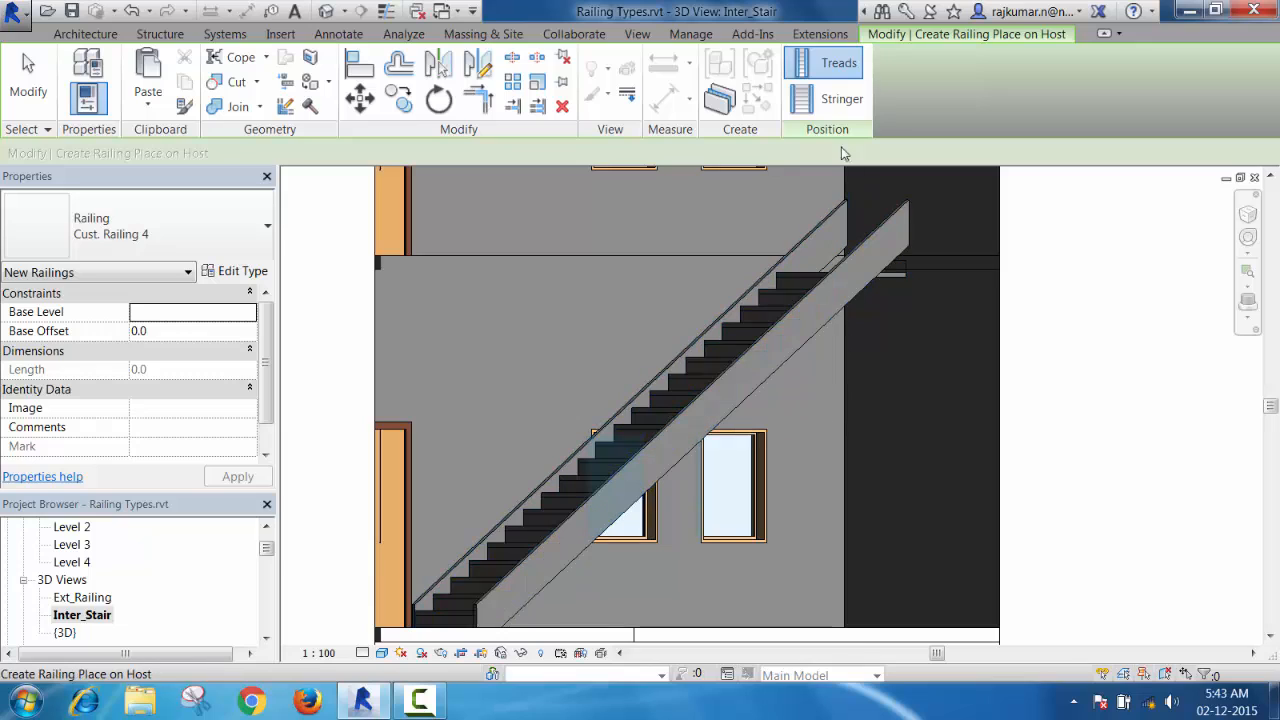
mouse_move(842, 98)
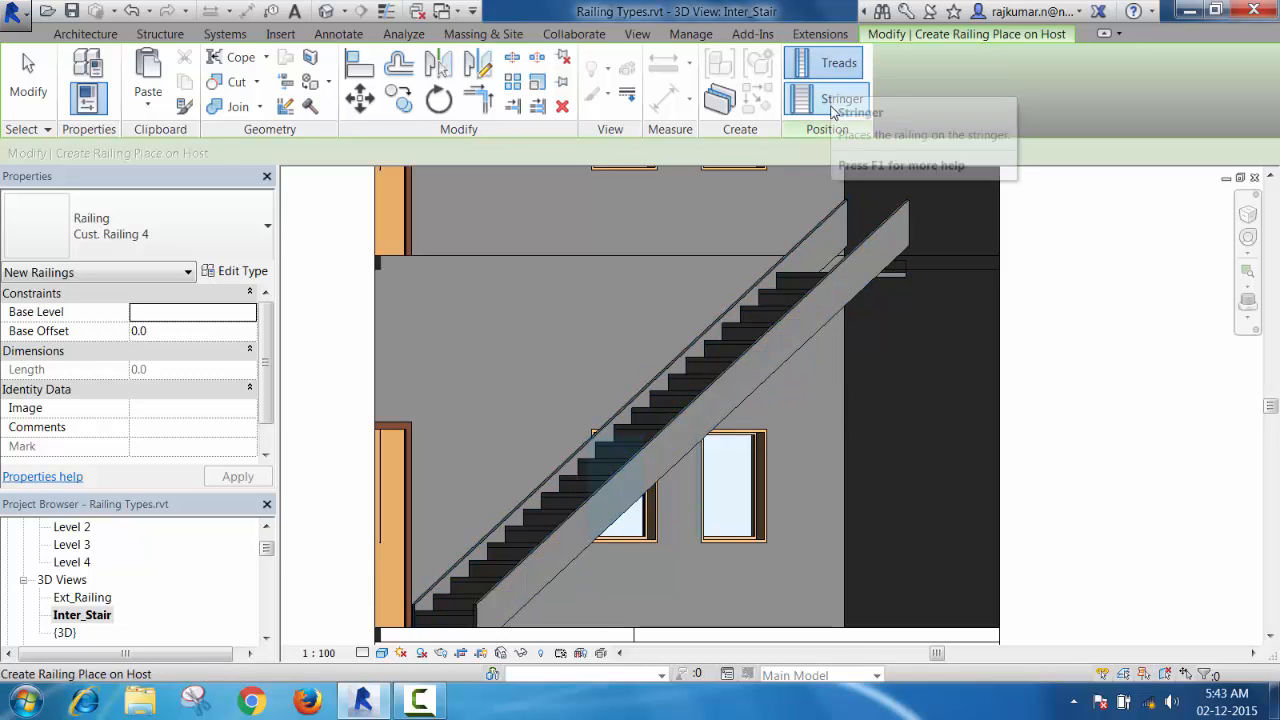
mouse_move(862, 120)
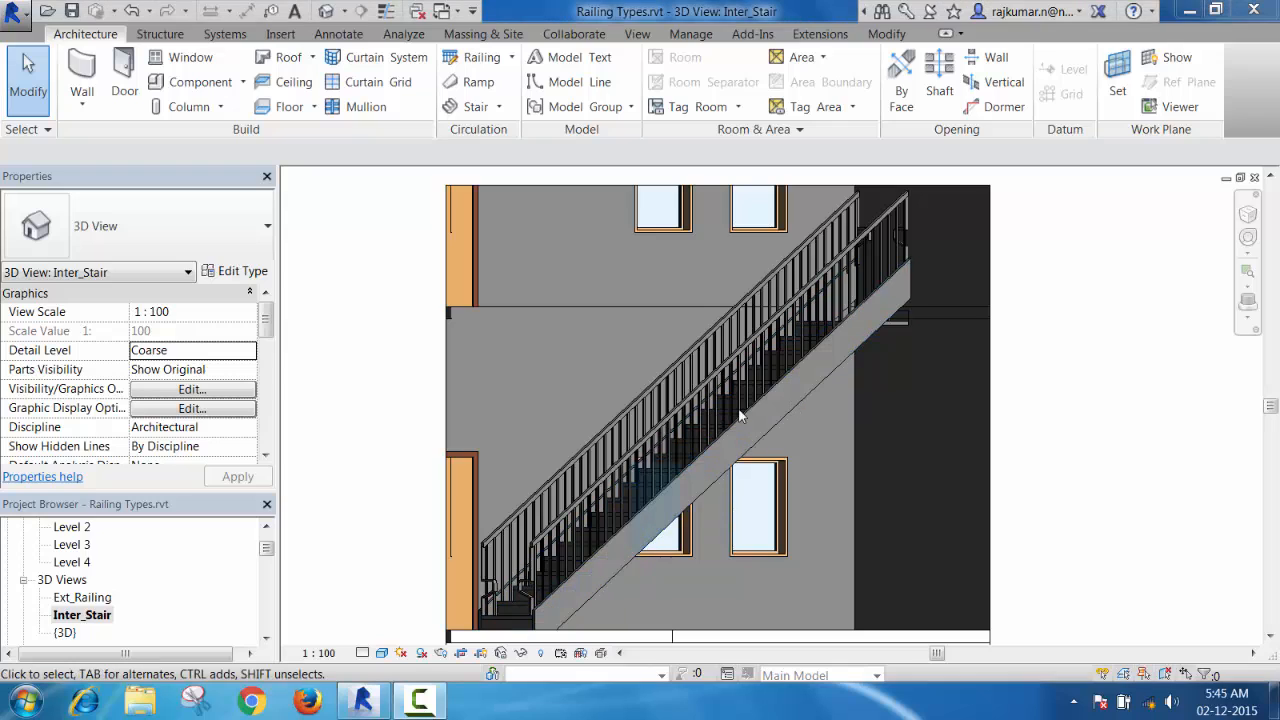
mouse_move(748, 424)
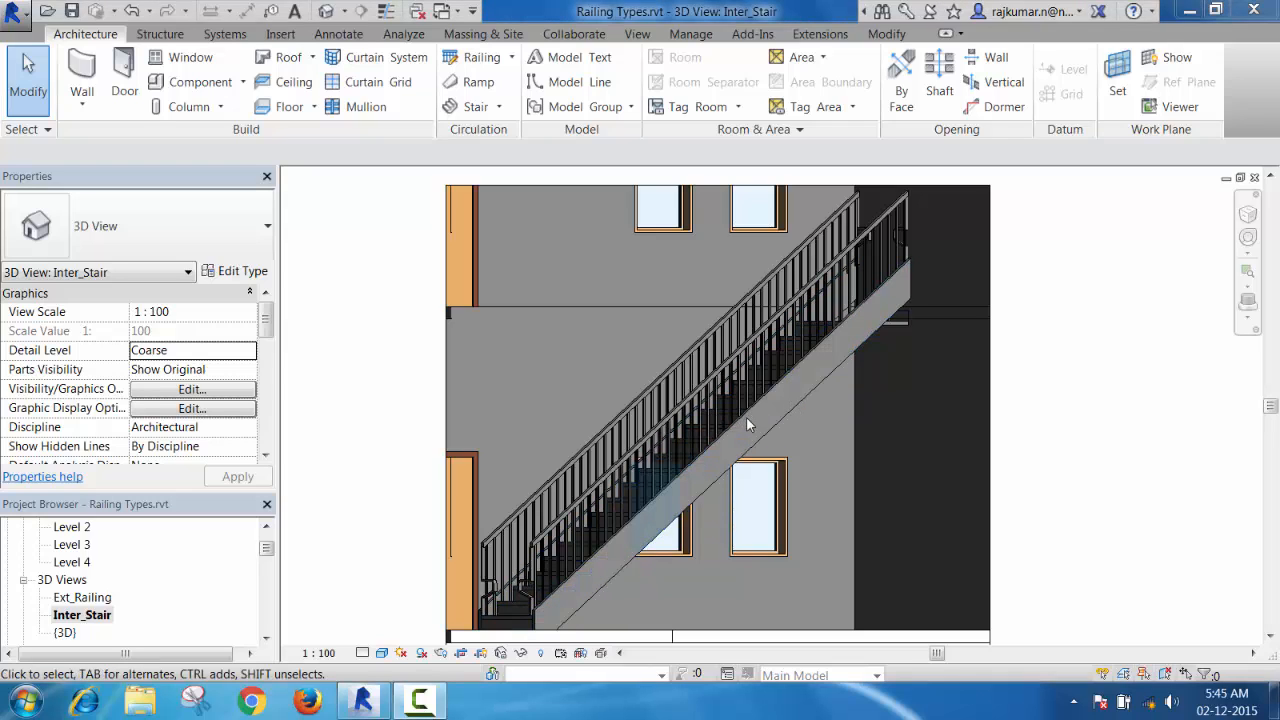
mouse_move(1028, 352)
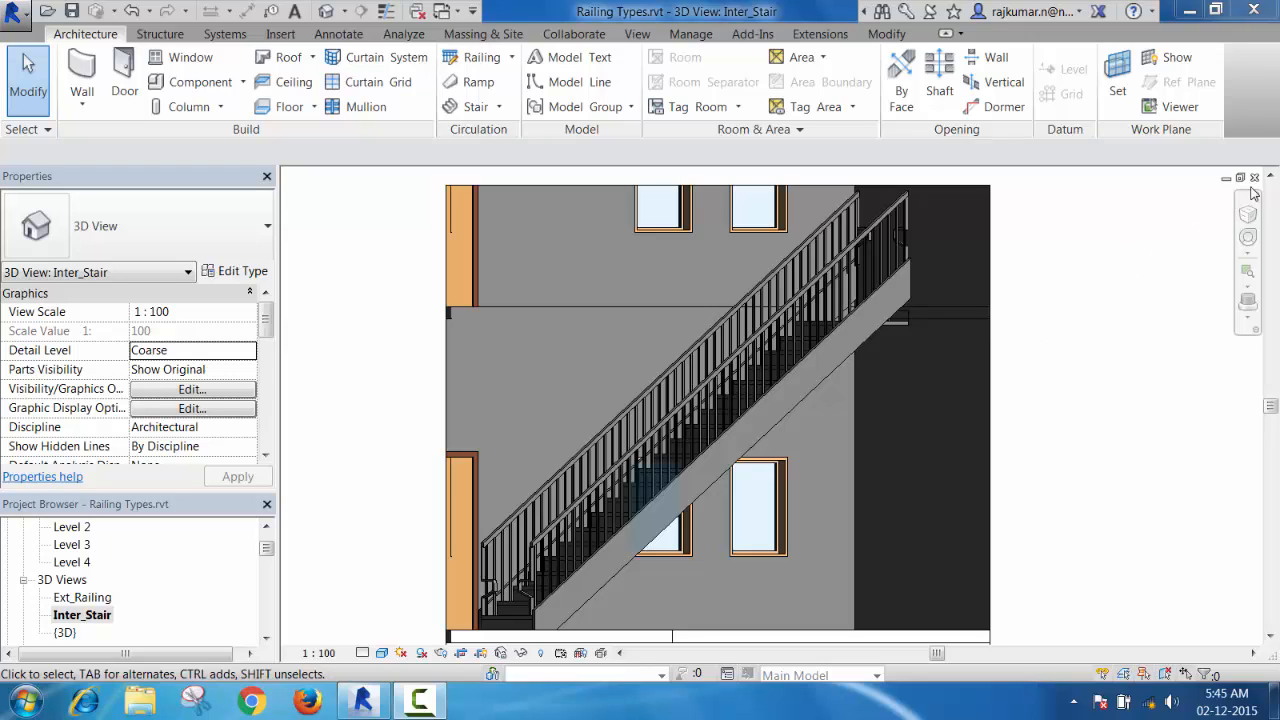
mouse_move(1096, 368)
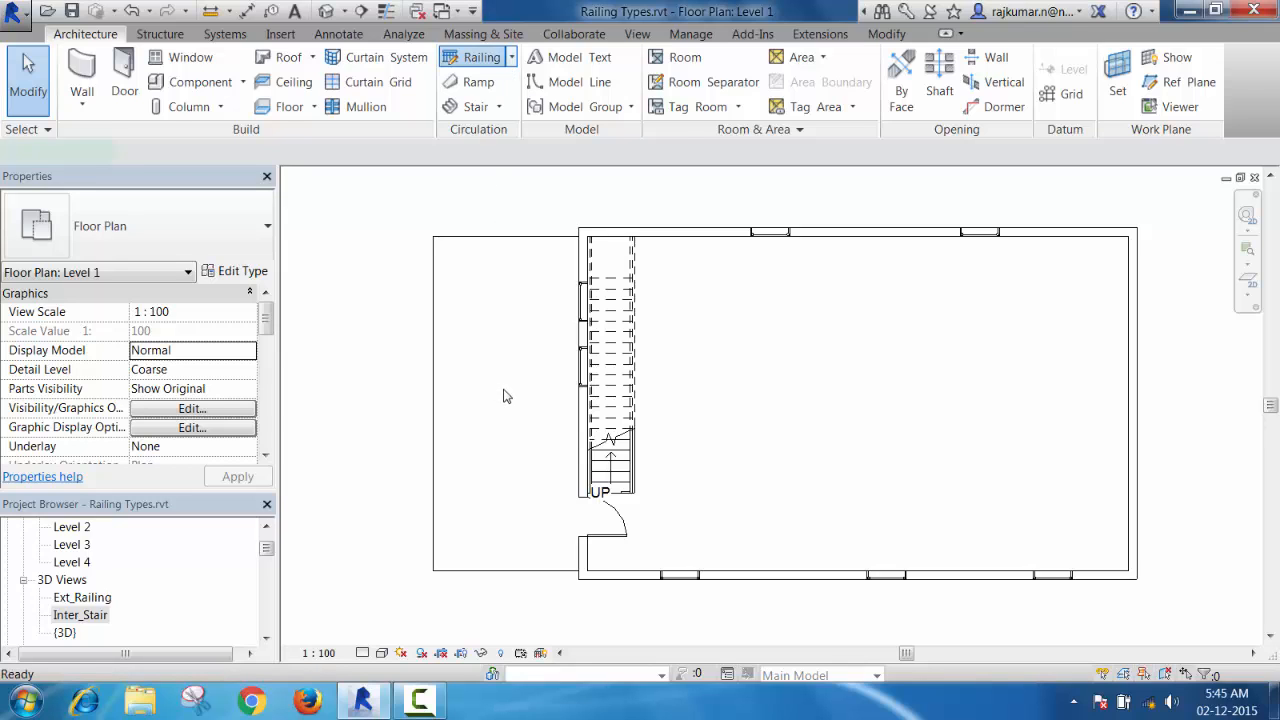
Step: Start a Railing by Sketch Path on Level 1 and expand the Type Selector list of railing types
left_click(482, 56)
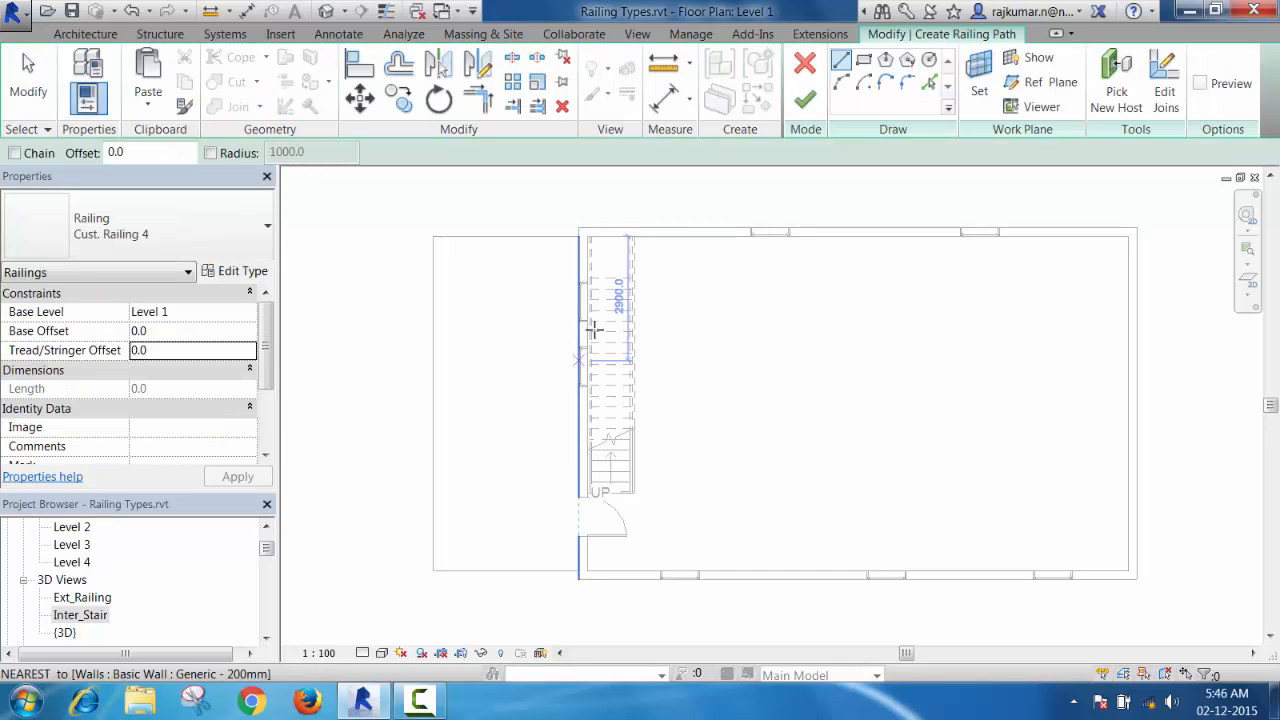
left_click(864, 60)
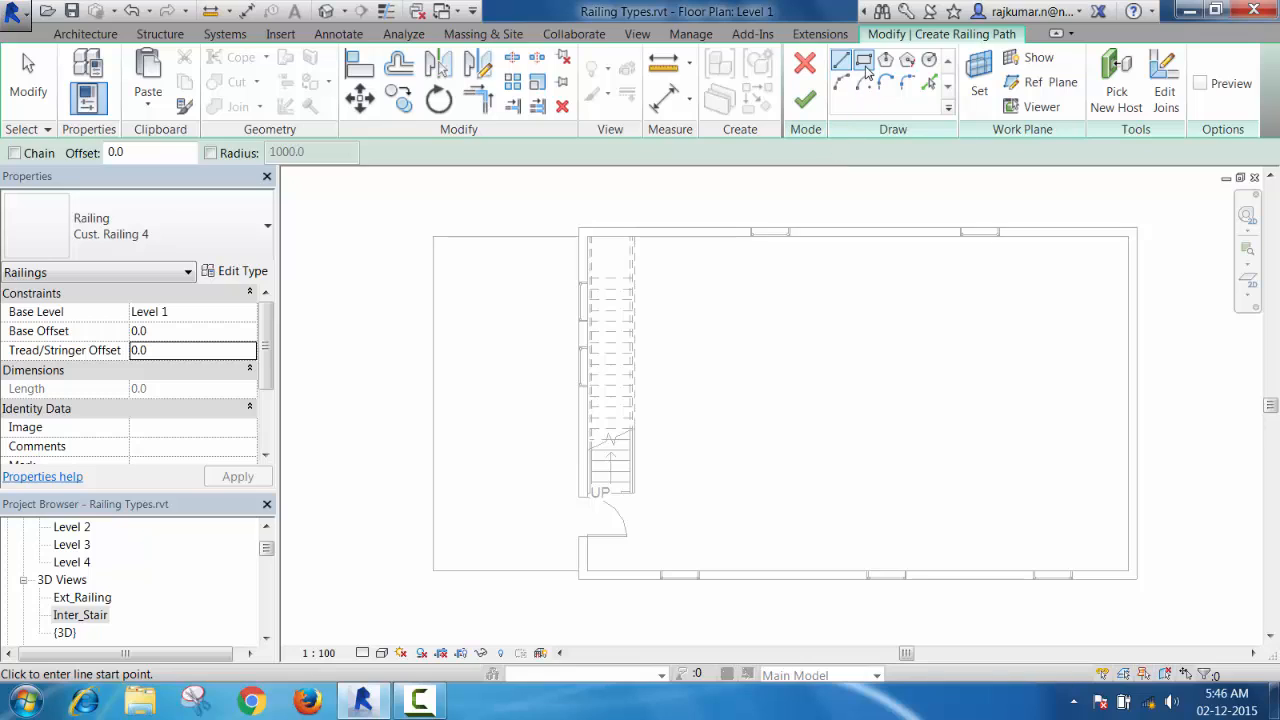
left_click(596, 378)
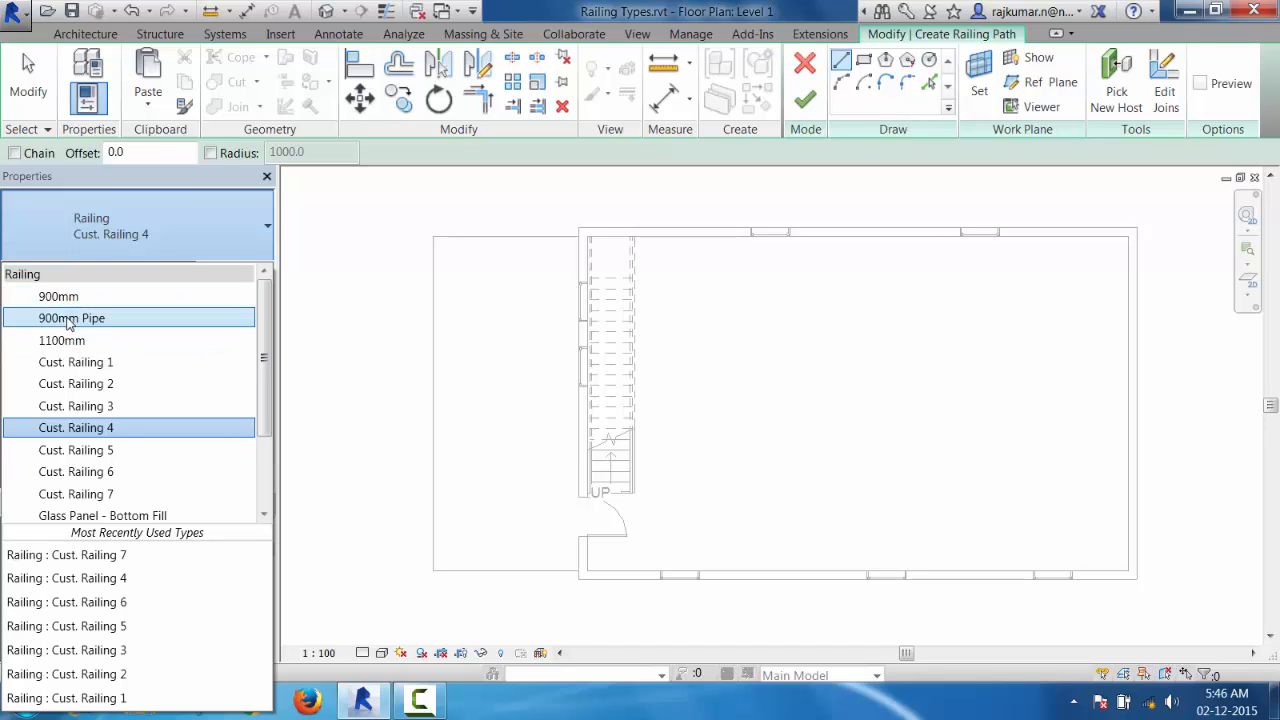
mouse_move(58, 296)
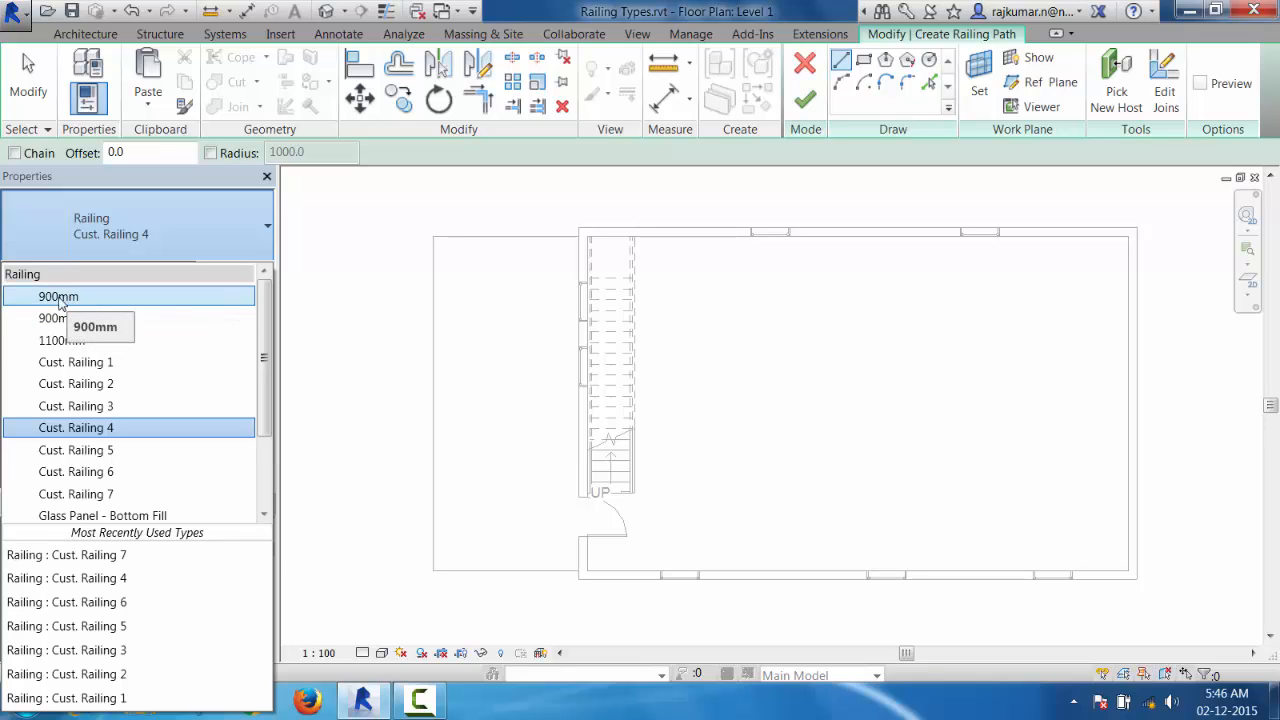
Step: Choose the 900mm railing type and begin a chained path from the top-left corner of the plan
left_click(56, 296)
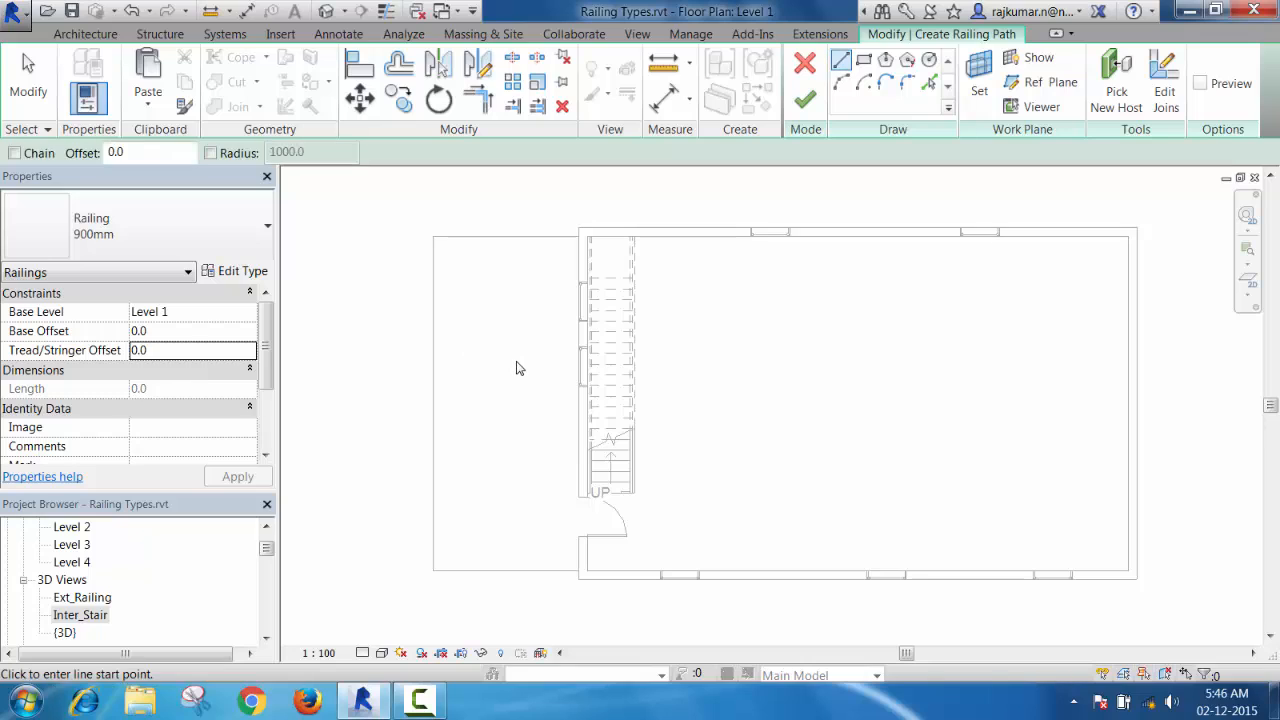
mouse_move(544, 240)
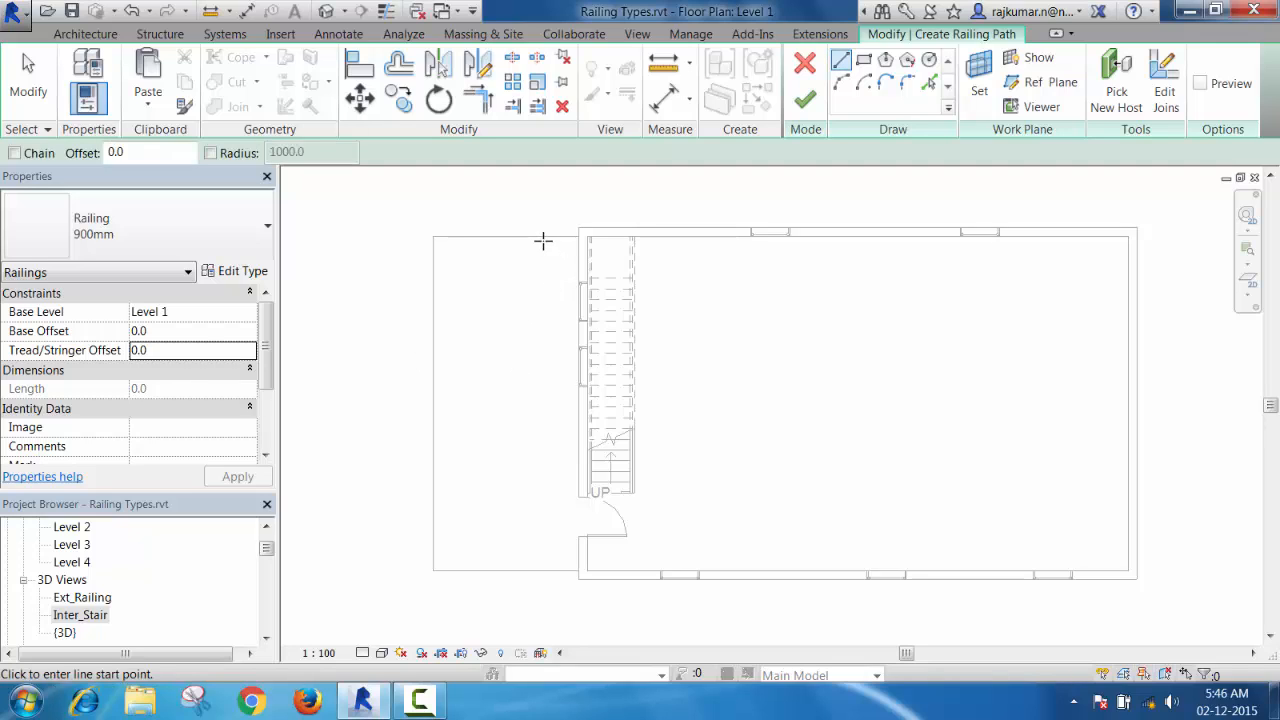
mouse_move(536, 384)
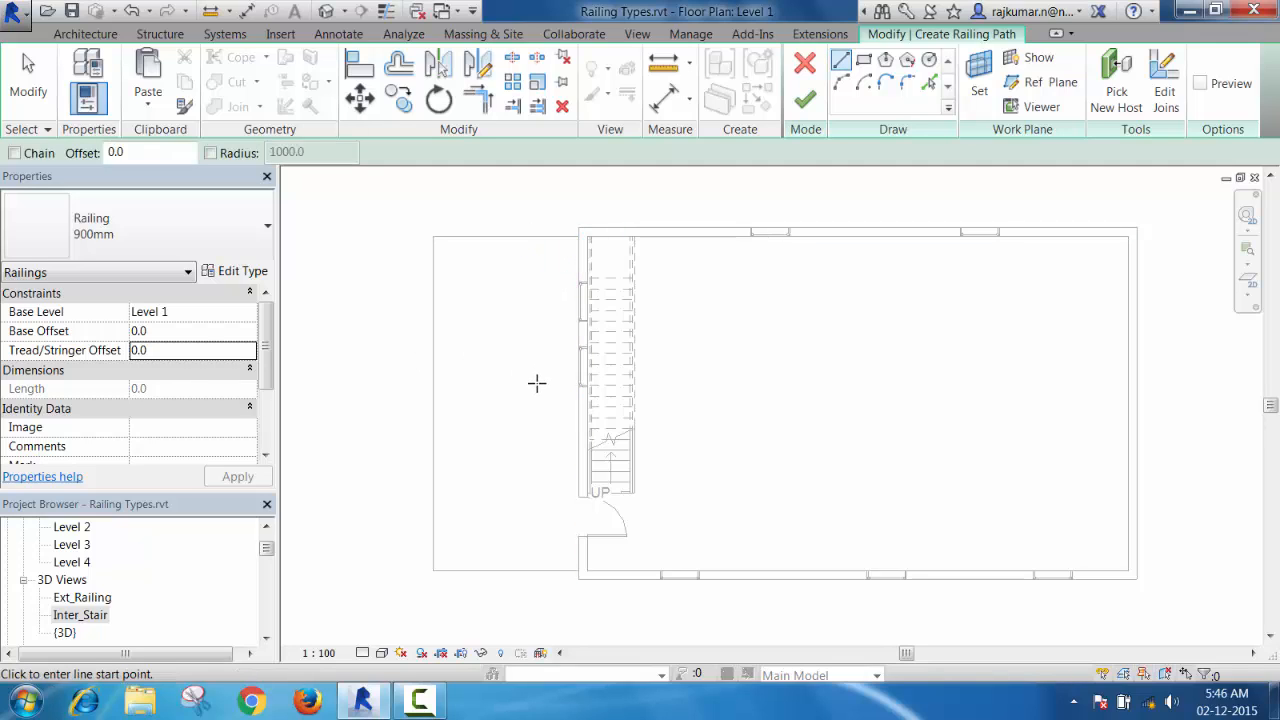
mouse_move(580, 244)
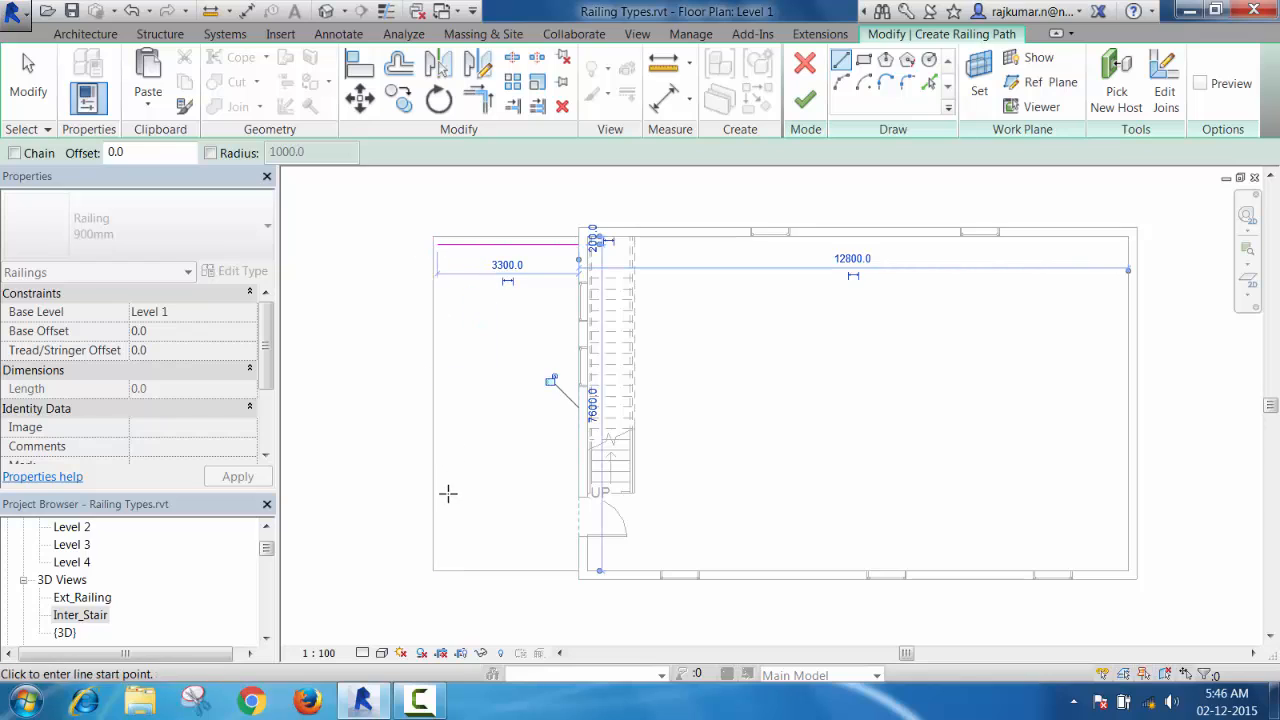
left_click(436, 248)
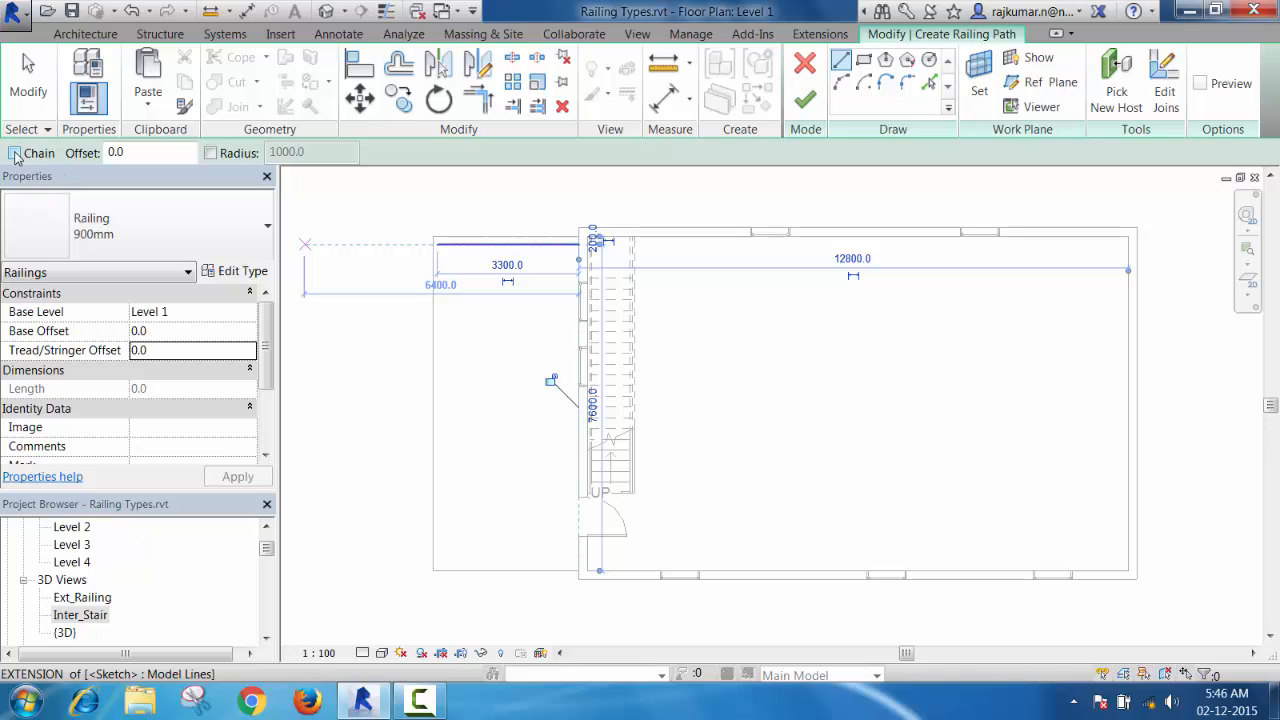
left_click(14, 152)
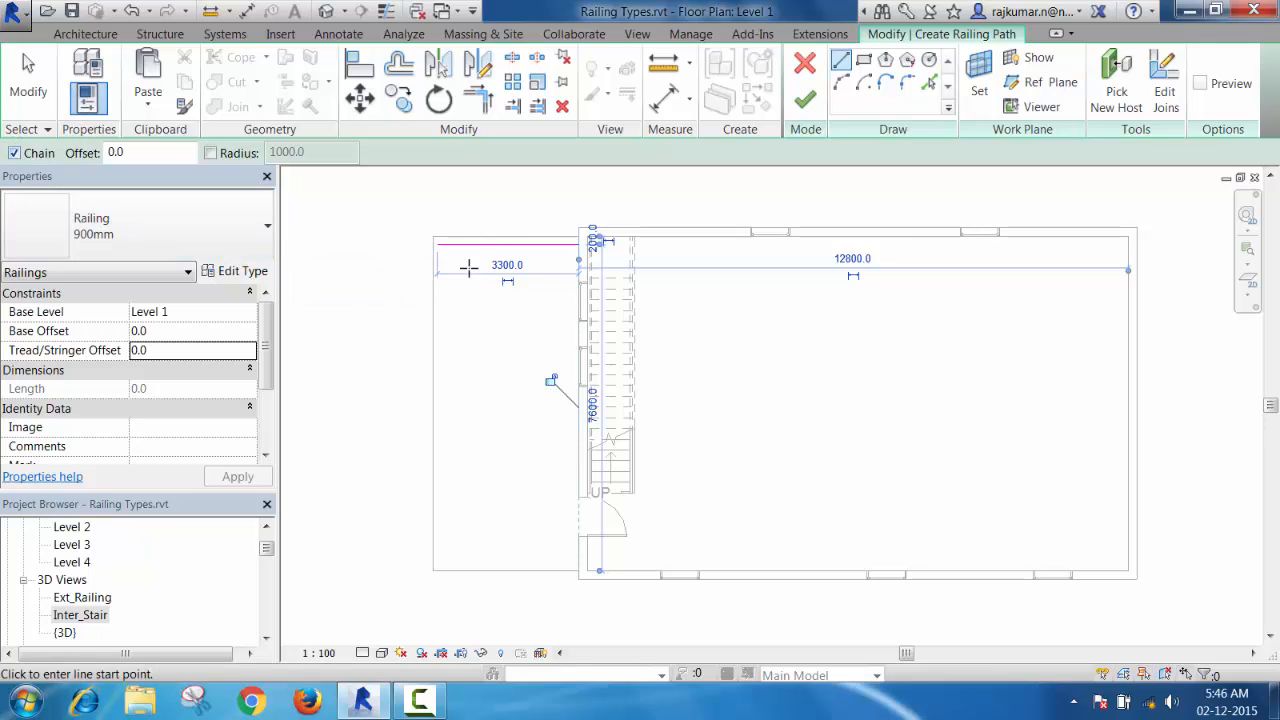
left_click(444, 244)
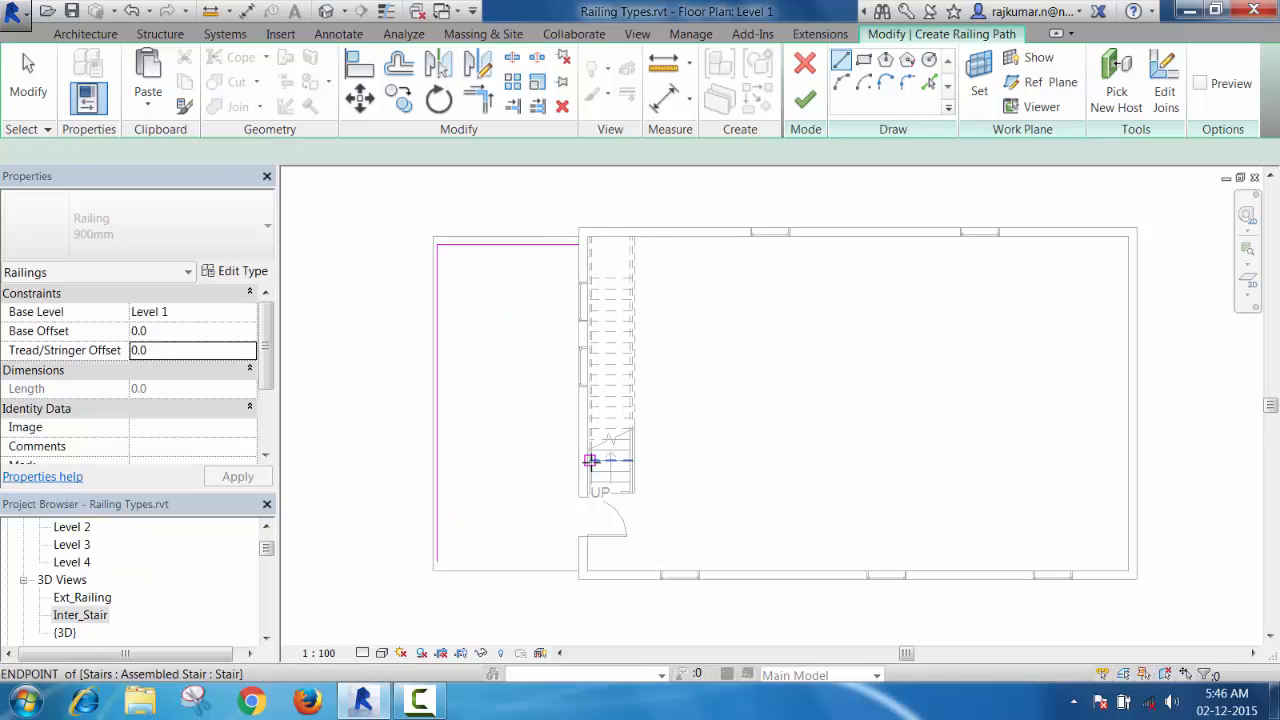
Step: End the path beside the stair and finish the sketch to create the 900mm railing
left_click(804, 100)
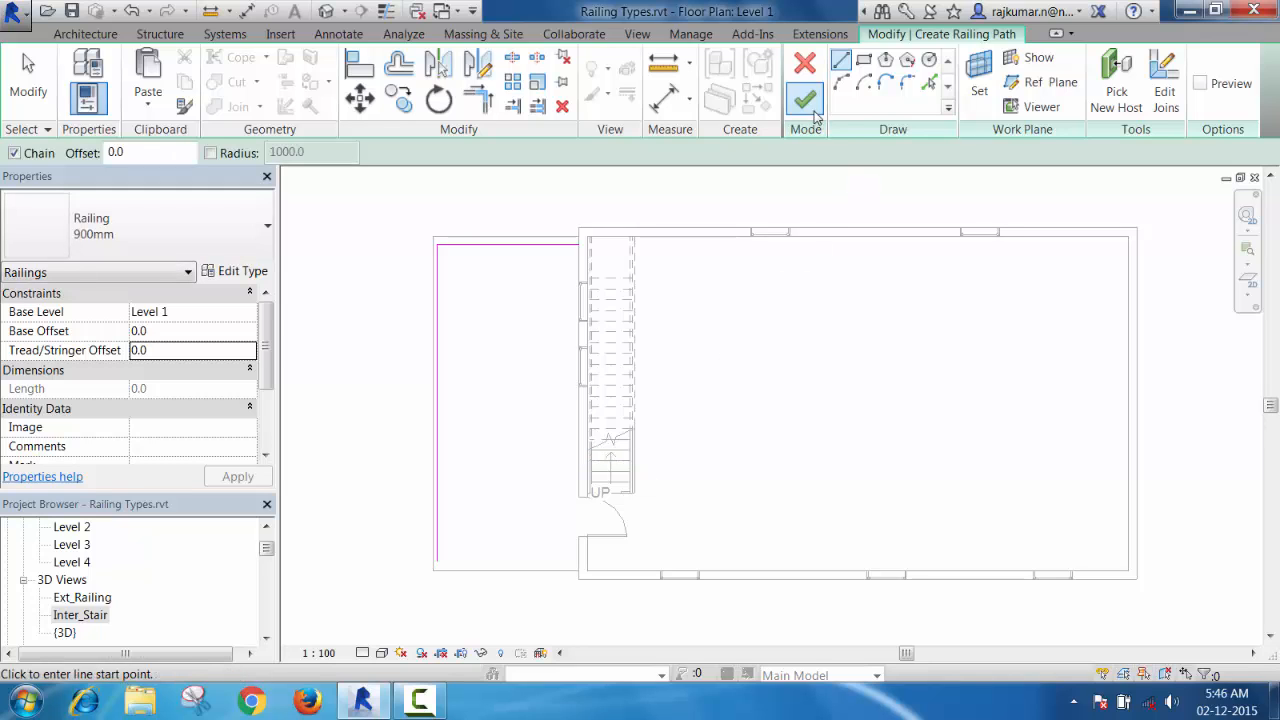
left_click(804, 100)
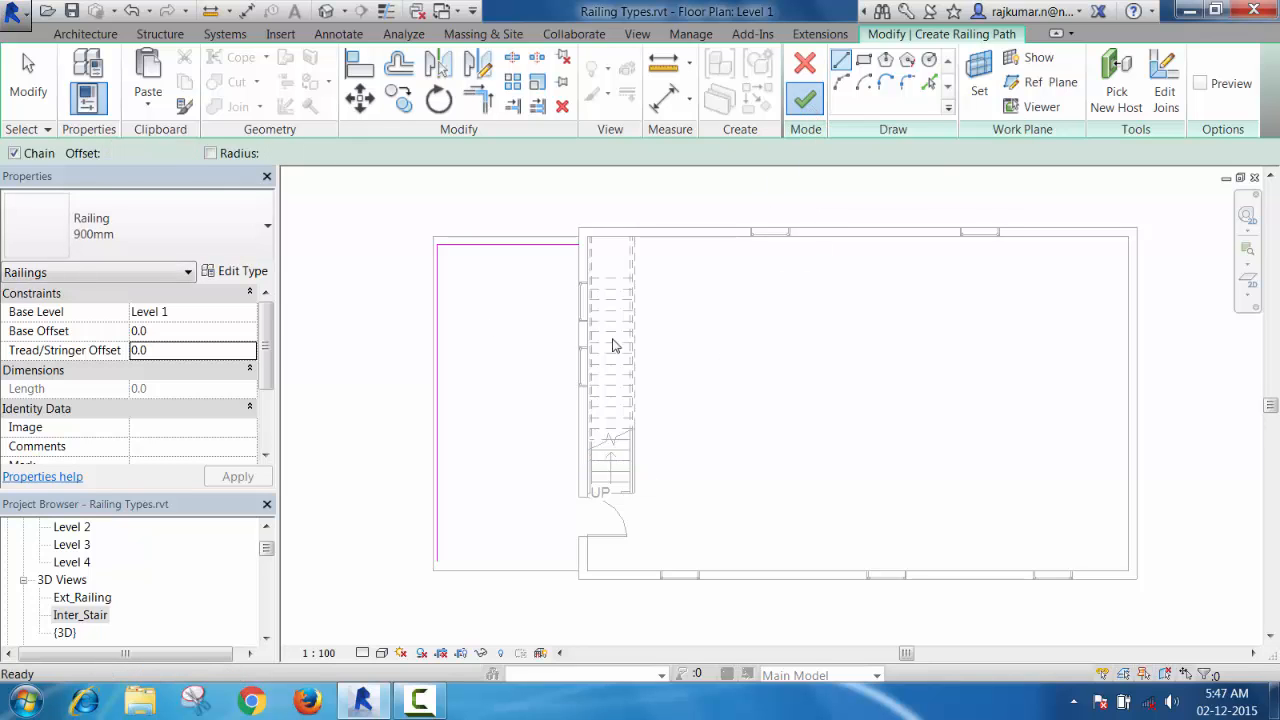
left_click(804, 100)
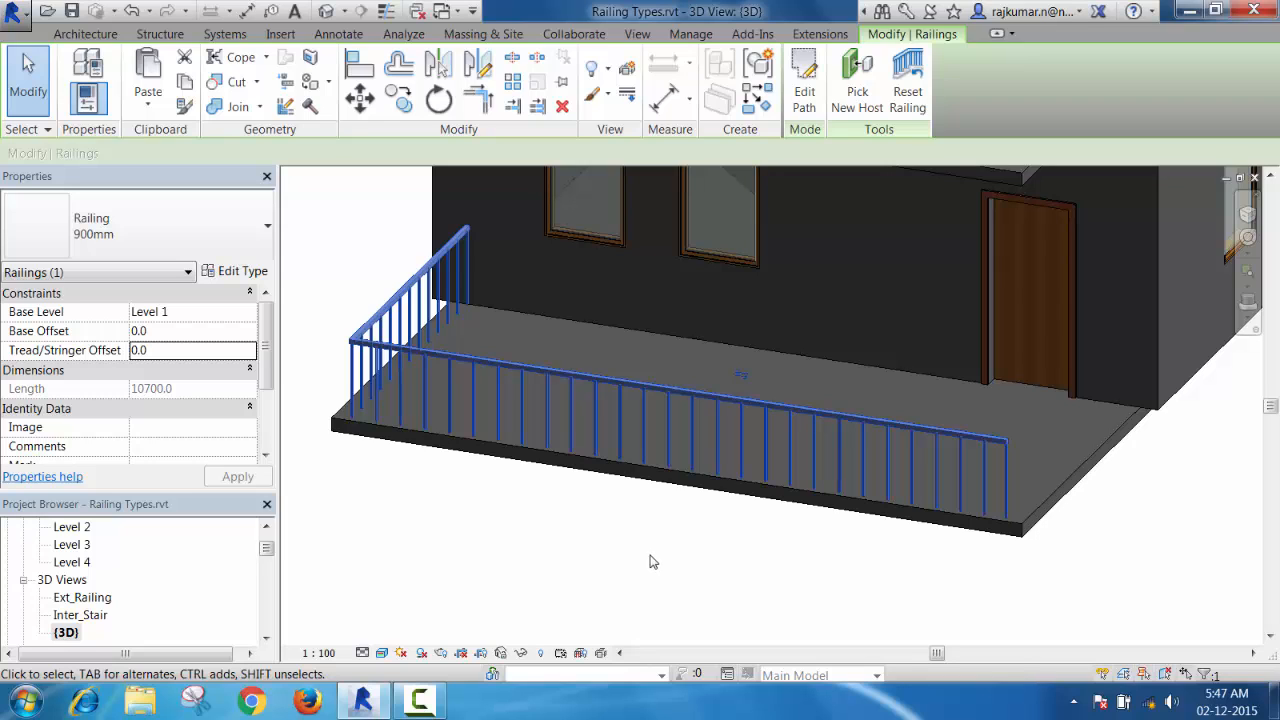
mouse_move(672, 452)
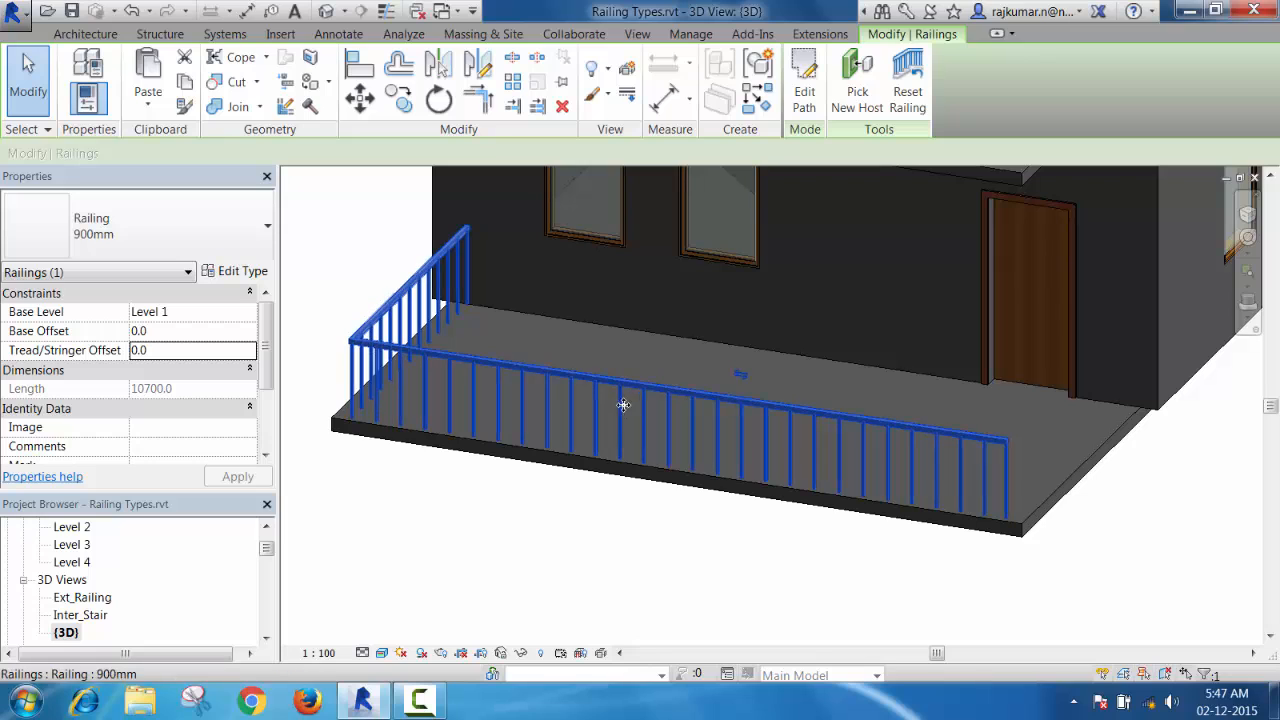
Step: Switch the balcony railing to 900mm Pipe, then to 1100mm
left_click(268, 224)
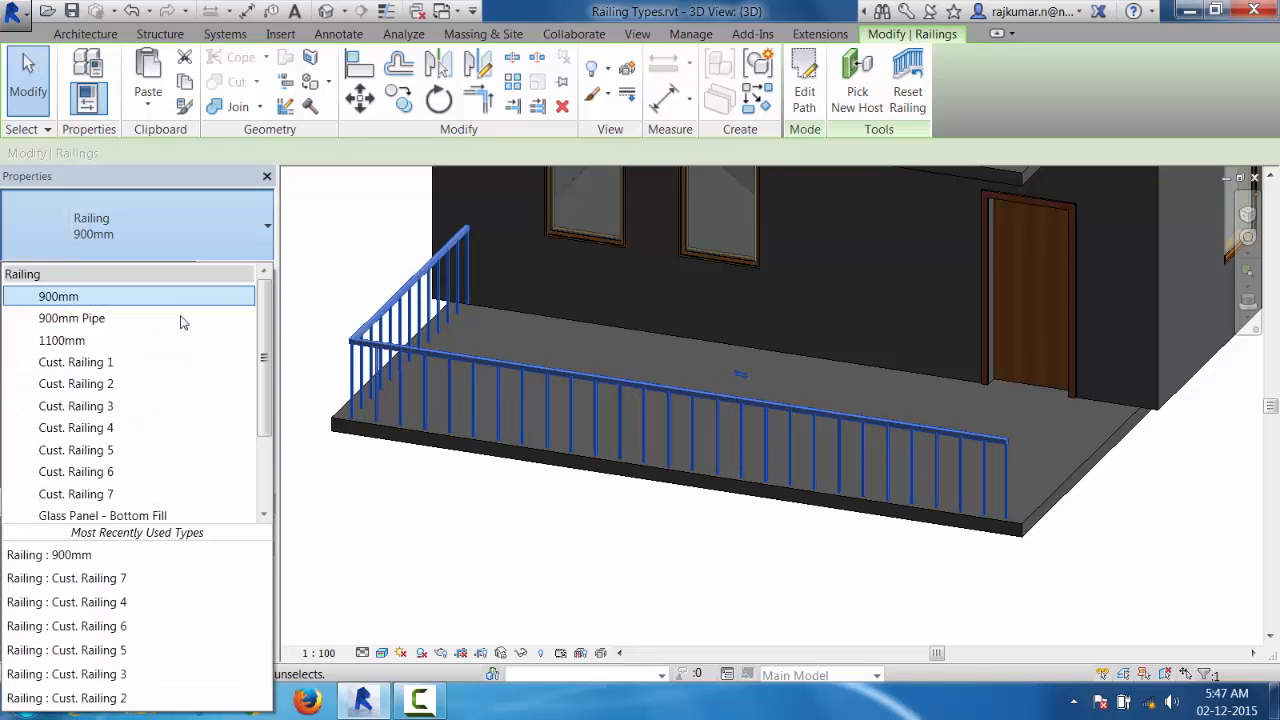
mouse_move(72, 318)
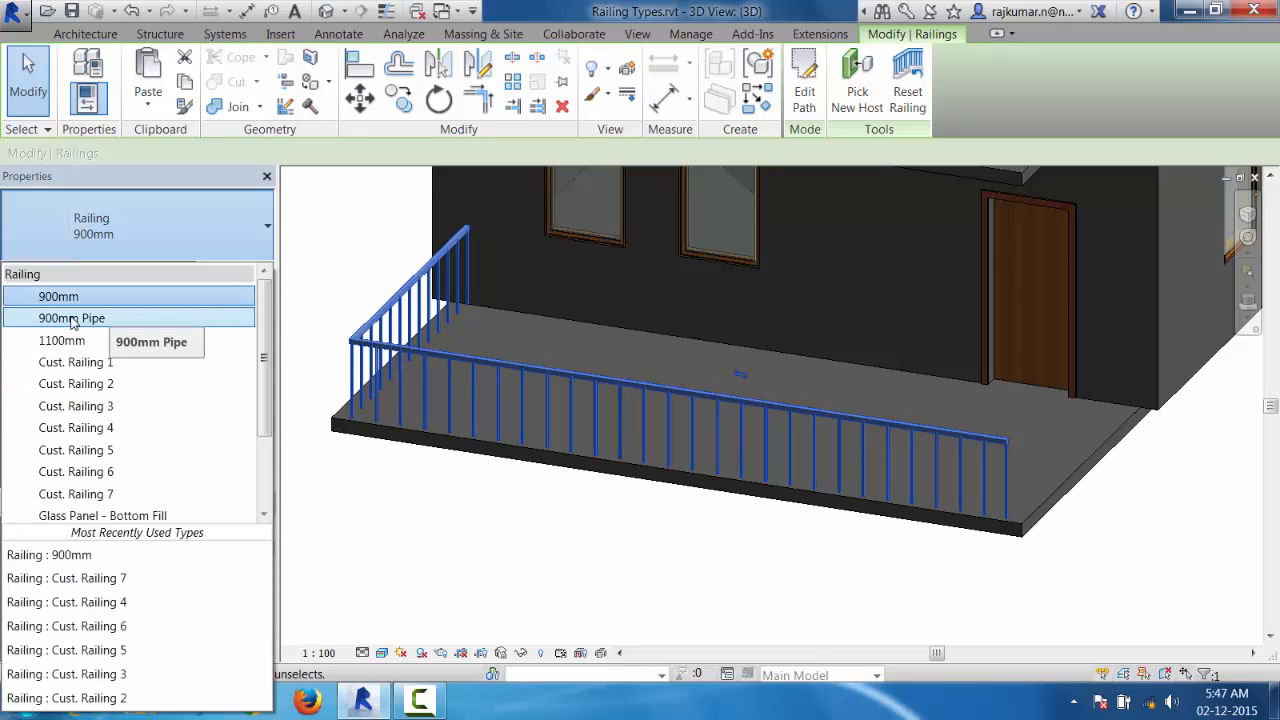
left_click(72, 316)
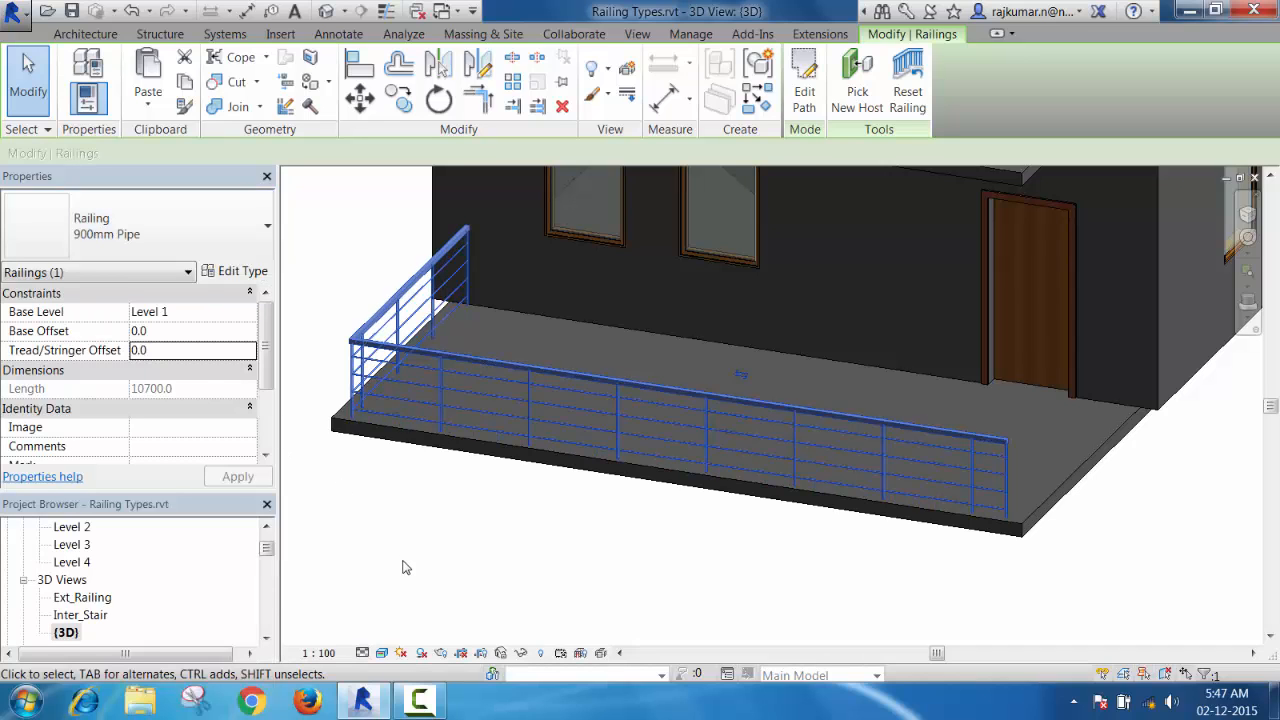
left_click(264, 224)
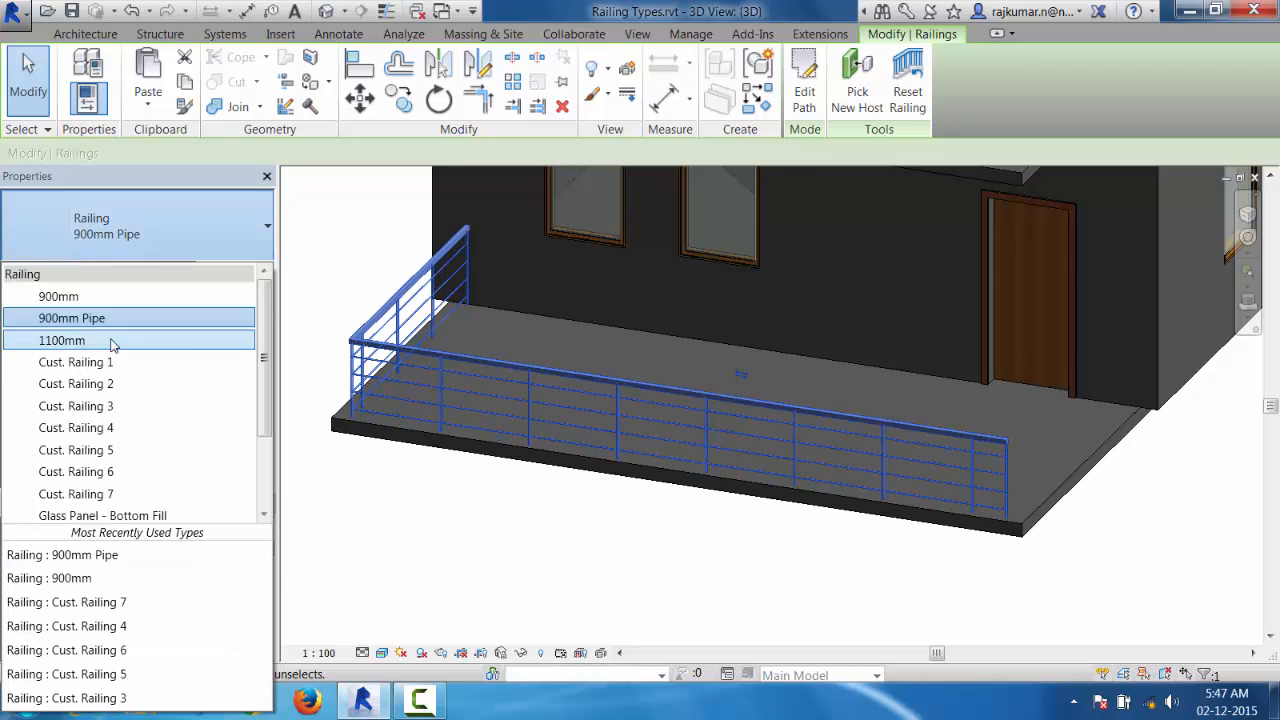
left_click(60, 340)
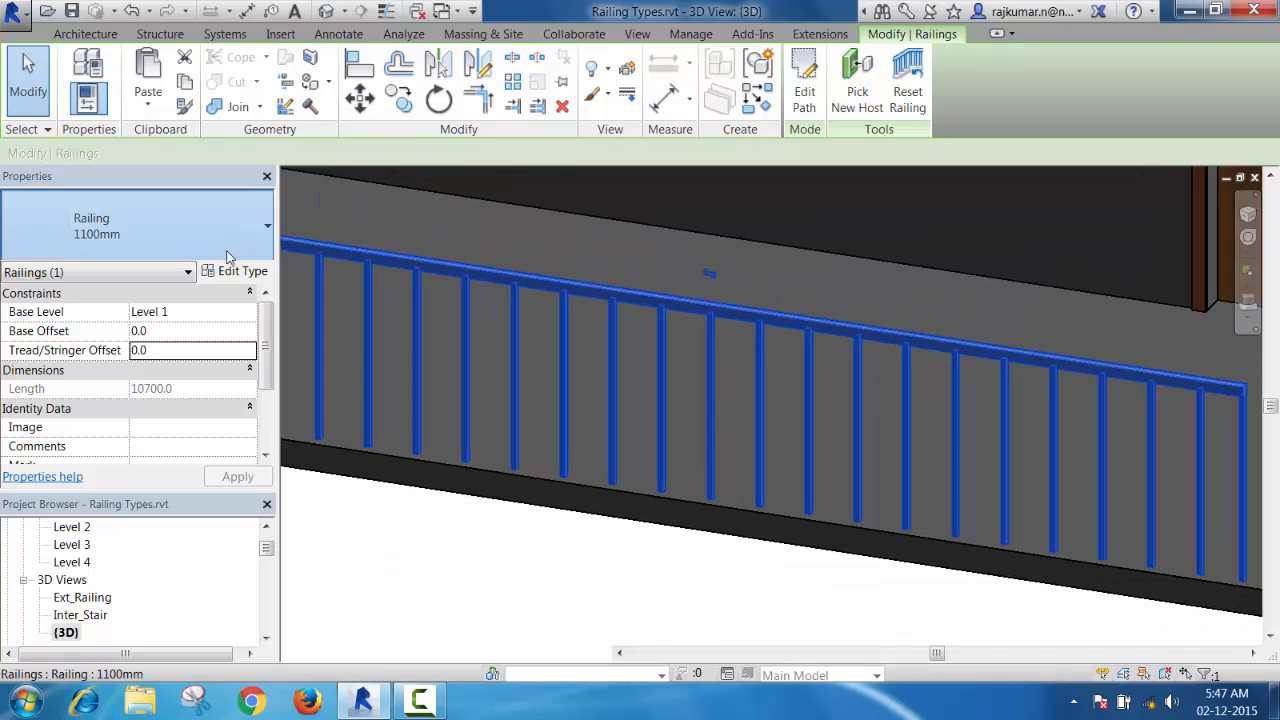
Step: Change the railing to Glass Panel - Bottom Fill and collapse the type list
left_click(264, 224)
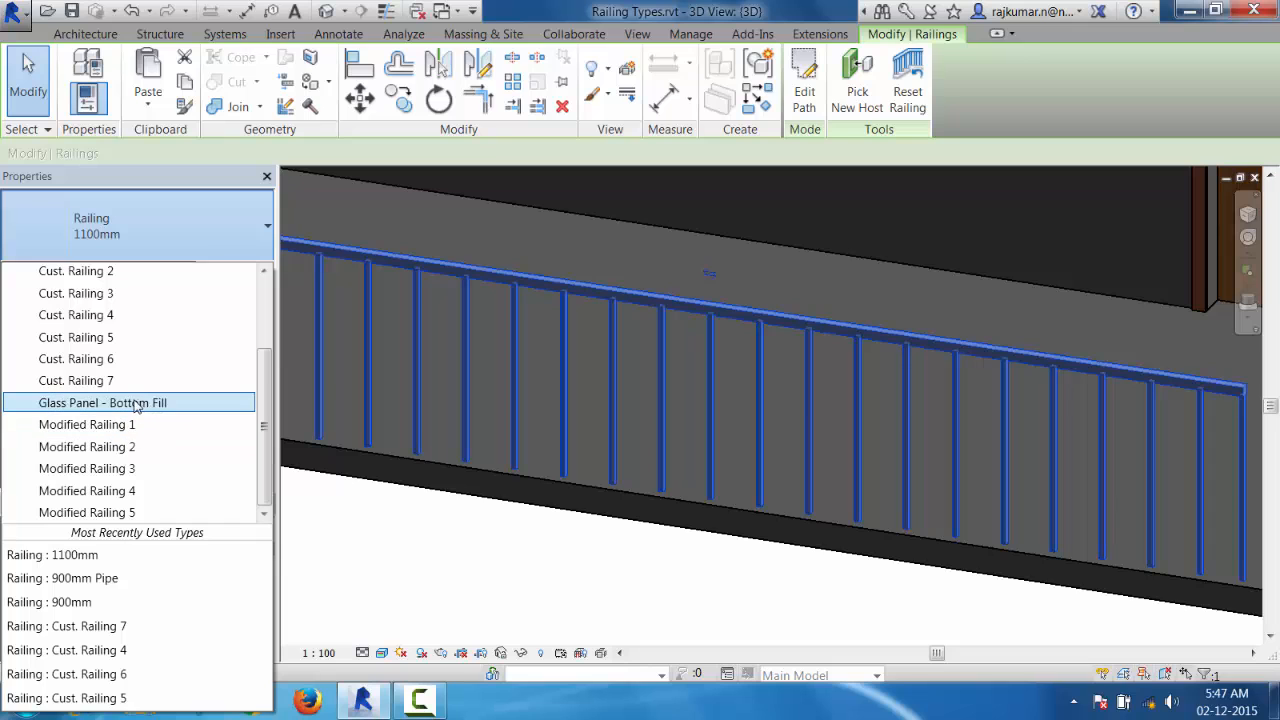
mouse_move(120, 410)
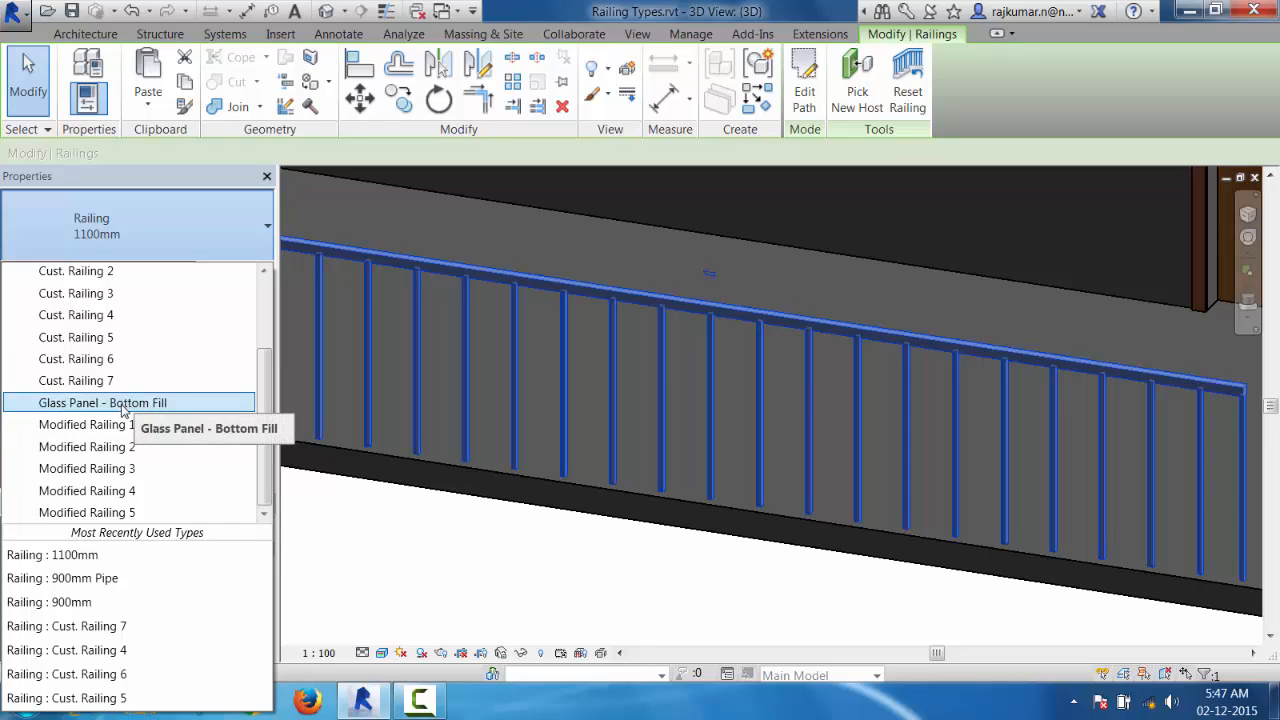
left_click(104, 402)
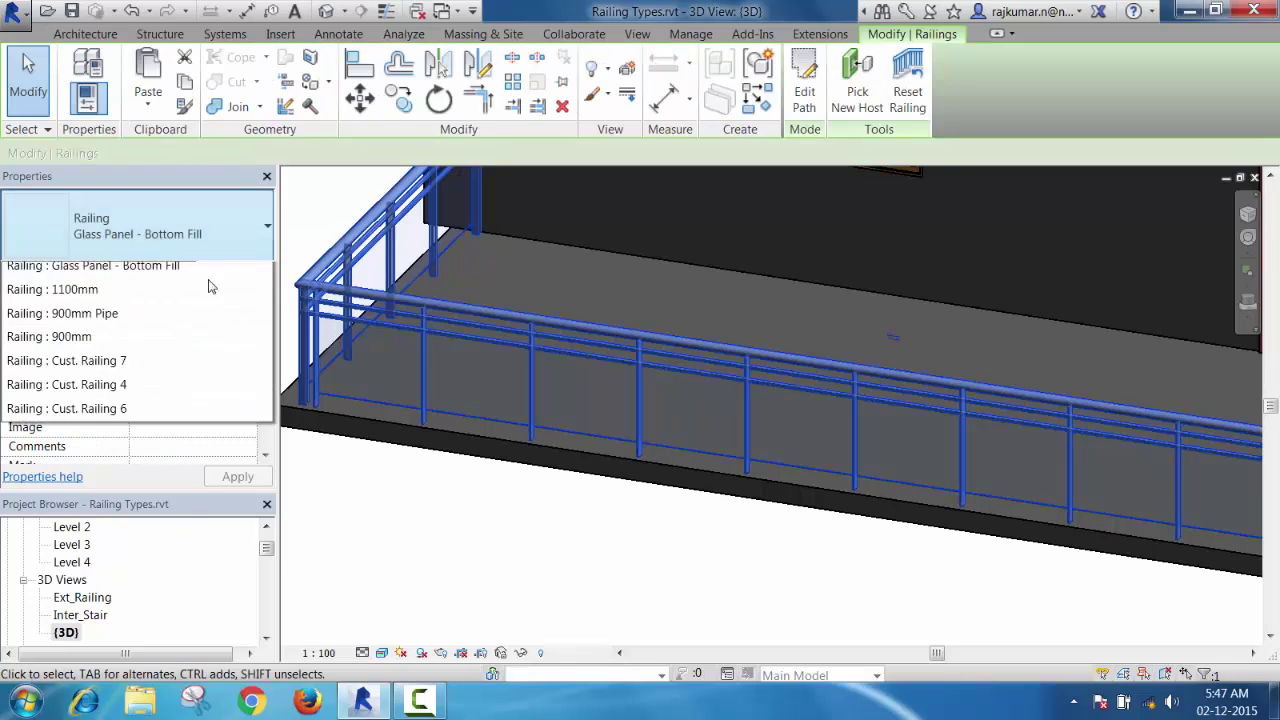
left_click(266, 224)
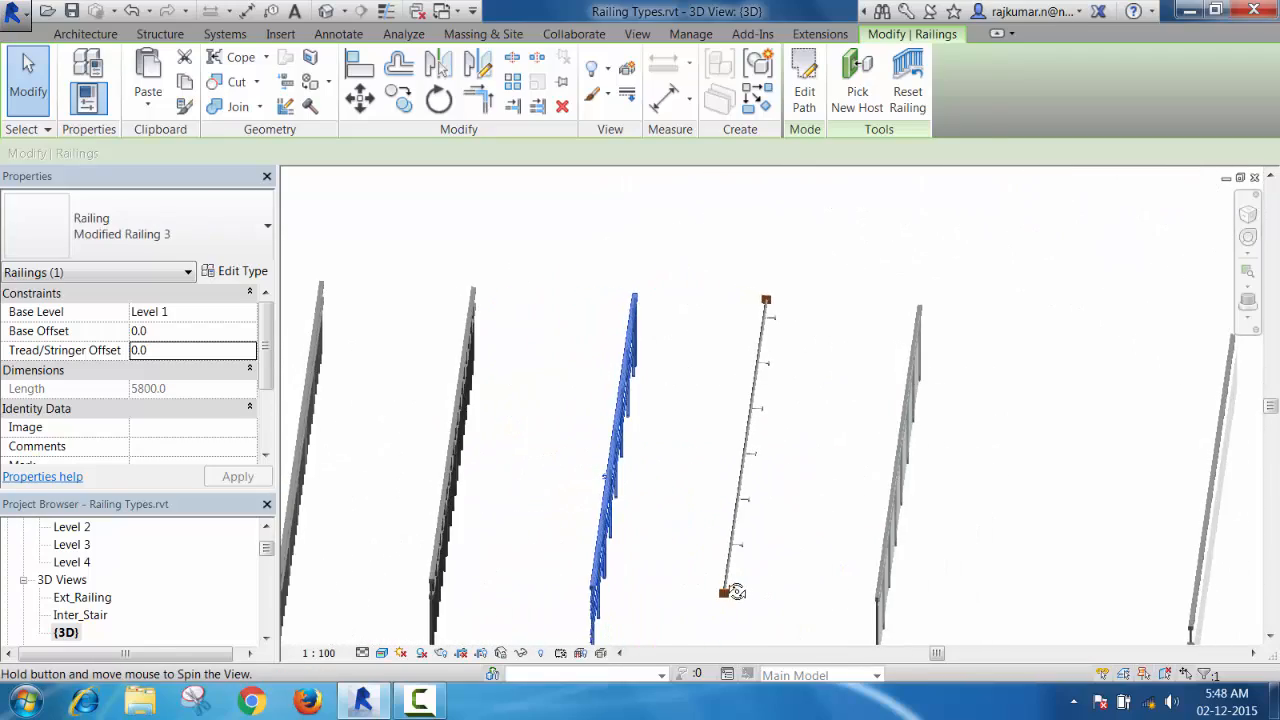
left_click_drag(736, 590, 852, 548)
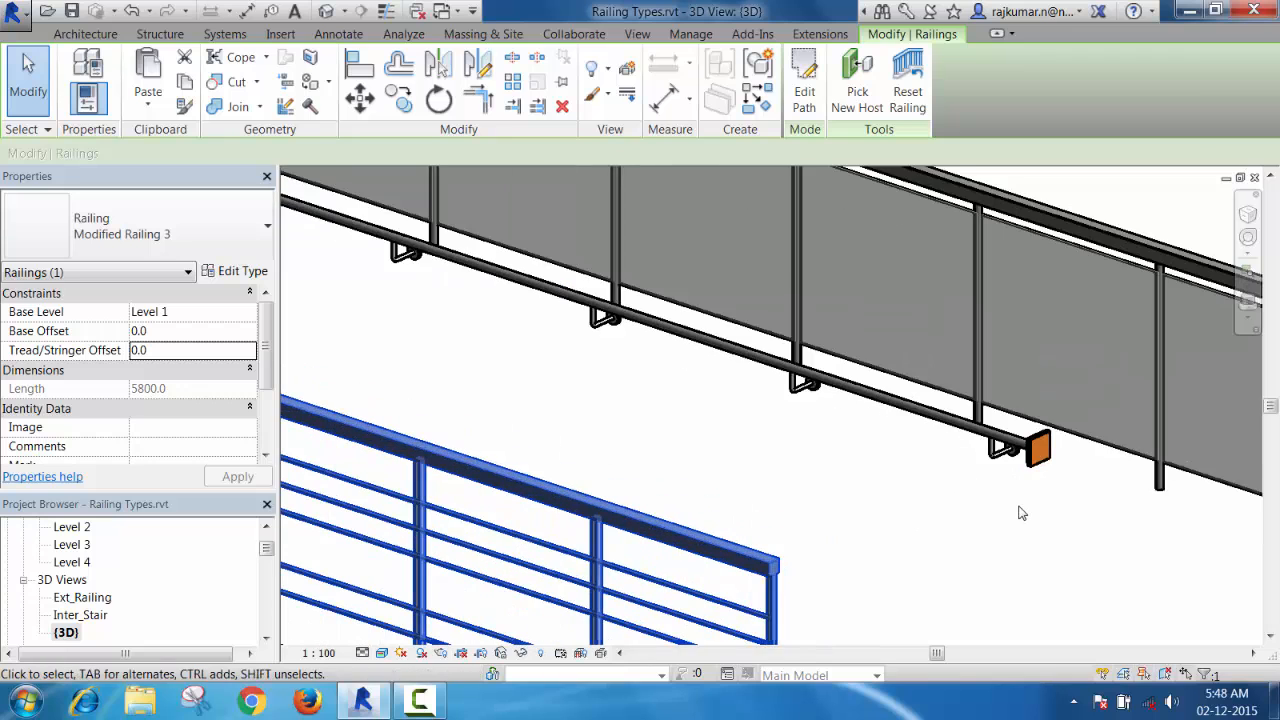
left_click(84, 32)
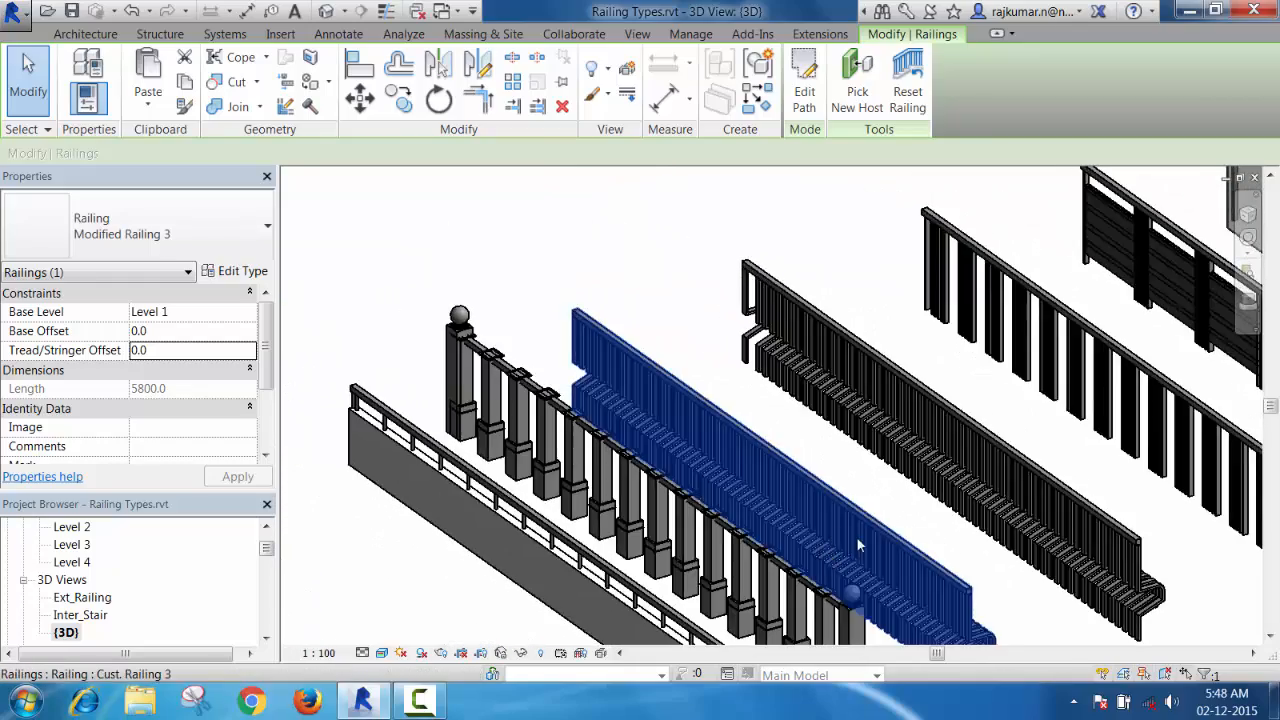
left_click_drag(860, 544, 864, 476)
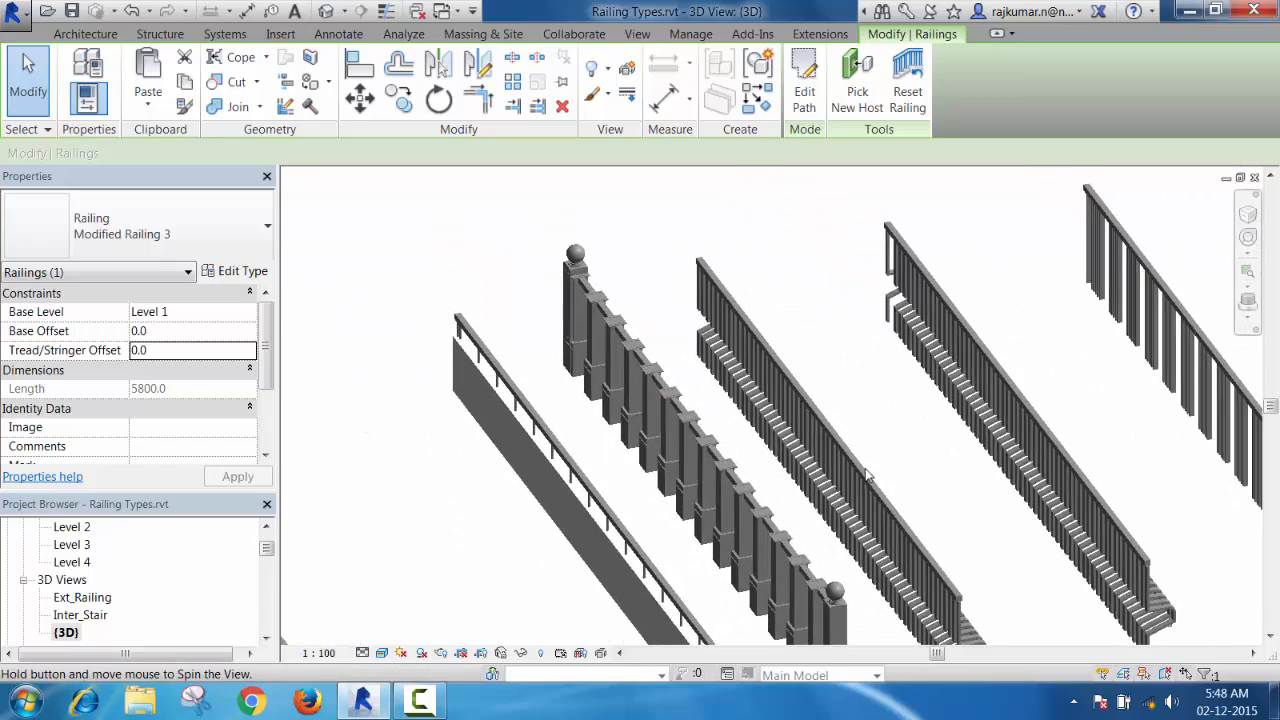
left_click_drag(864, 476, 756, 472)
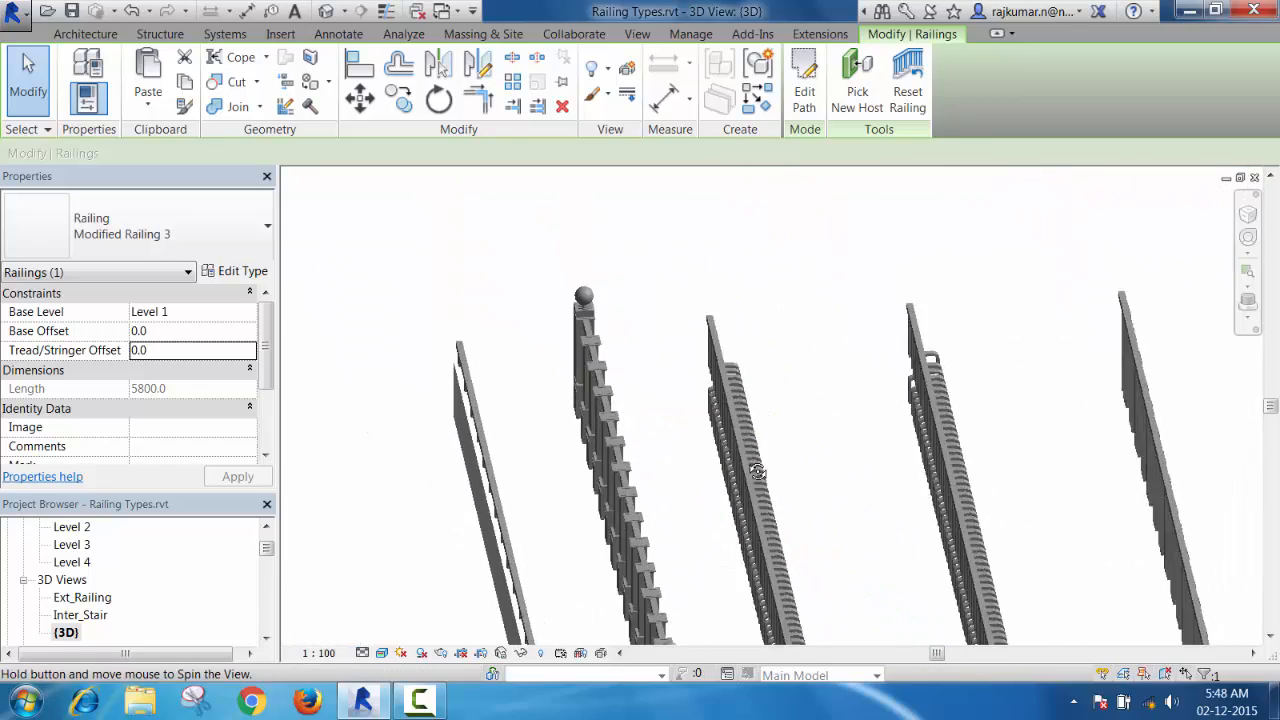
left_click_drag(758, 472, 848, 512)
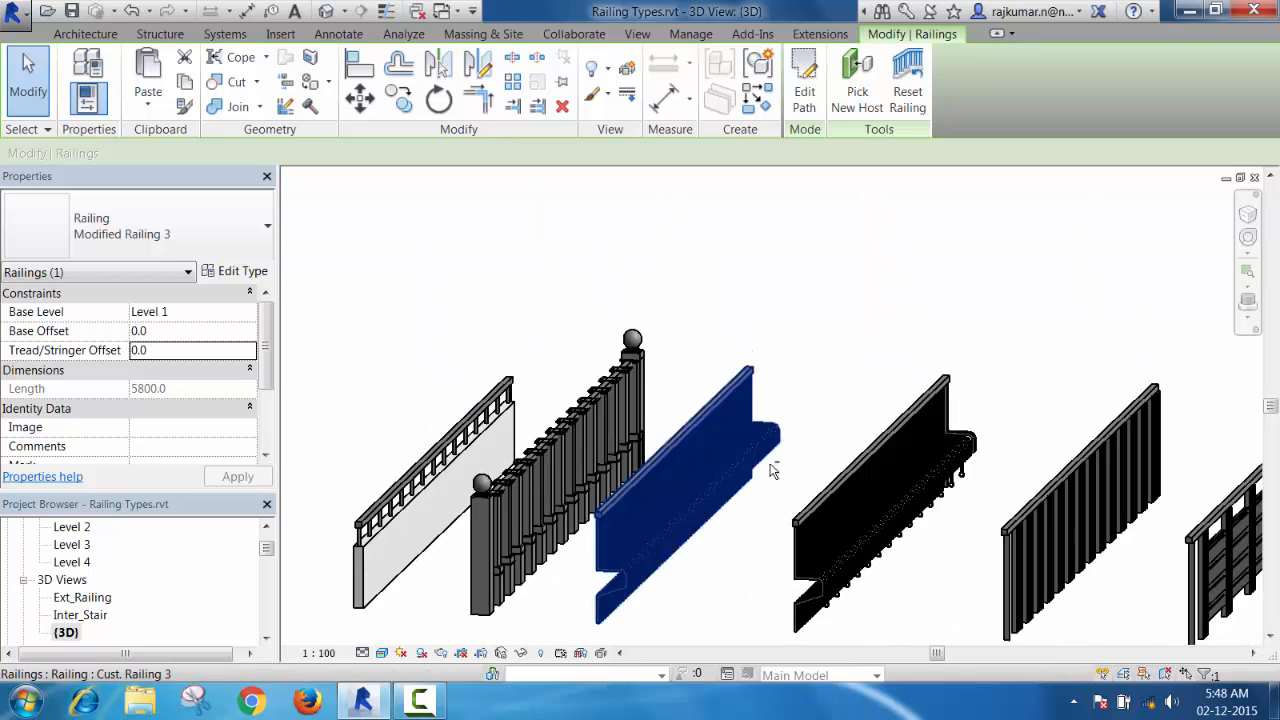
left_click_drag(770, 470, 704, 560)
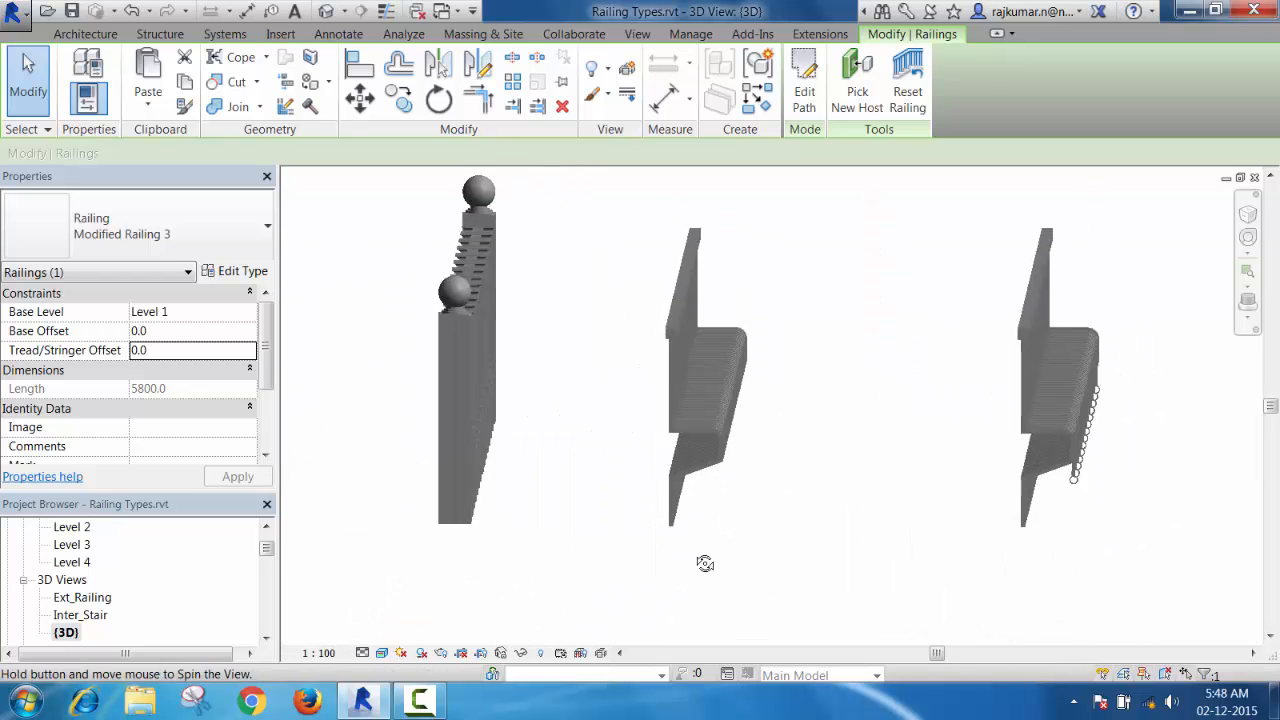
left_click_drag(704, 564, 580, 560)
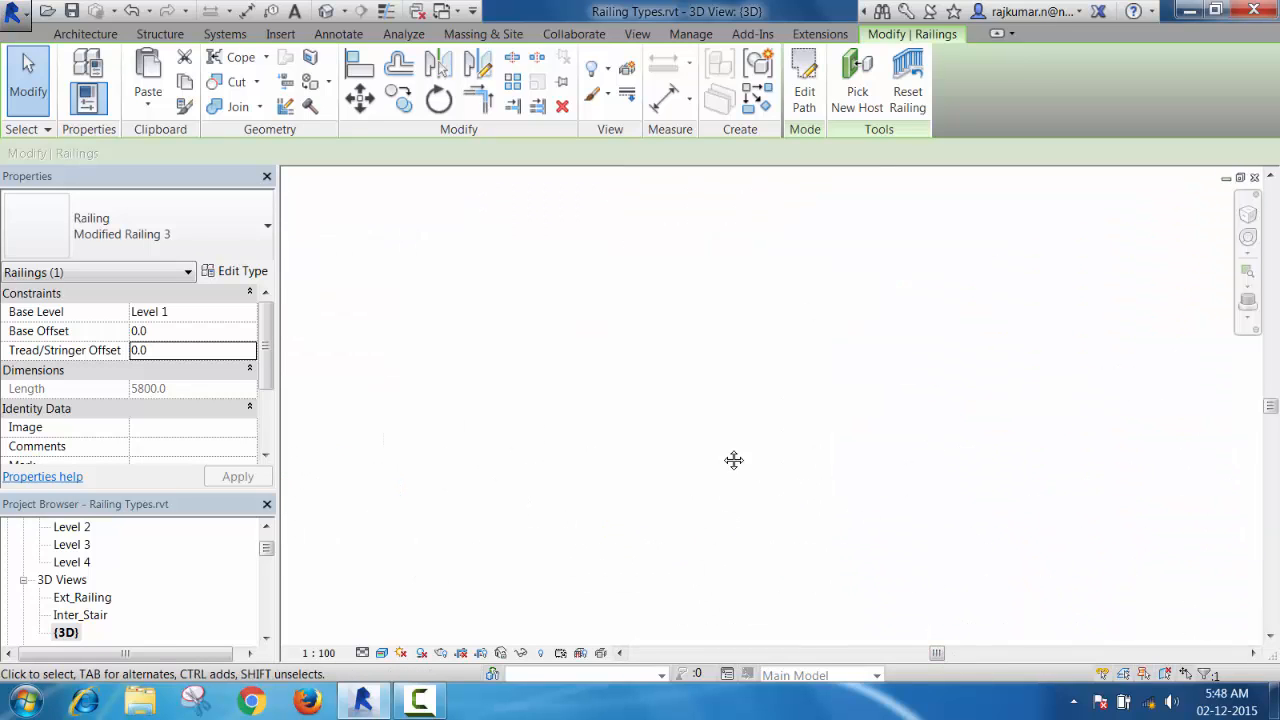
mouse_move(864, 472)
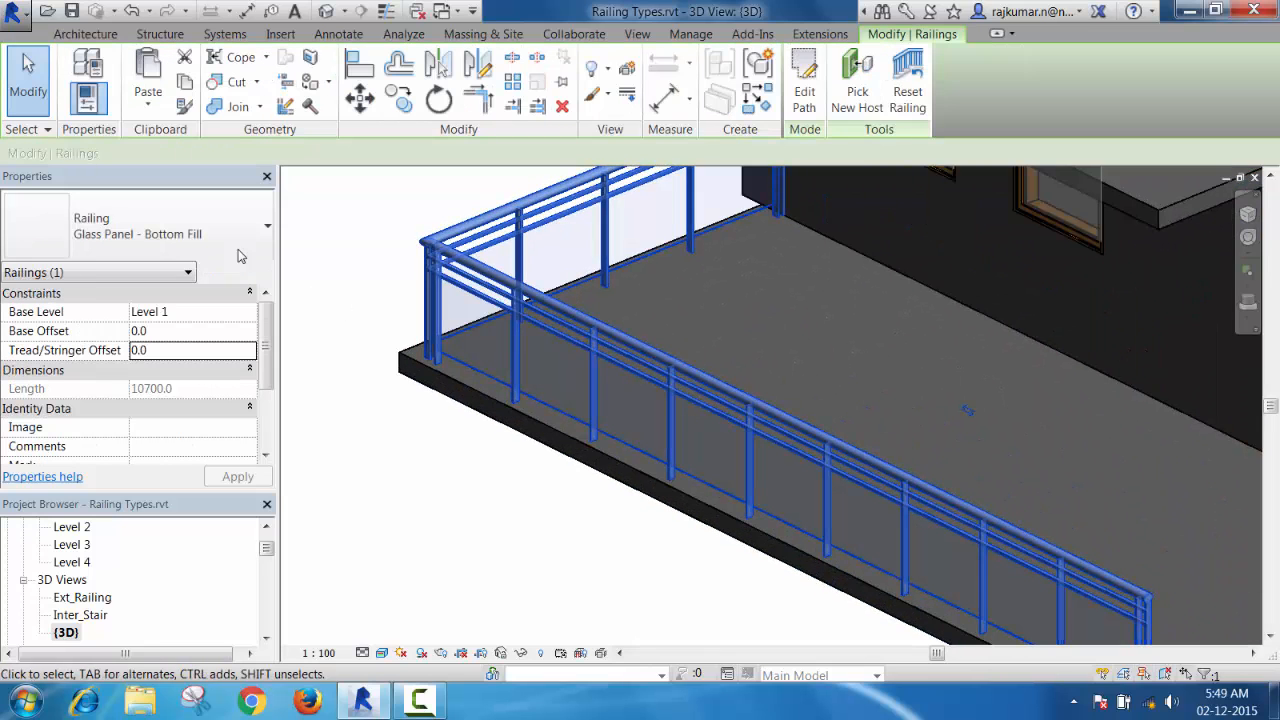
Step: Change the balcony railing's type to Cust. Railing 4 and view the result
left_click(264, 224)
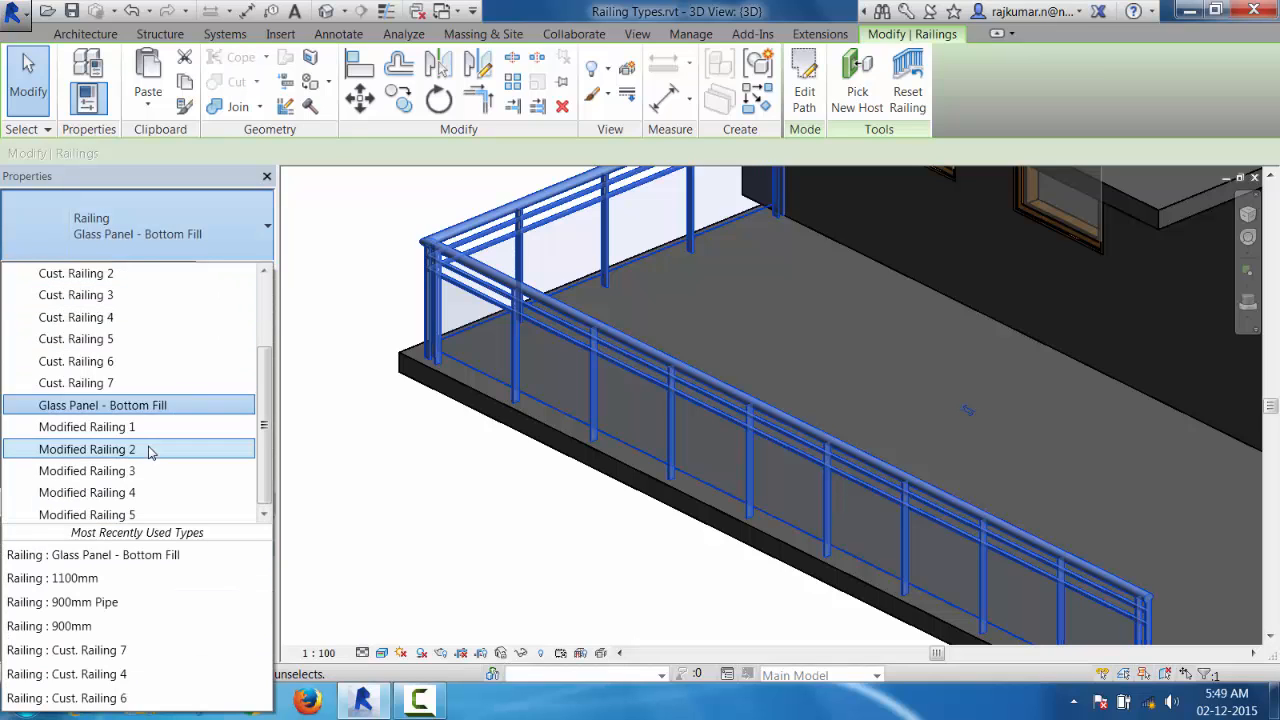
scroll("up", 3)
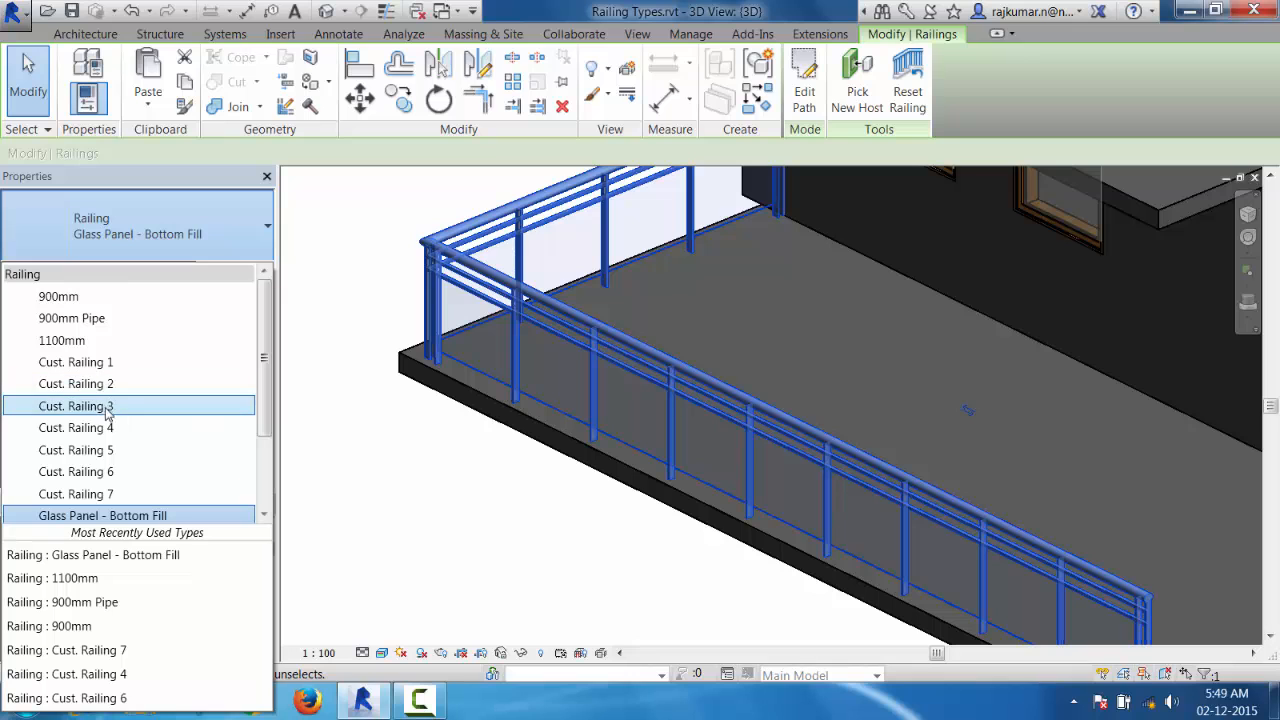
left_click(76, 428)
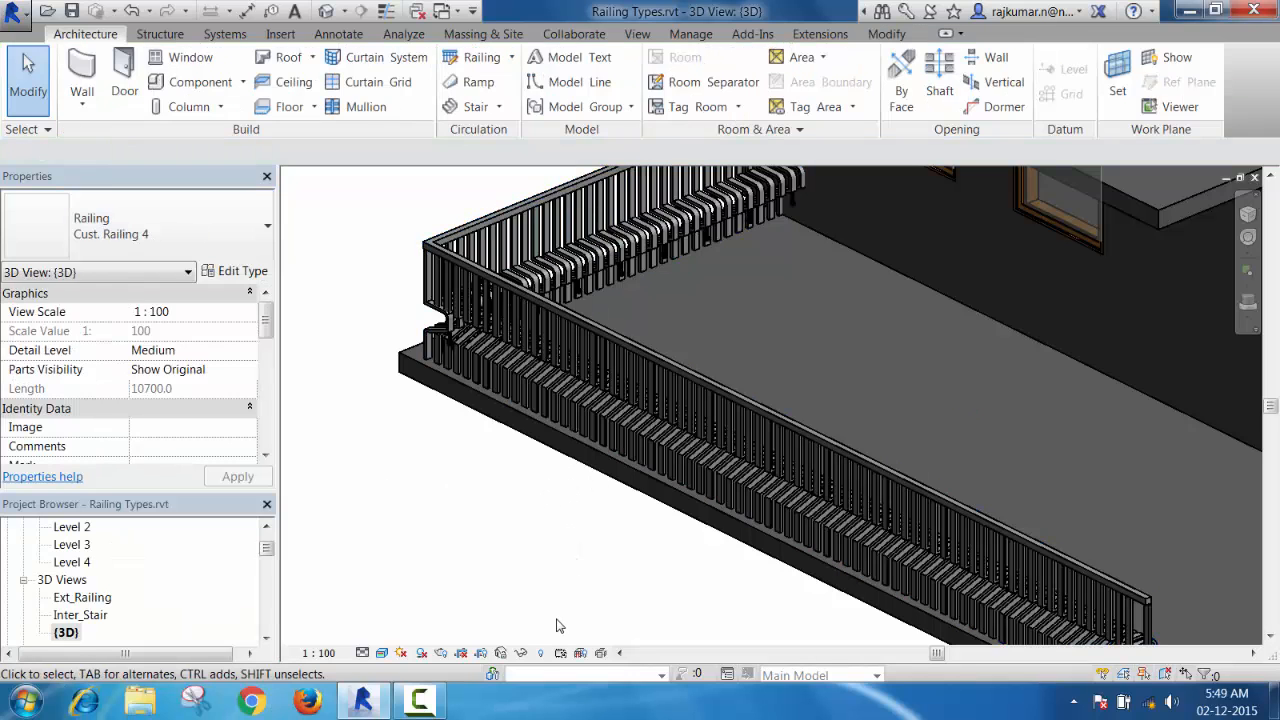
left_click(658, 348)
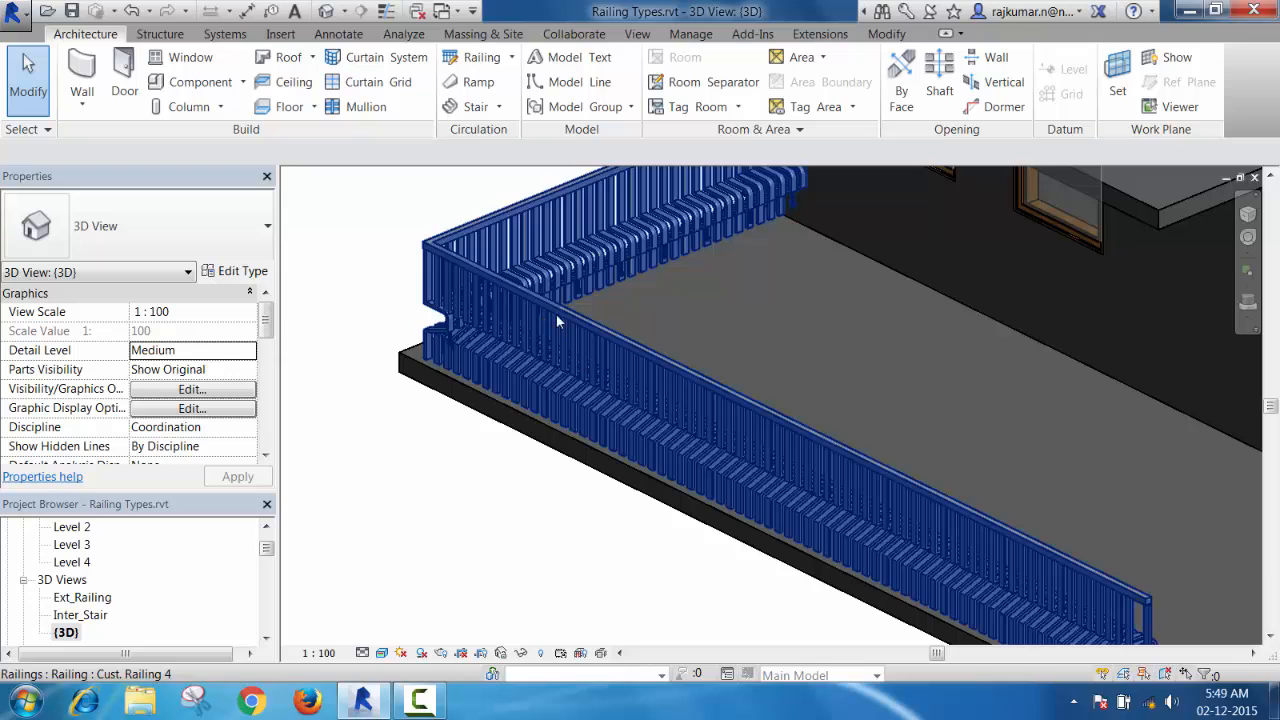
mouse_move(716, 204)
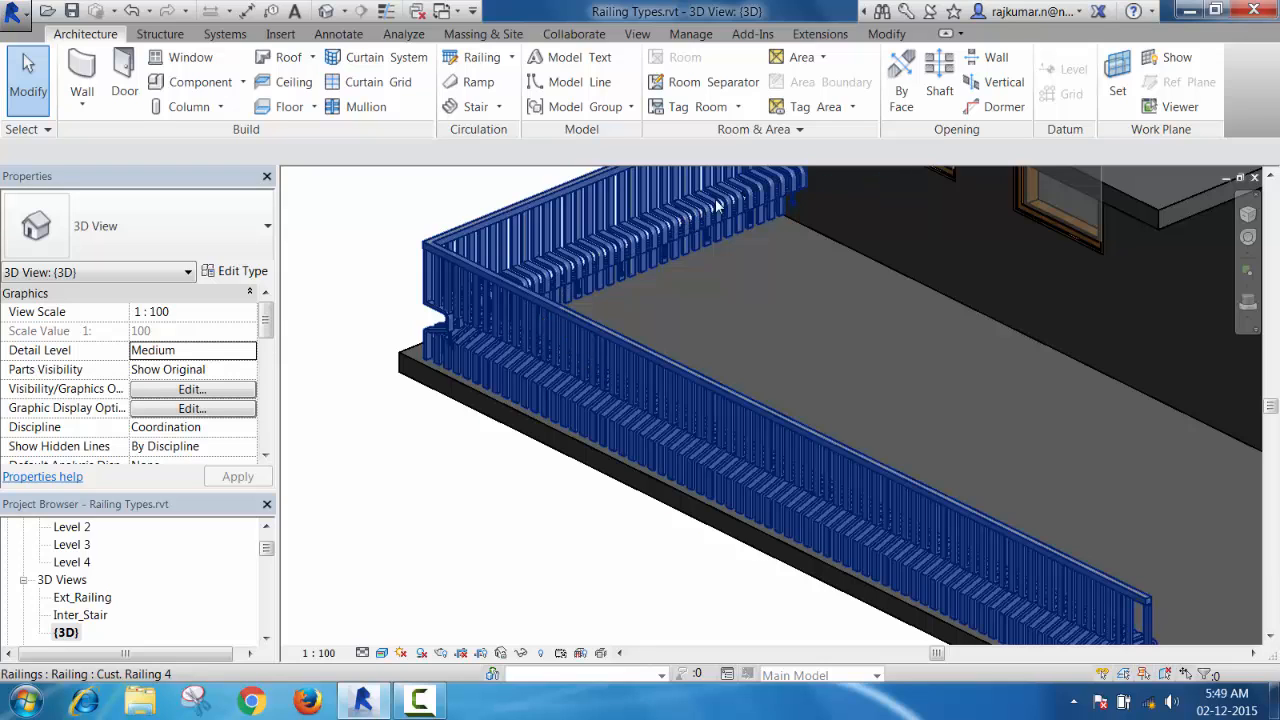
mouse_move(730, 204)
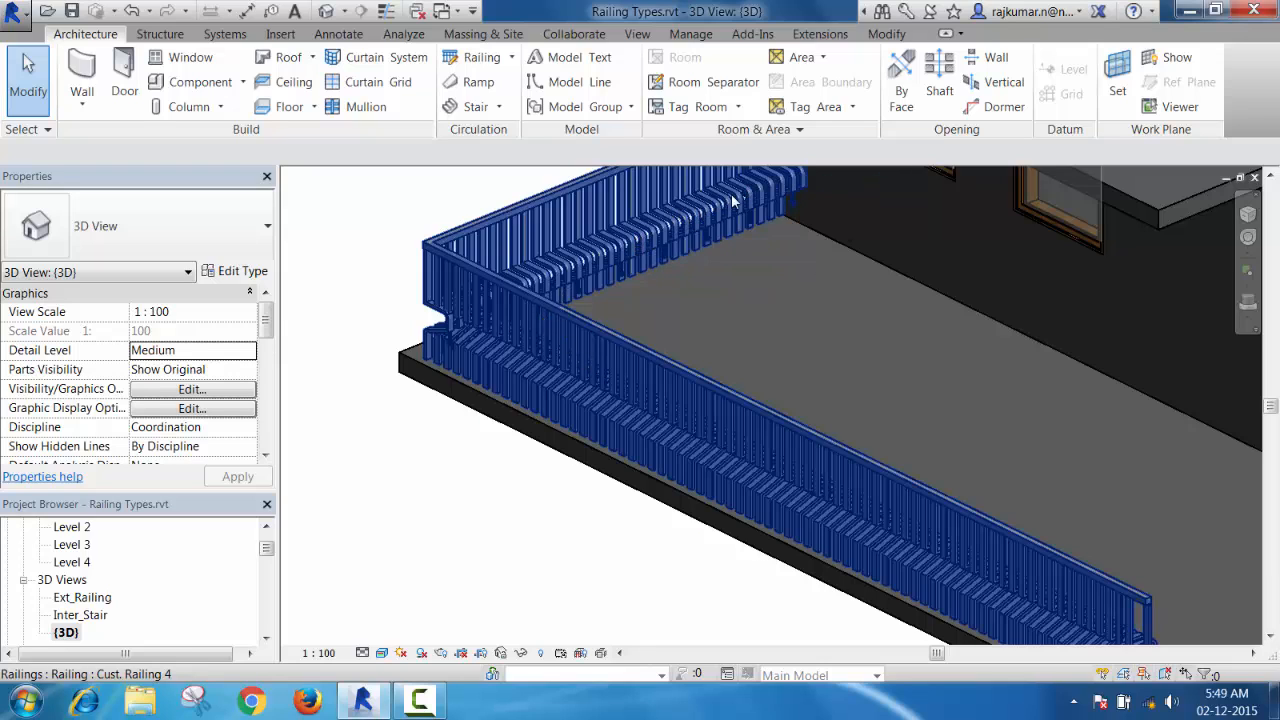
mouse_move(636, 248)
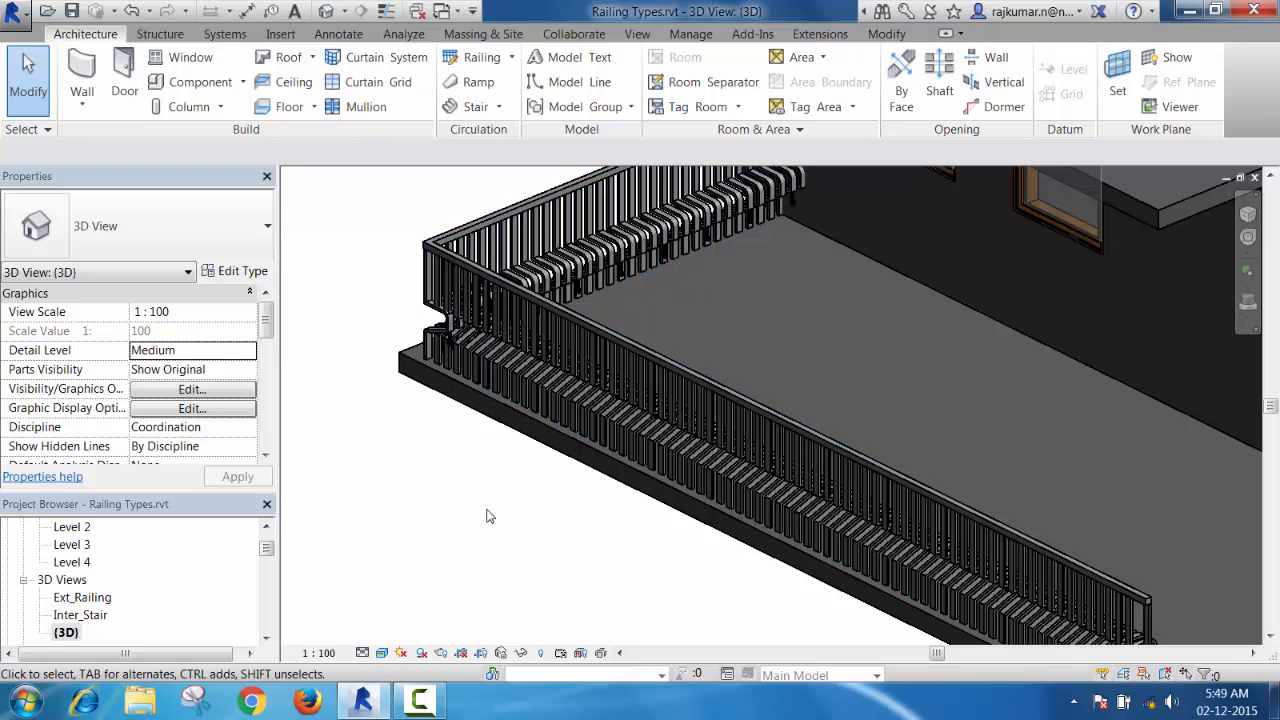
mouse_move(504, 556)
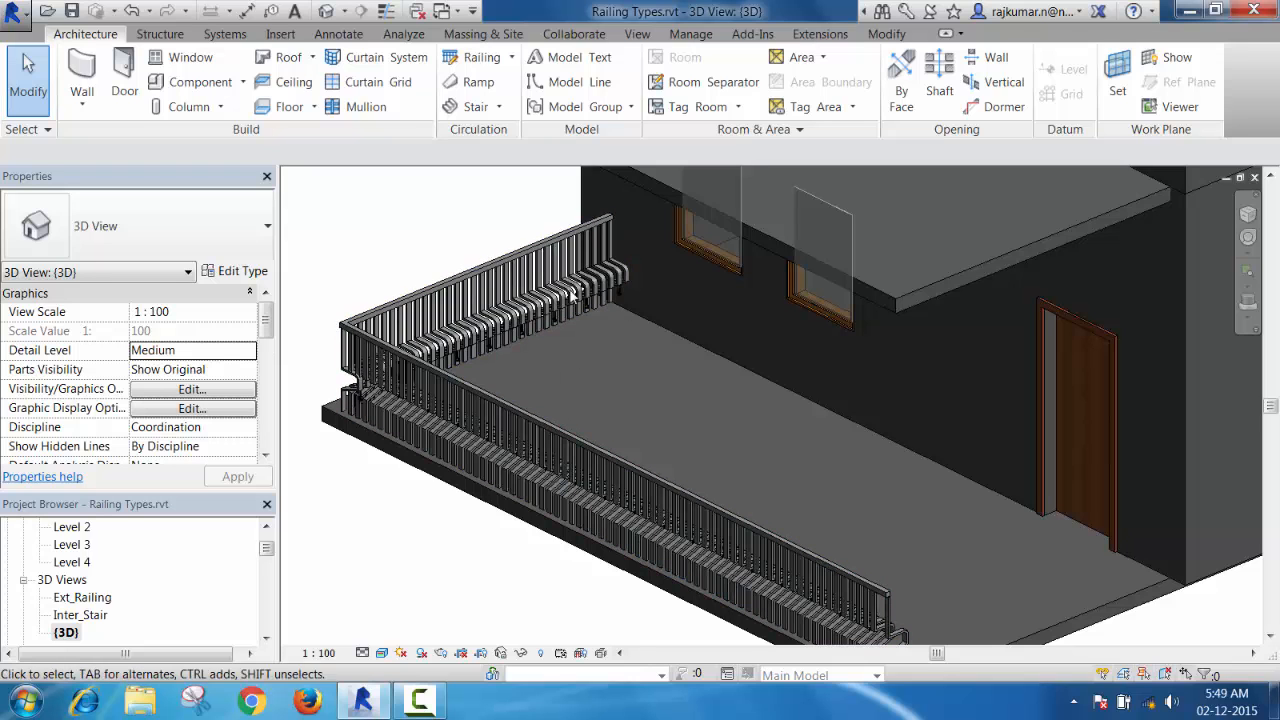
left_click(560, 490)
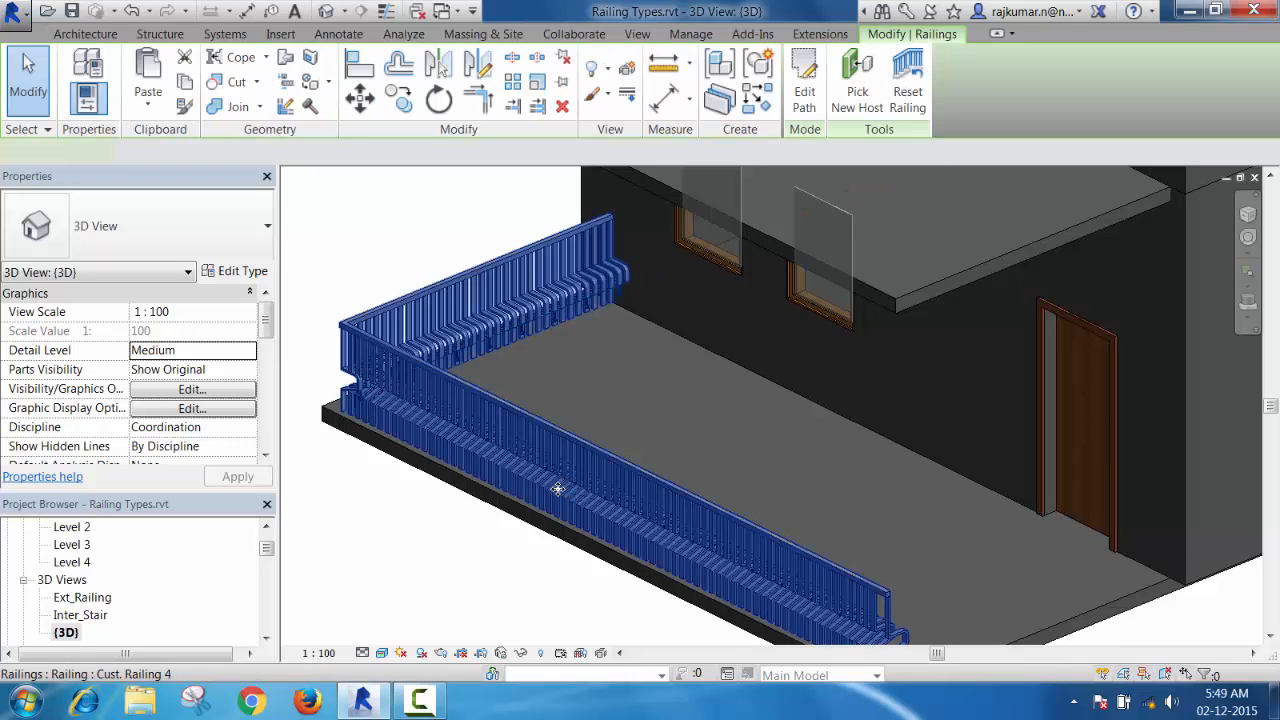
left_click(560, 490)
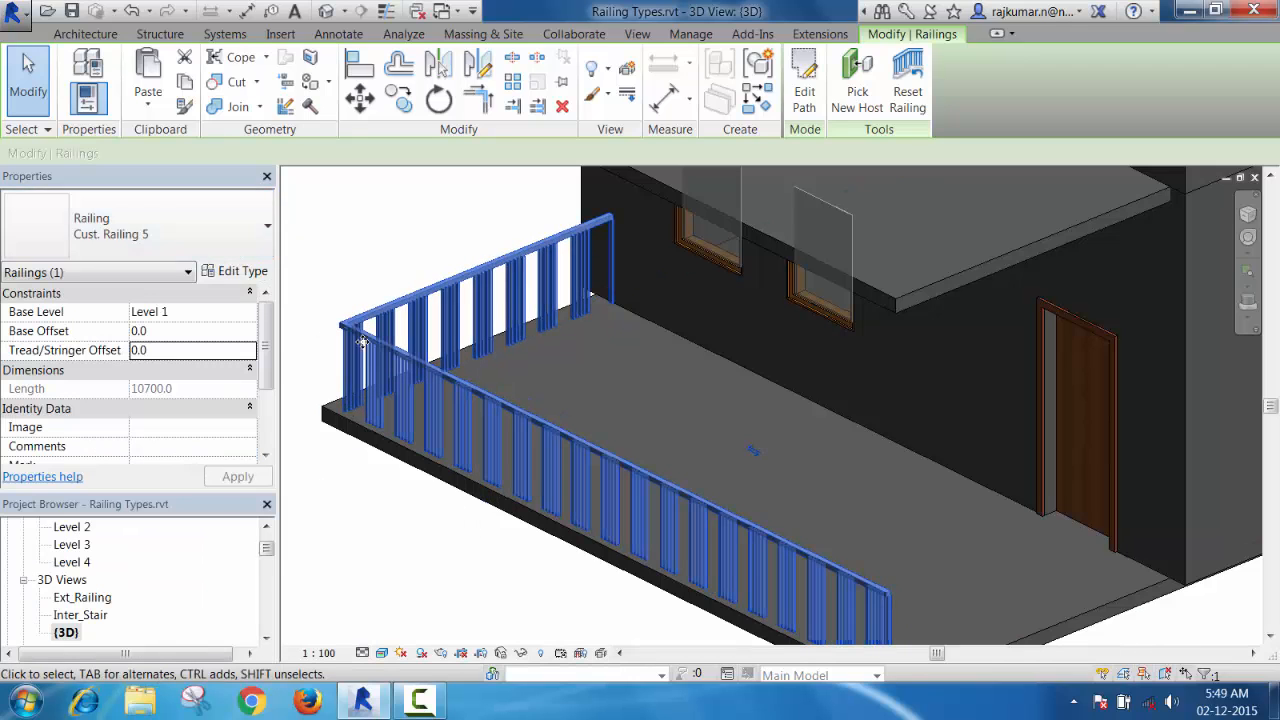
left_click(264, 224)
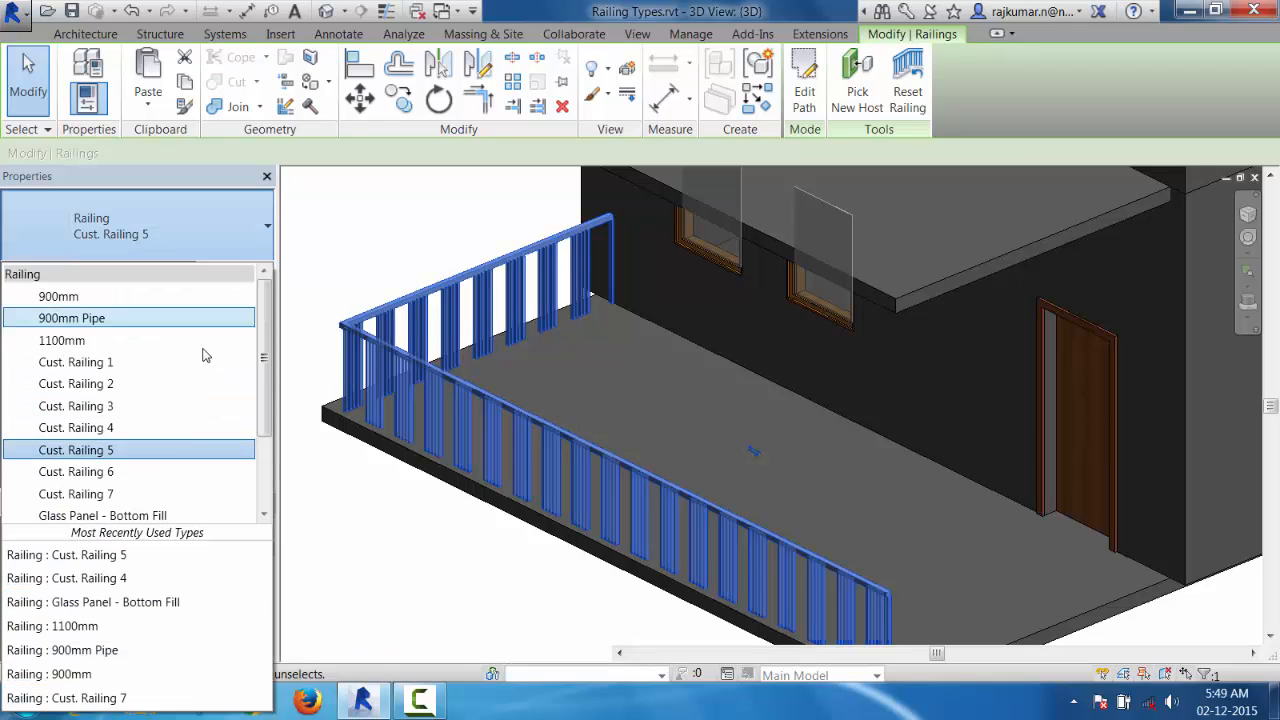
left_click(76, 428)
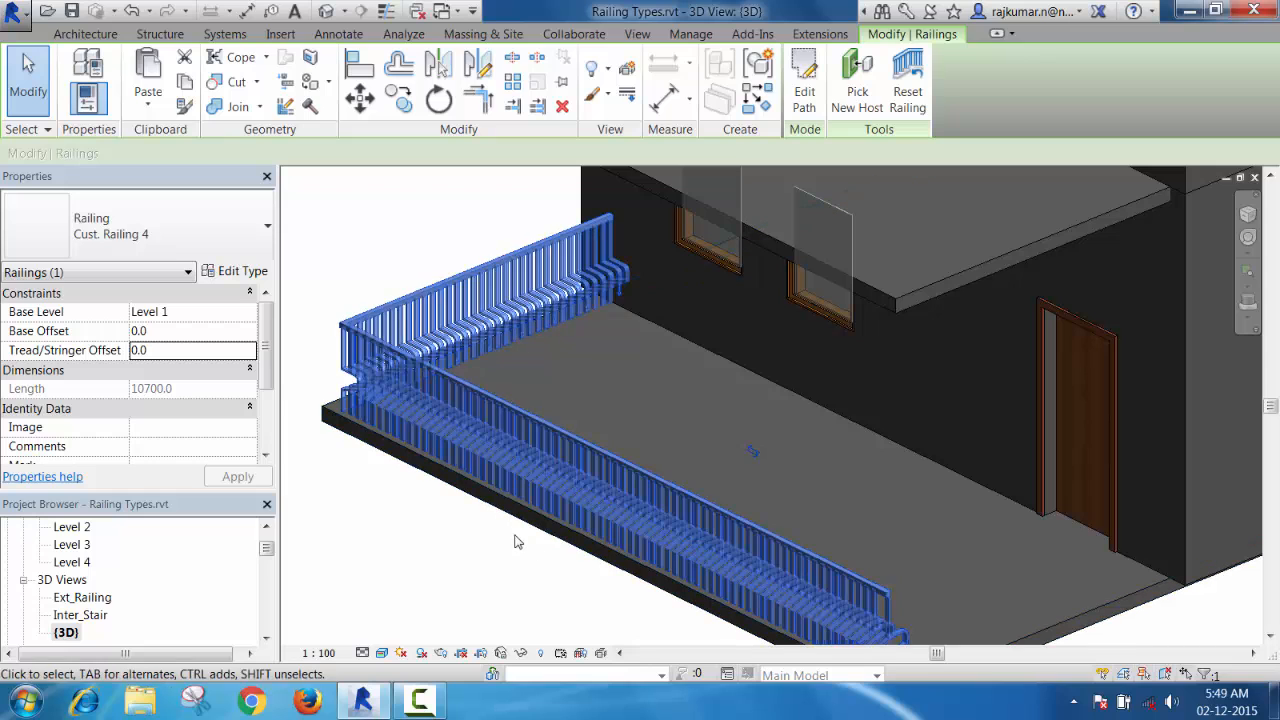
scroll("up", 3)
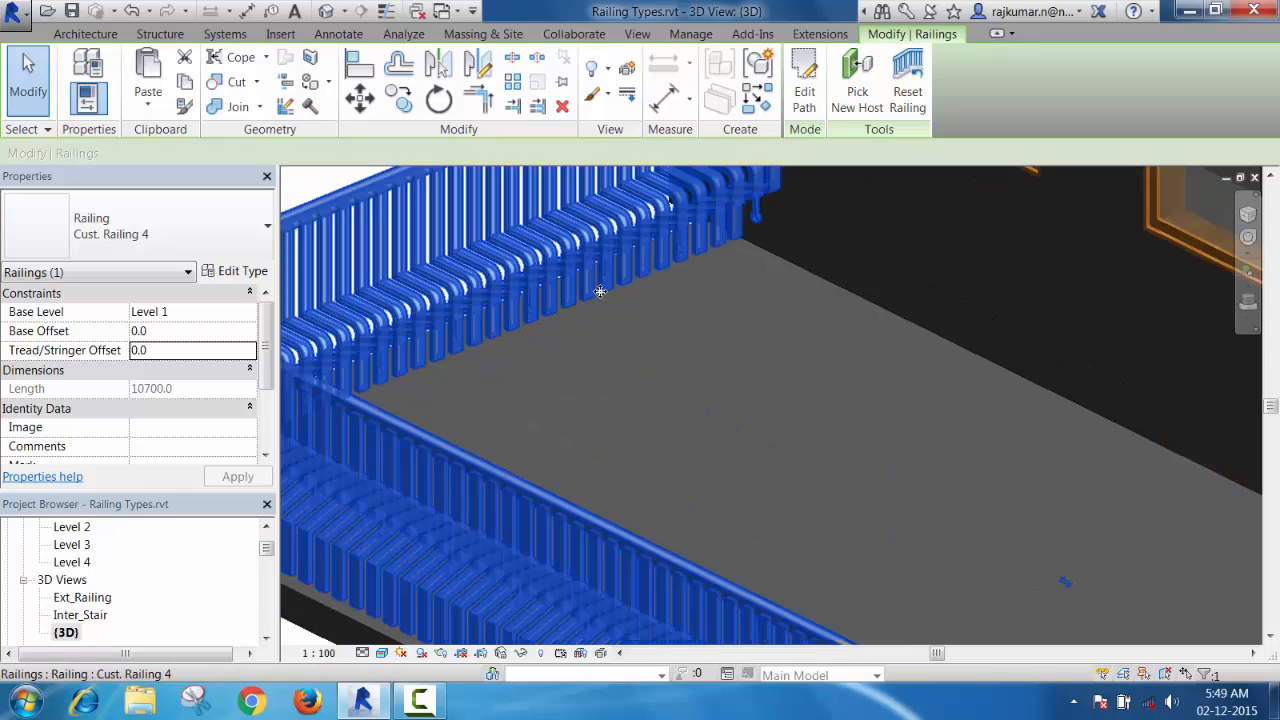
mouse_move(644, 332)
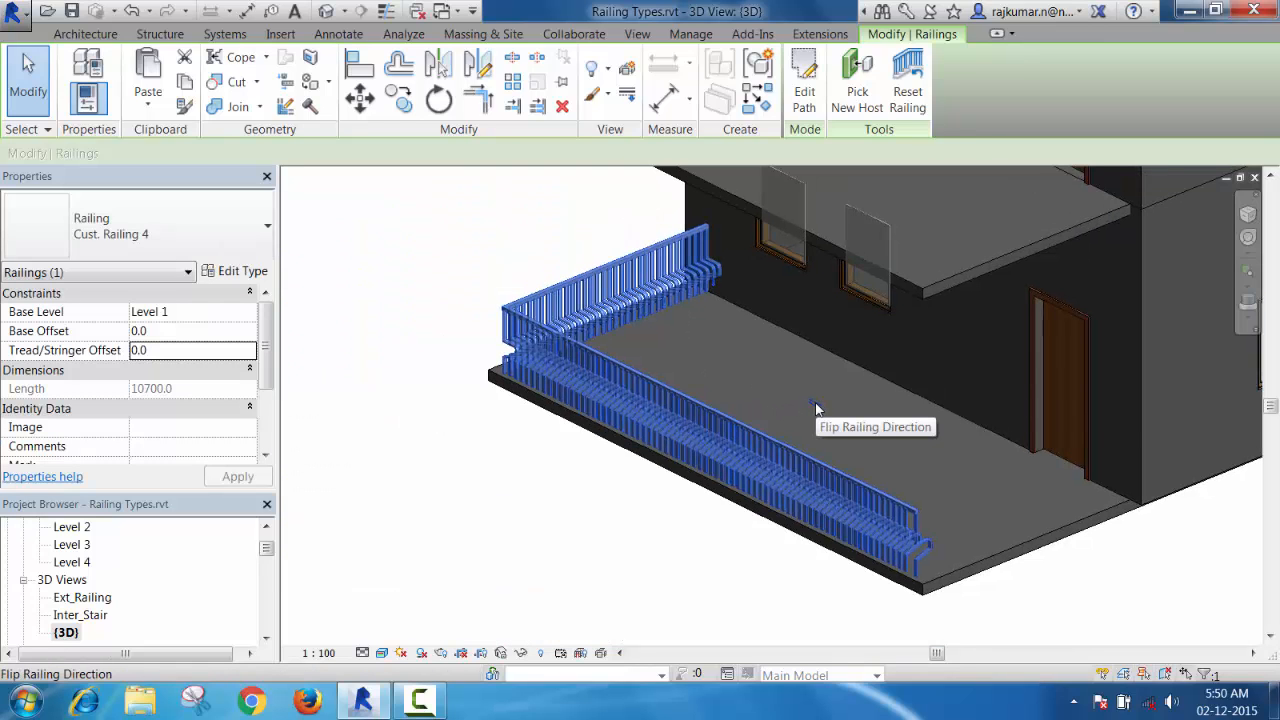
mouse_move(816, 408)
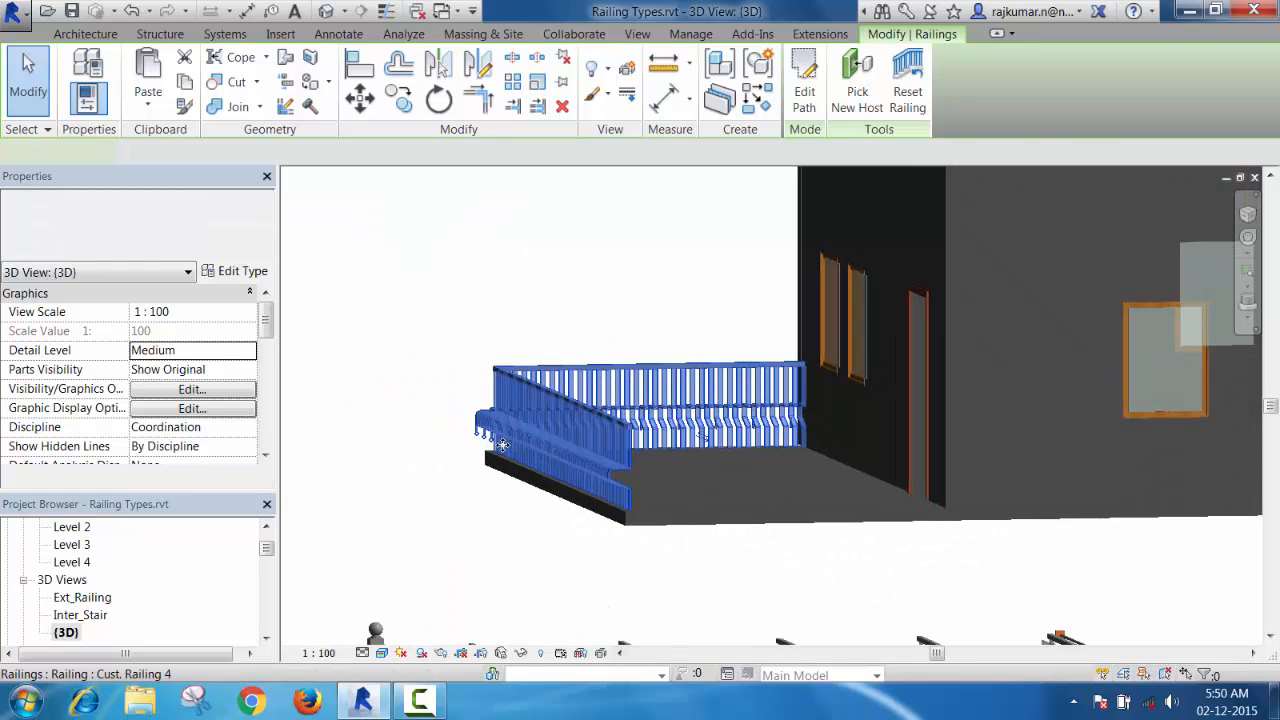
scroll("up", 3)
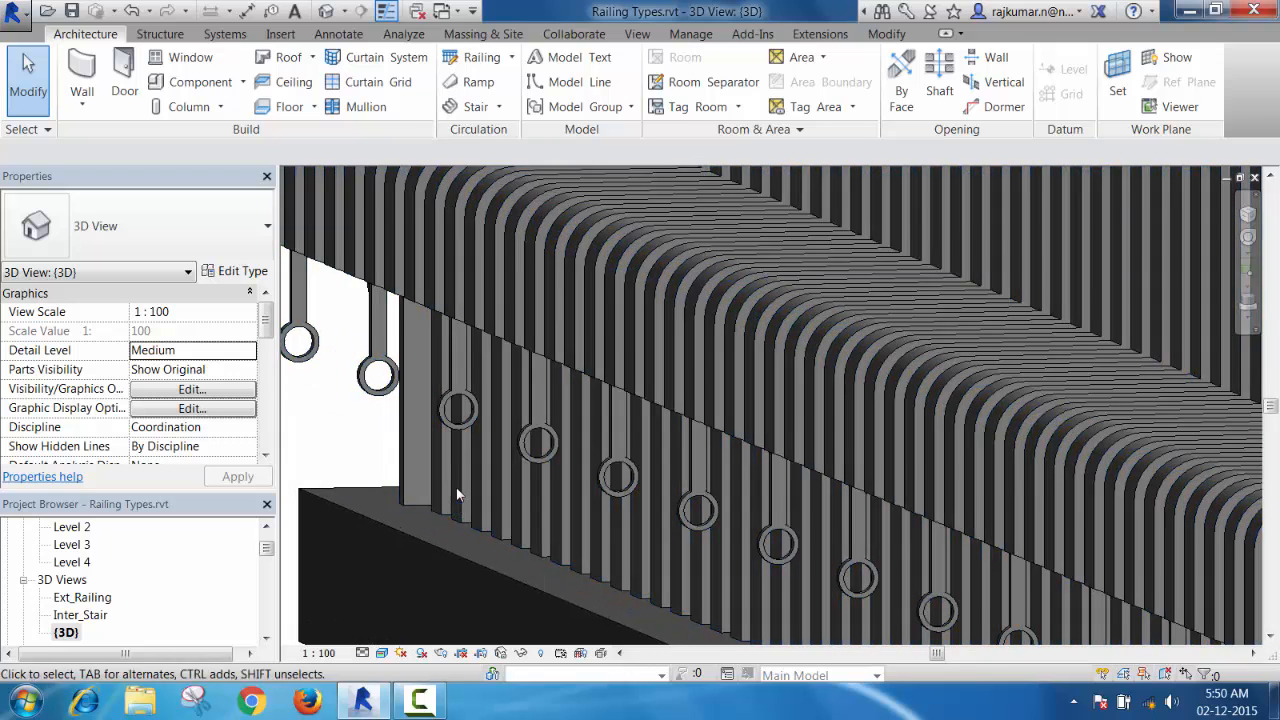
left_click(484, 520)
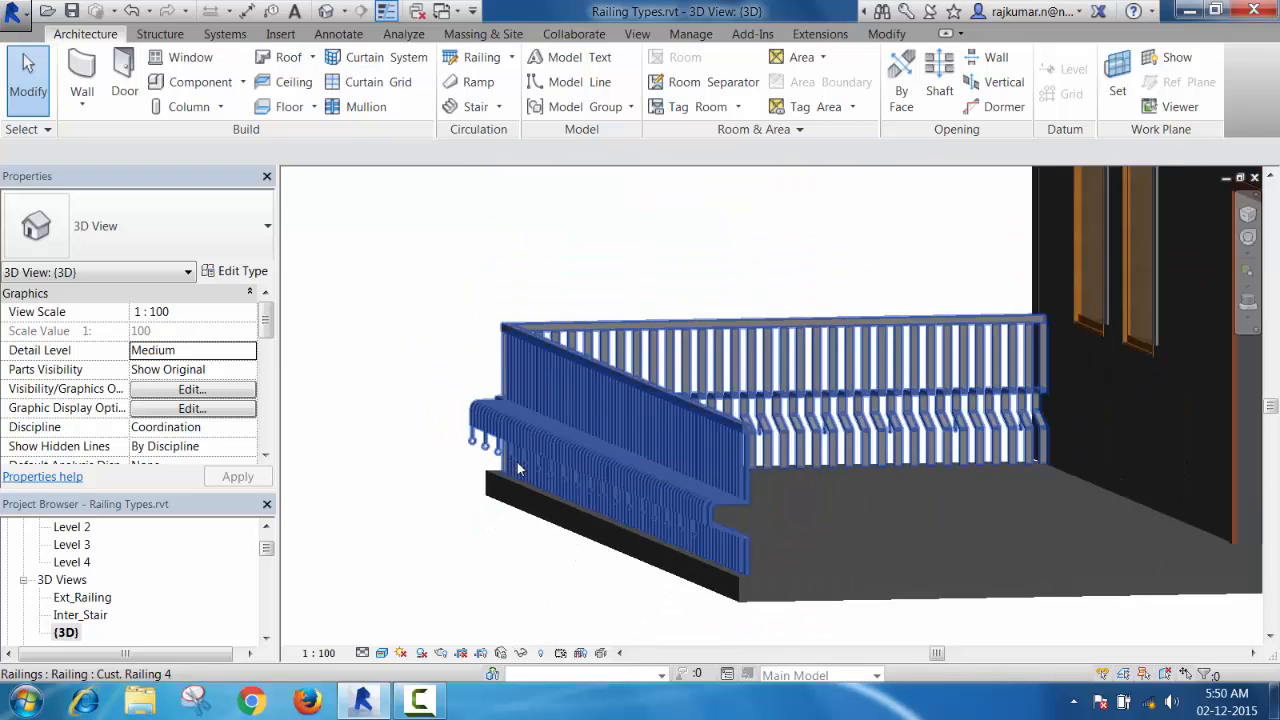
left_click_drag(518, 470, 576, 504)
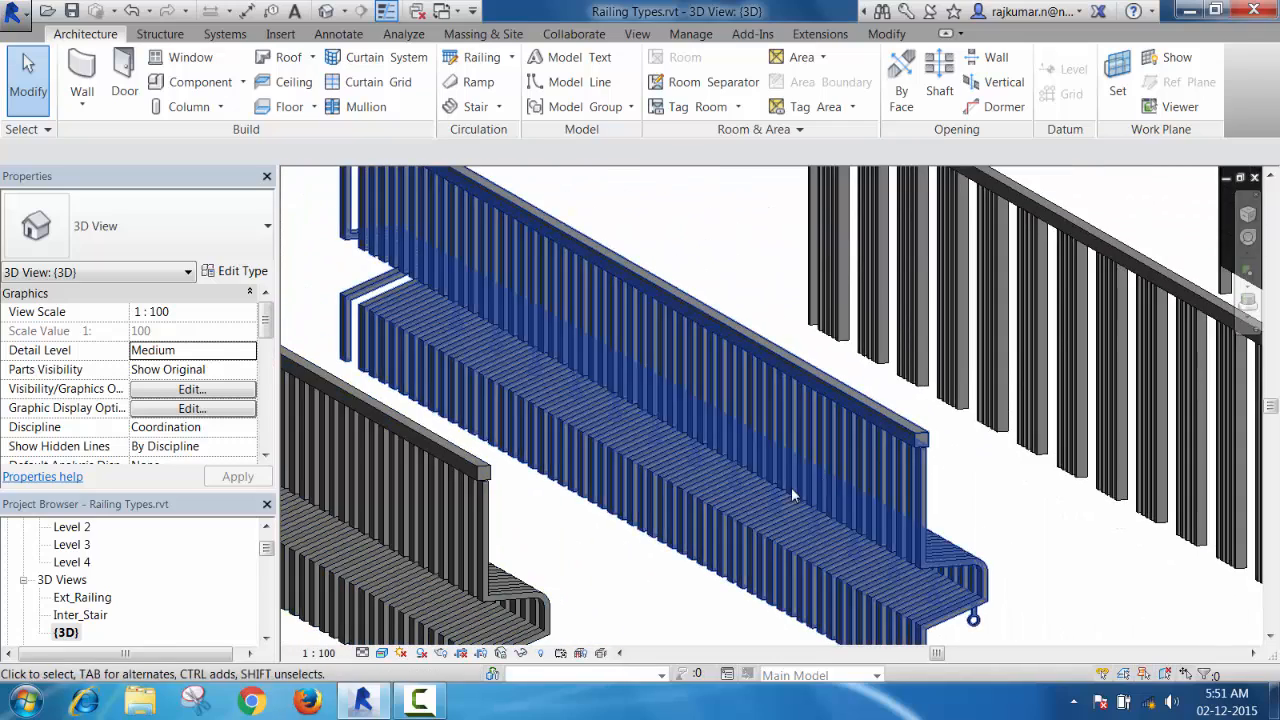
left_click_drag(790, 496, 588, 516)
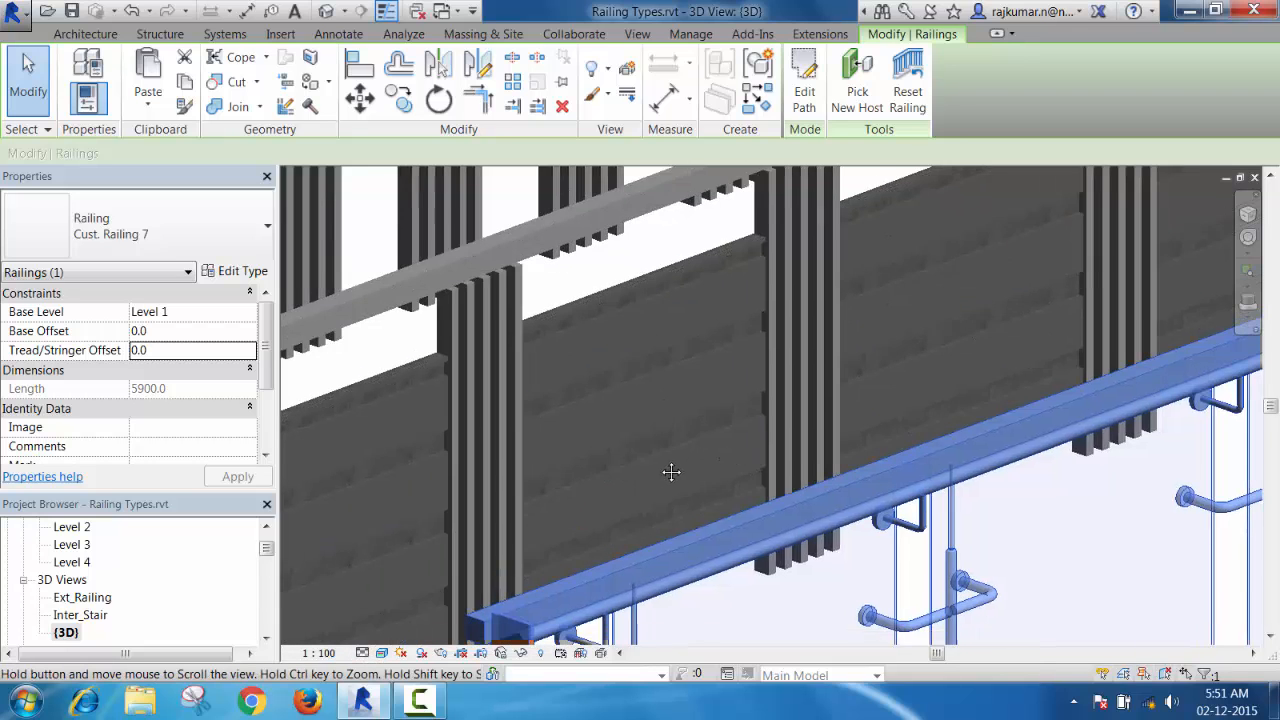
left_click_drag(670, 472, 636, 480)
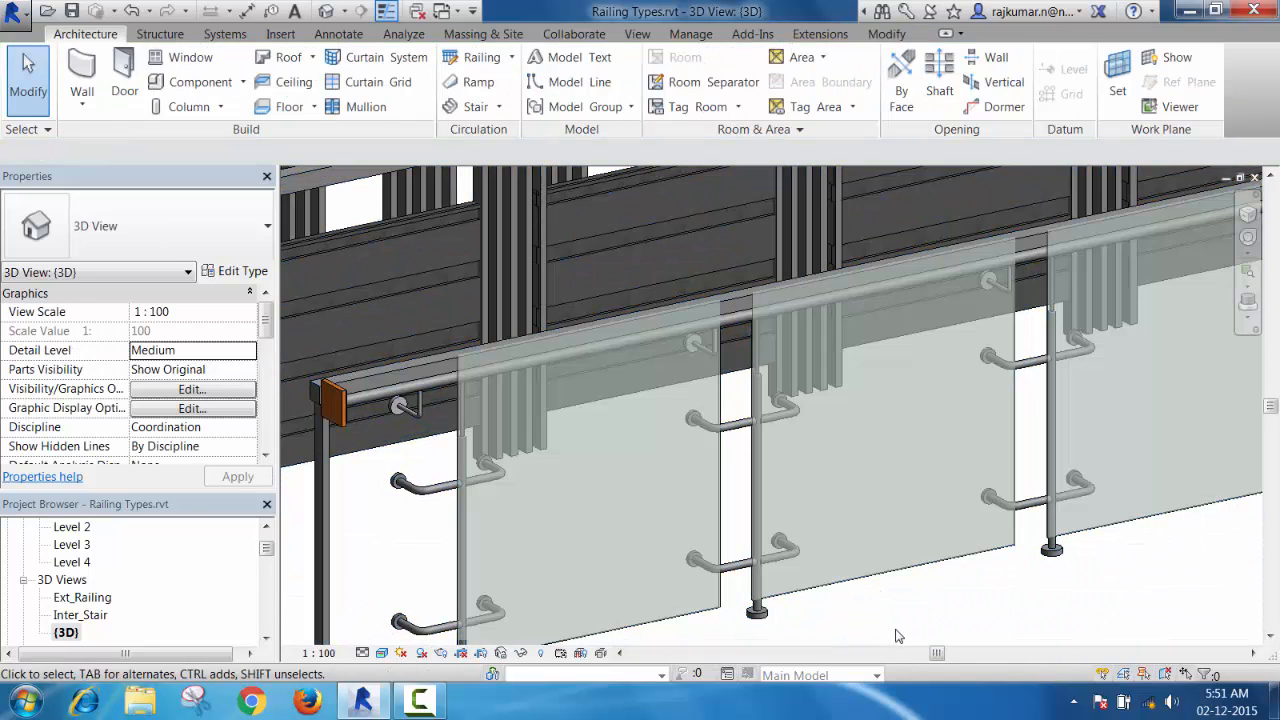
left_click(816, 568)
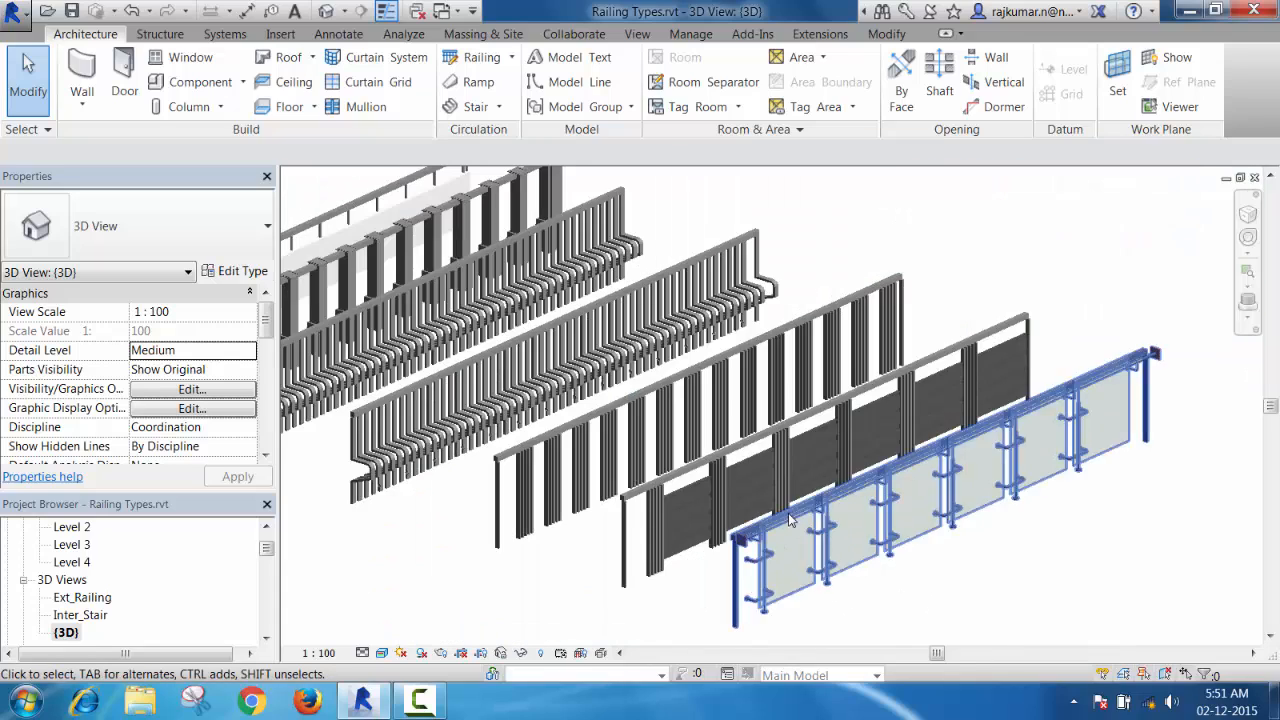
left_click_drag(790, 520, 996, 604)
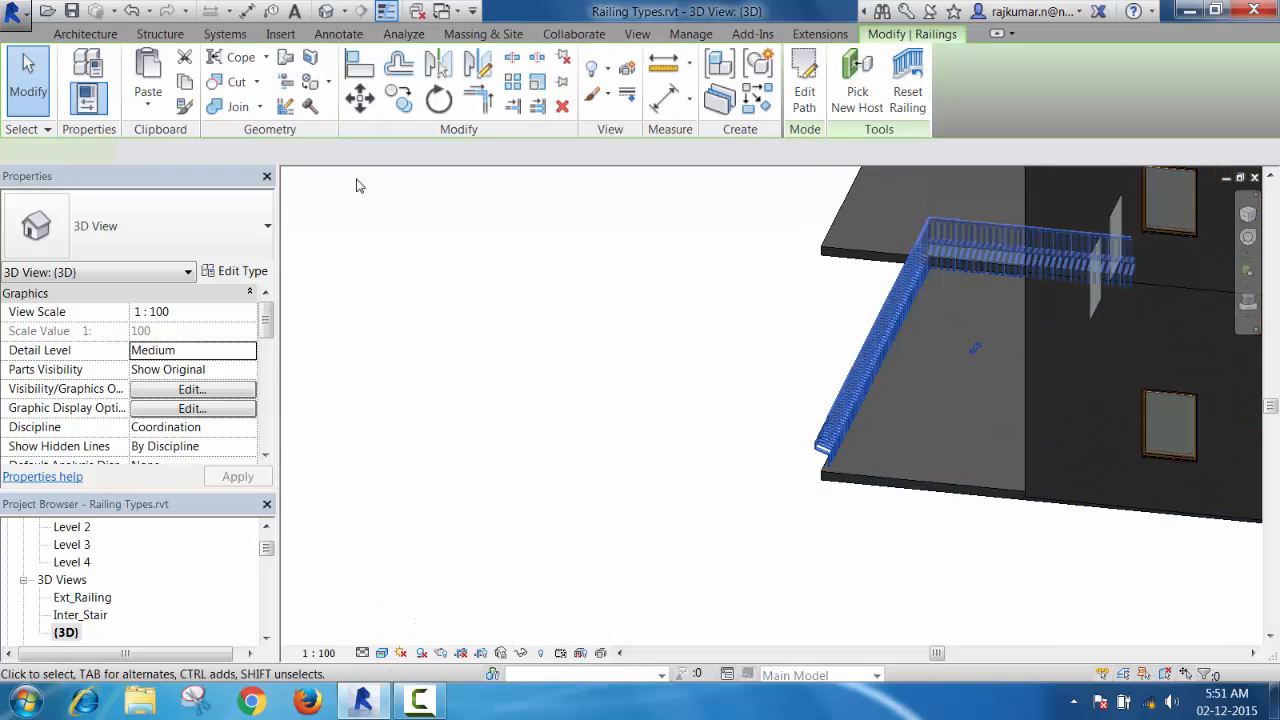
Step: Paste the copied railing Aligned to Selected Levels onto Levels 2, 3 and 4
left_click(976, 350)
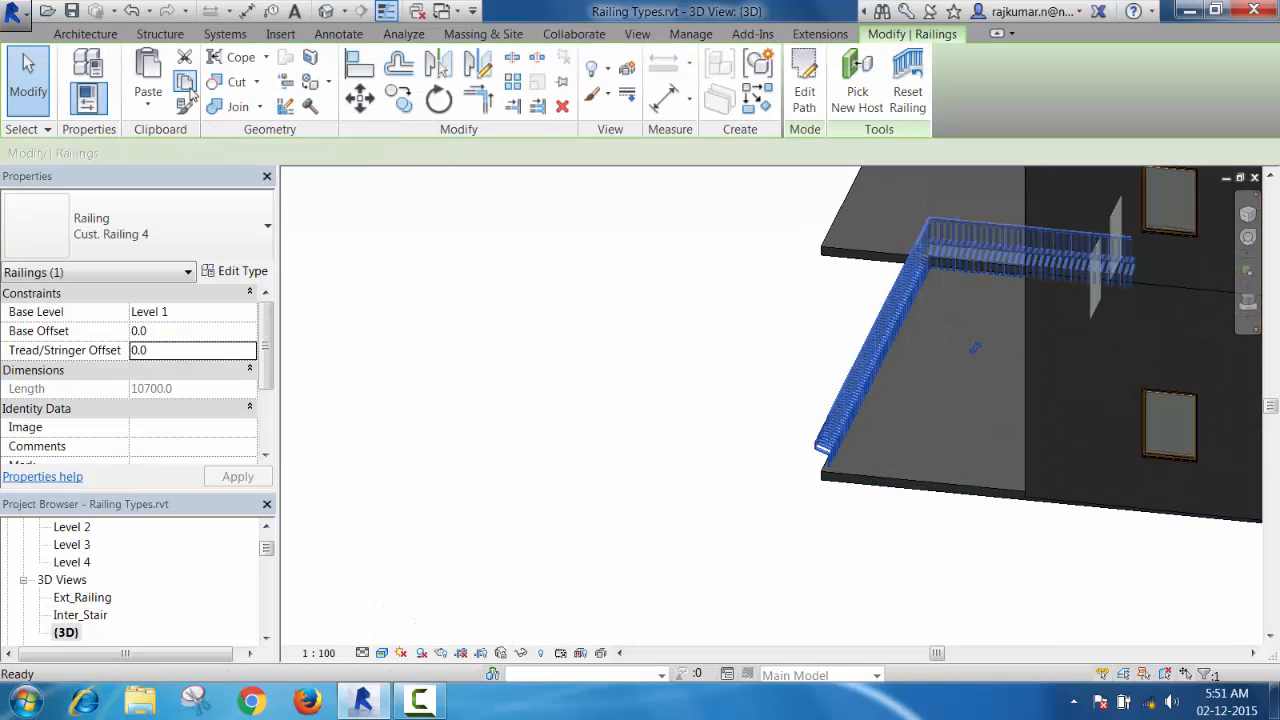
left_click(148, 108)
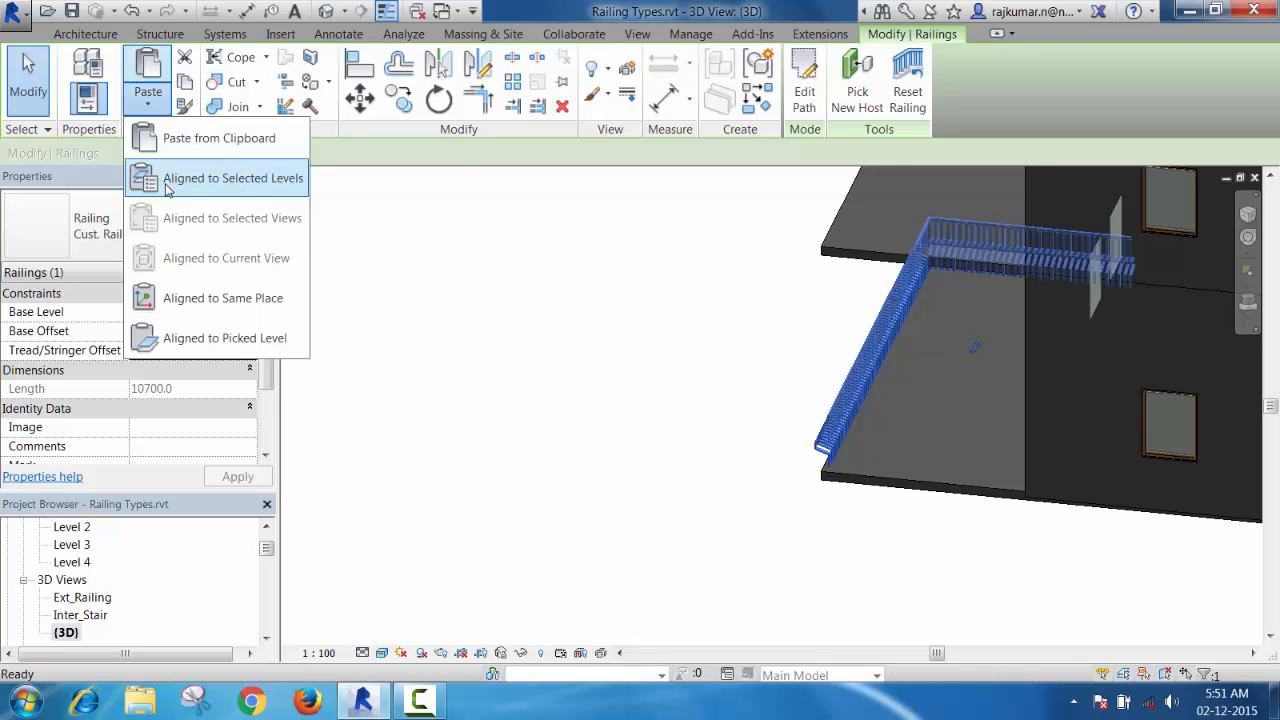
left_click(232, 176)
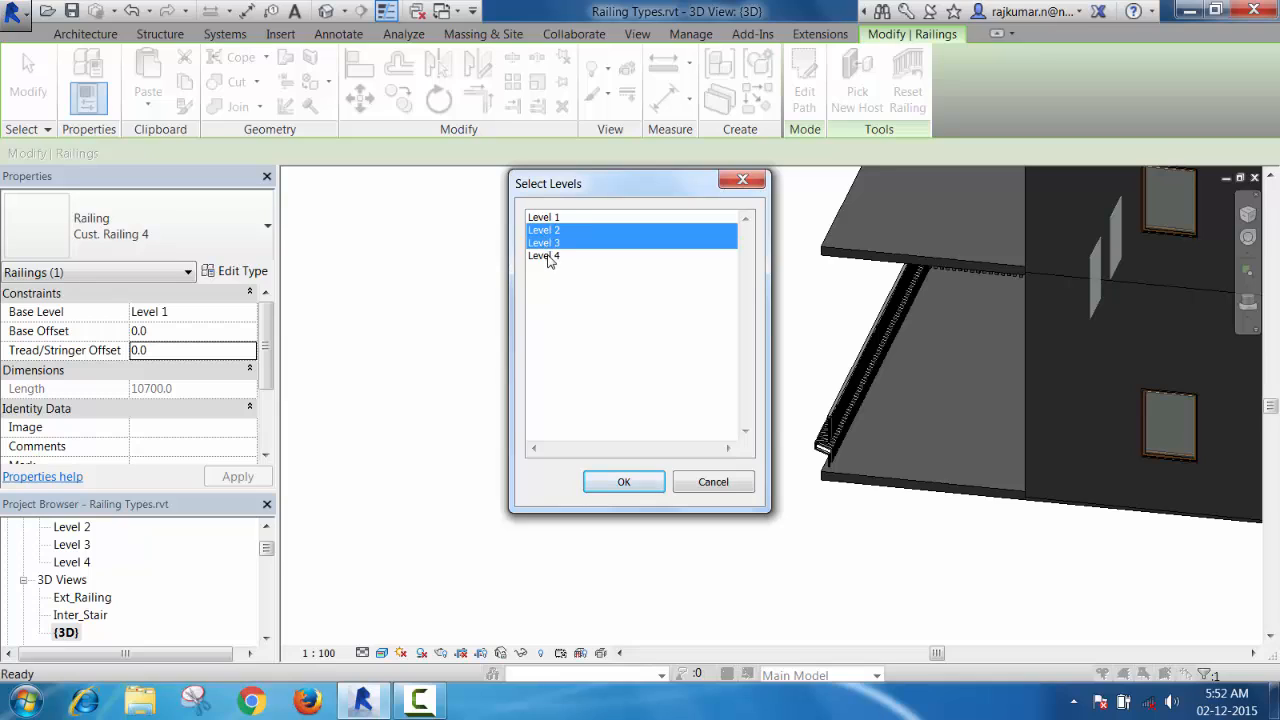
mouse_move(578, 300)
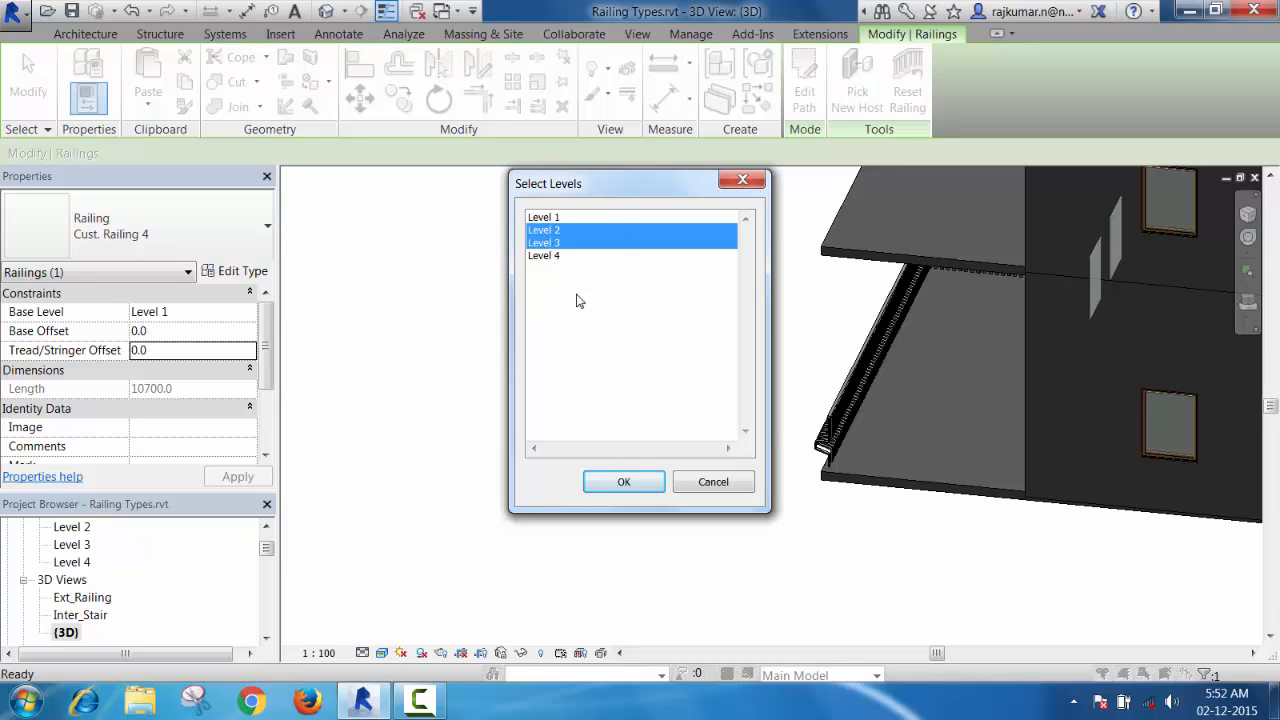
left_click(544, 256)
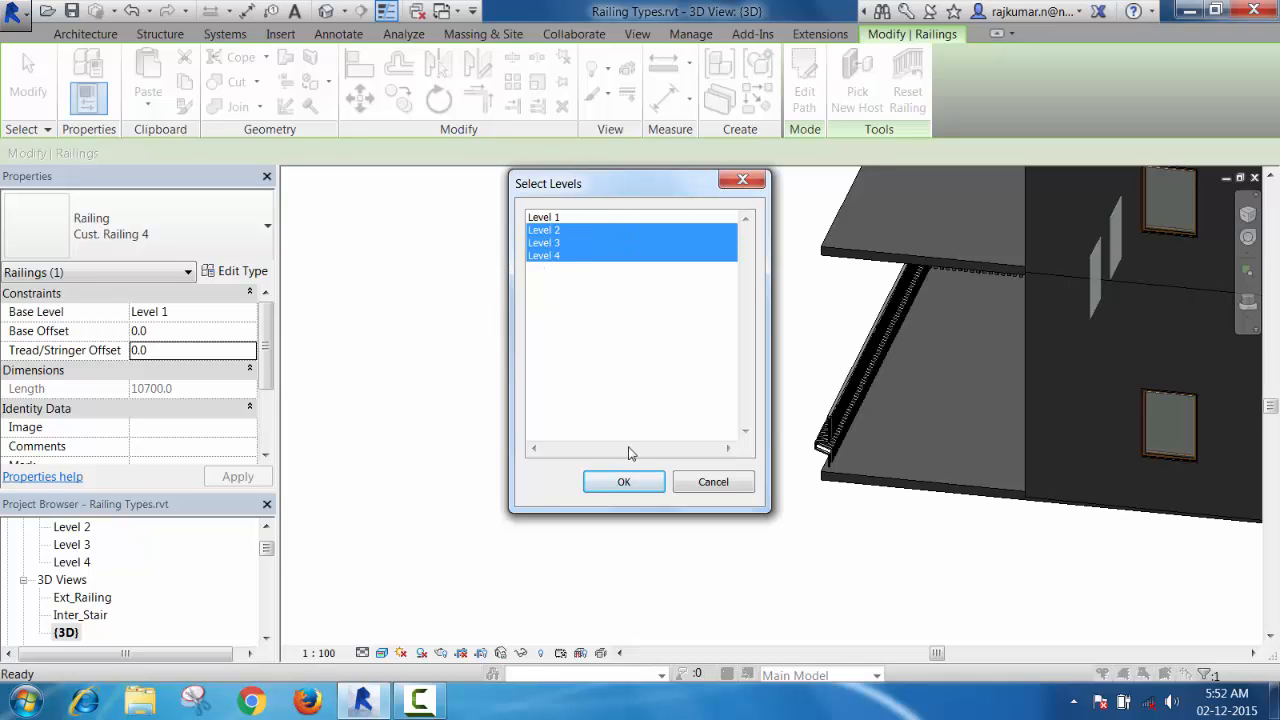
left_click(624, 480)
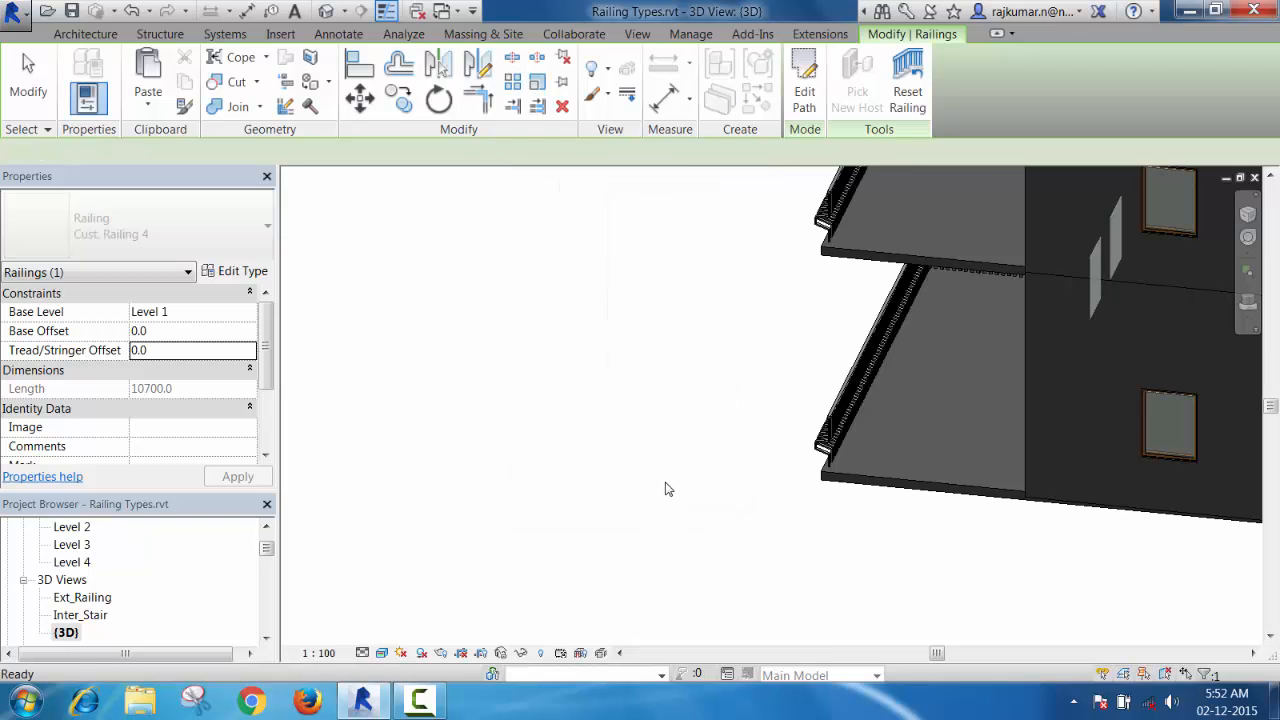
Step: Orbit and pan the model to check the railings on the upper balconies
left_click_drag(668, 488, 676, 572)
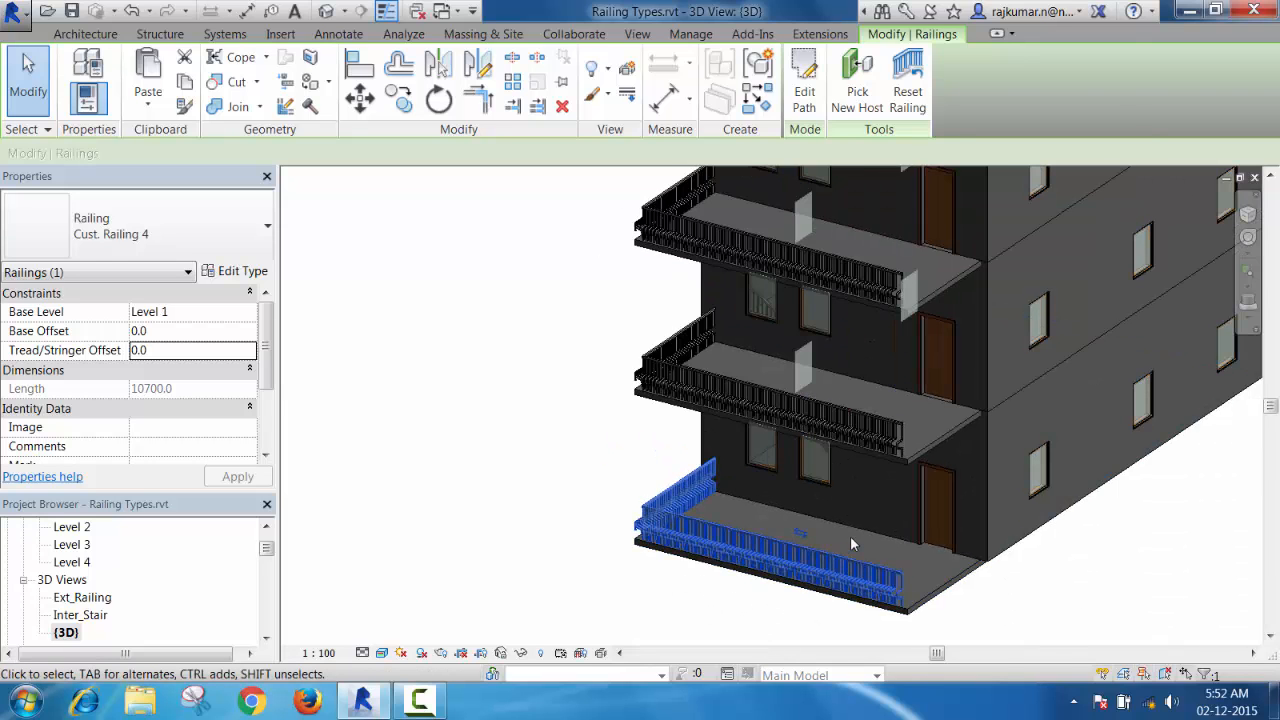
mouse_move(864, 552)
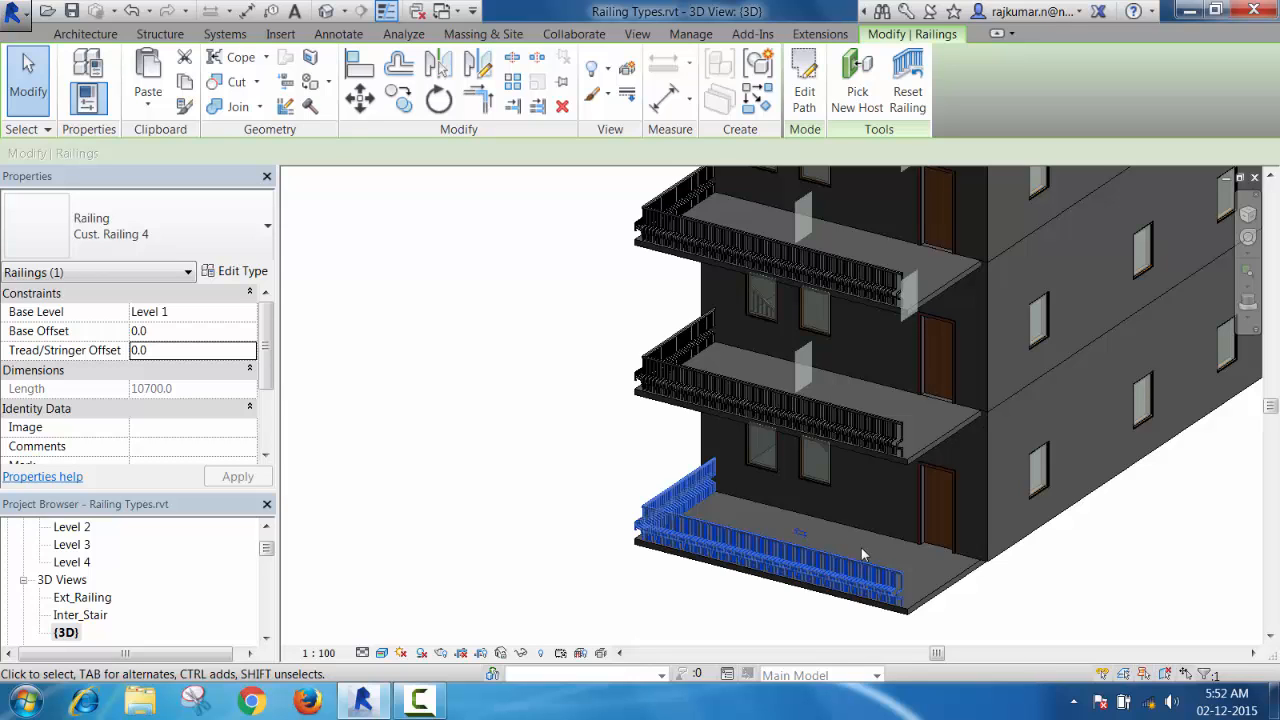
left_click_drag(864, 554, 800, 554)
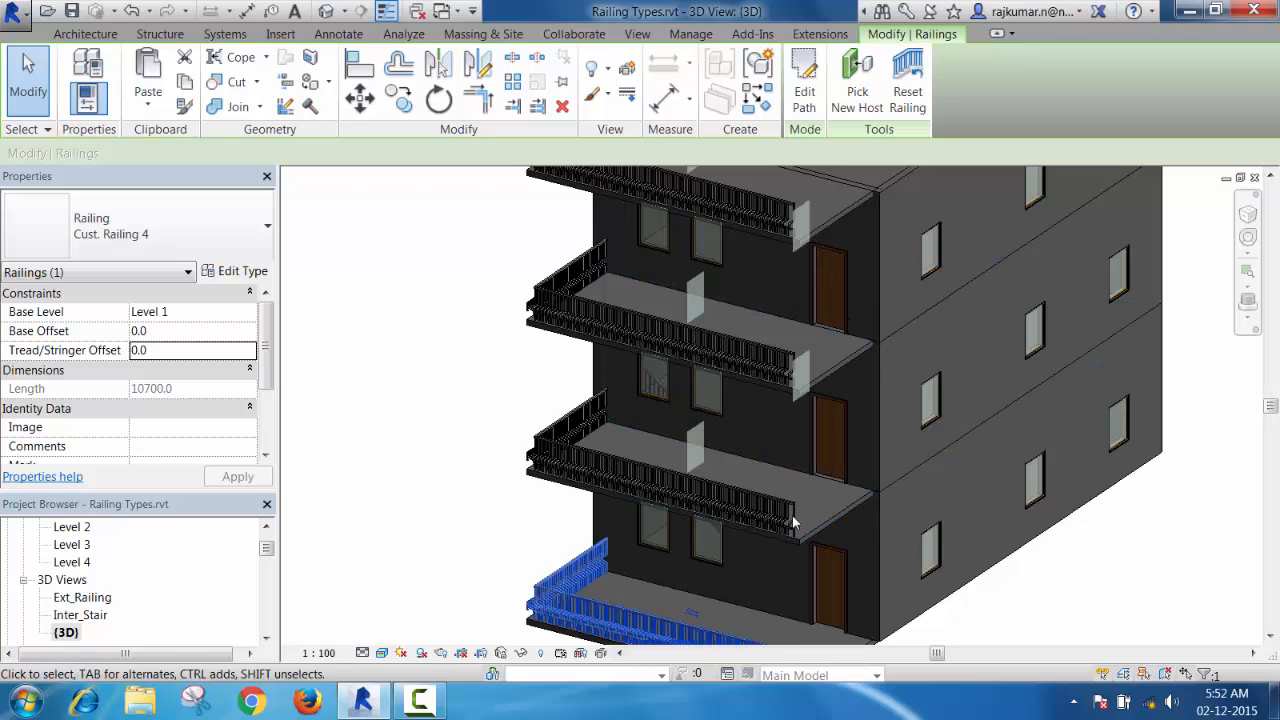
mouse_move(750, 516)
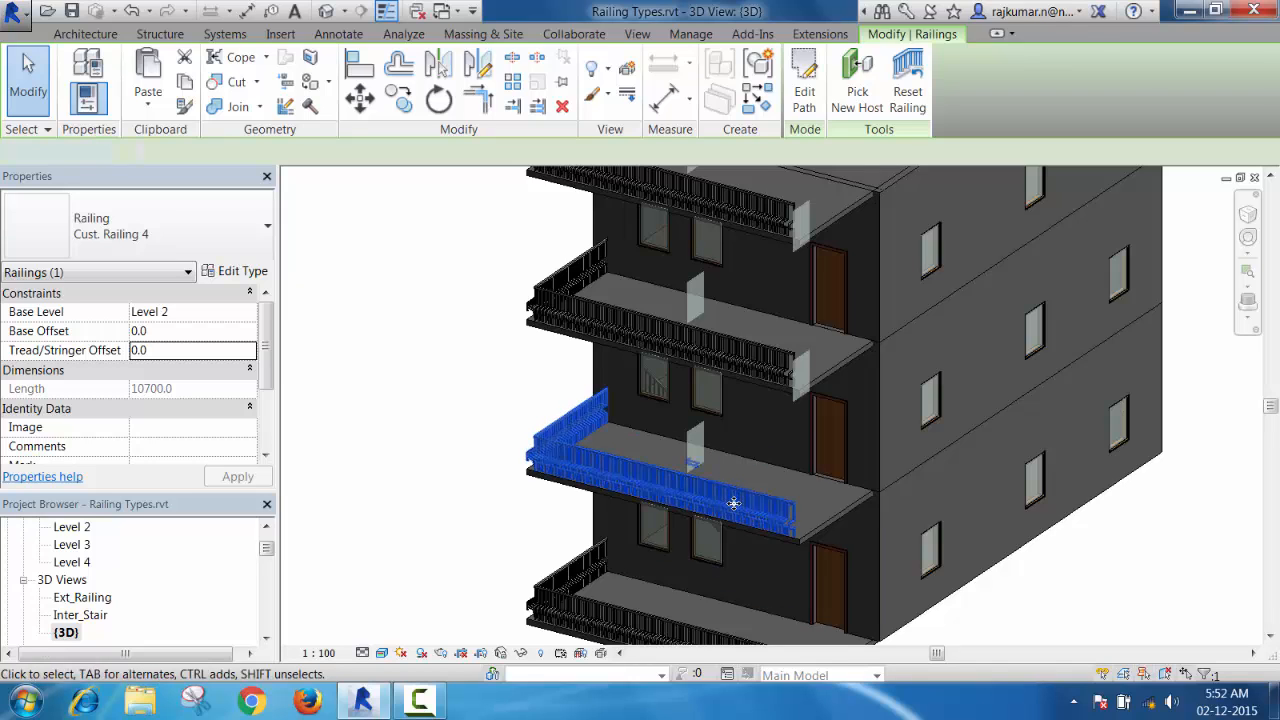
Step: Edit the Level 2 railing path and align its sketch lines with the balcony slab edges
left_click(804, 84)
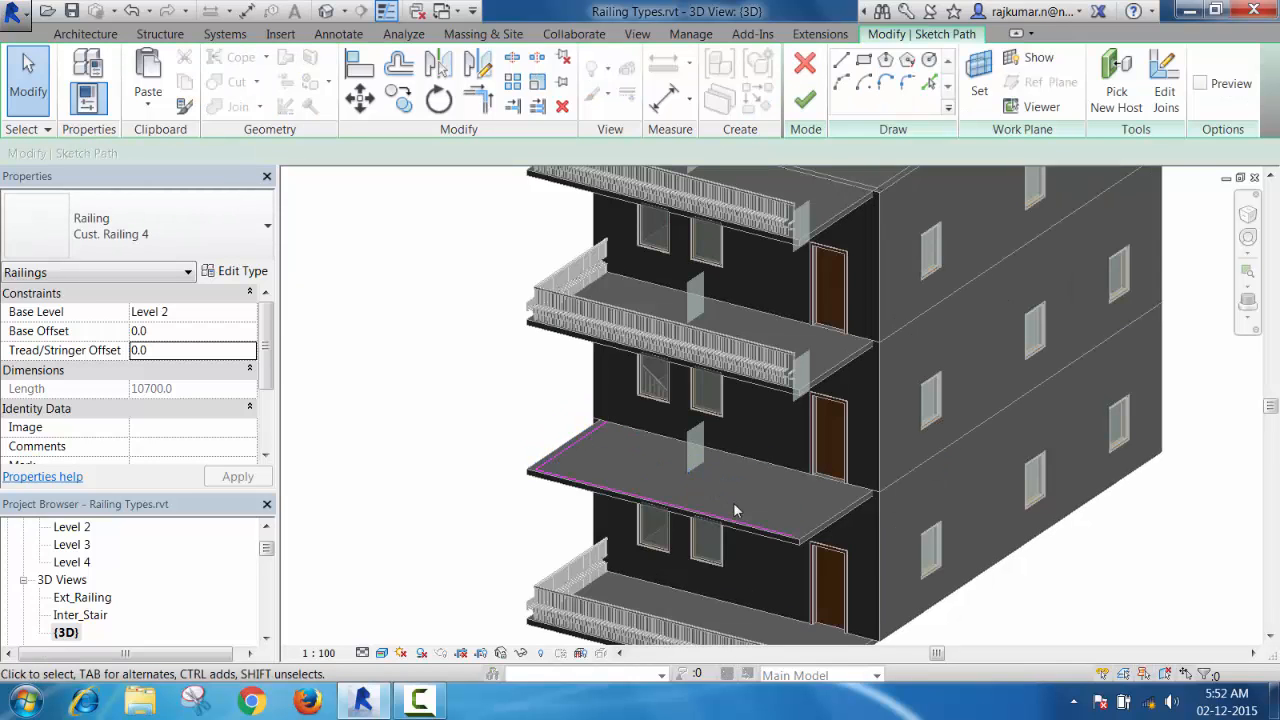
left_click(804, 98)
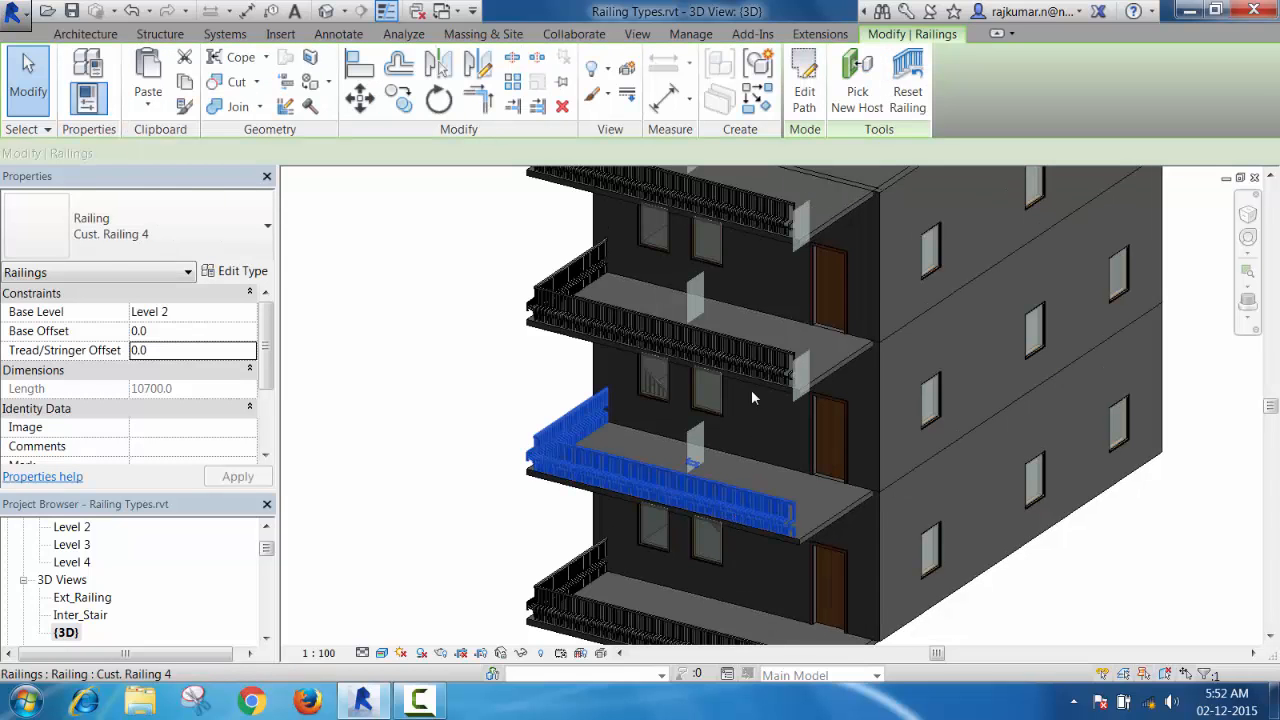
left_click(804, 80)
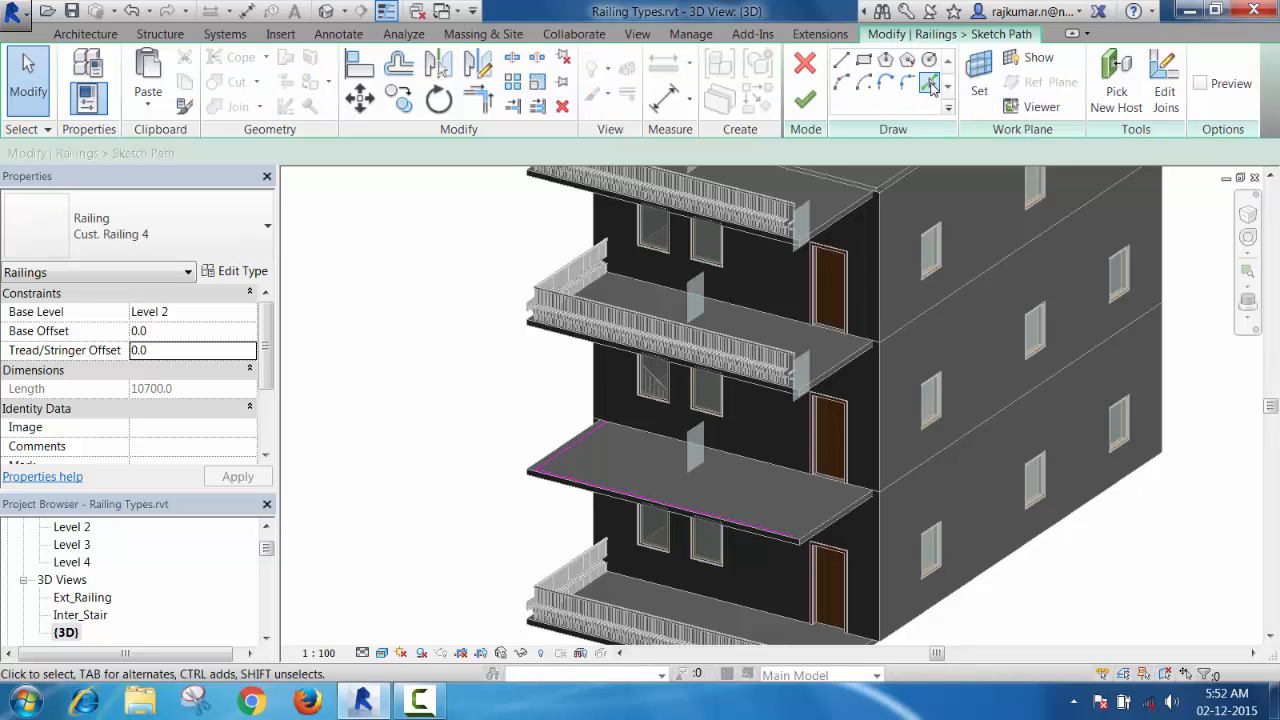
left_click(930, 84)
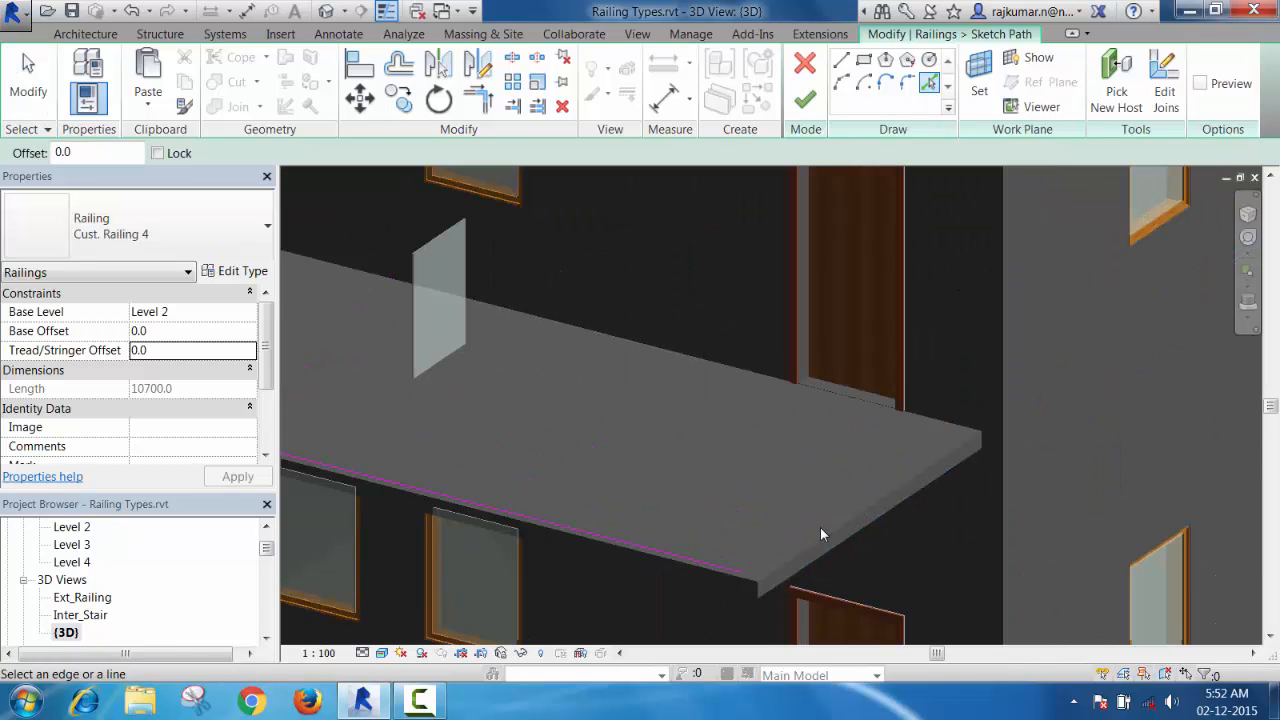
left_click(826, 552)
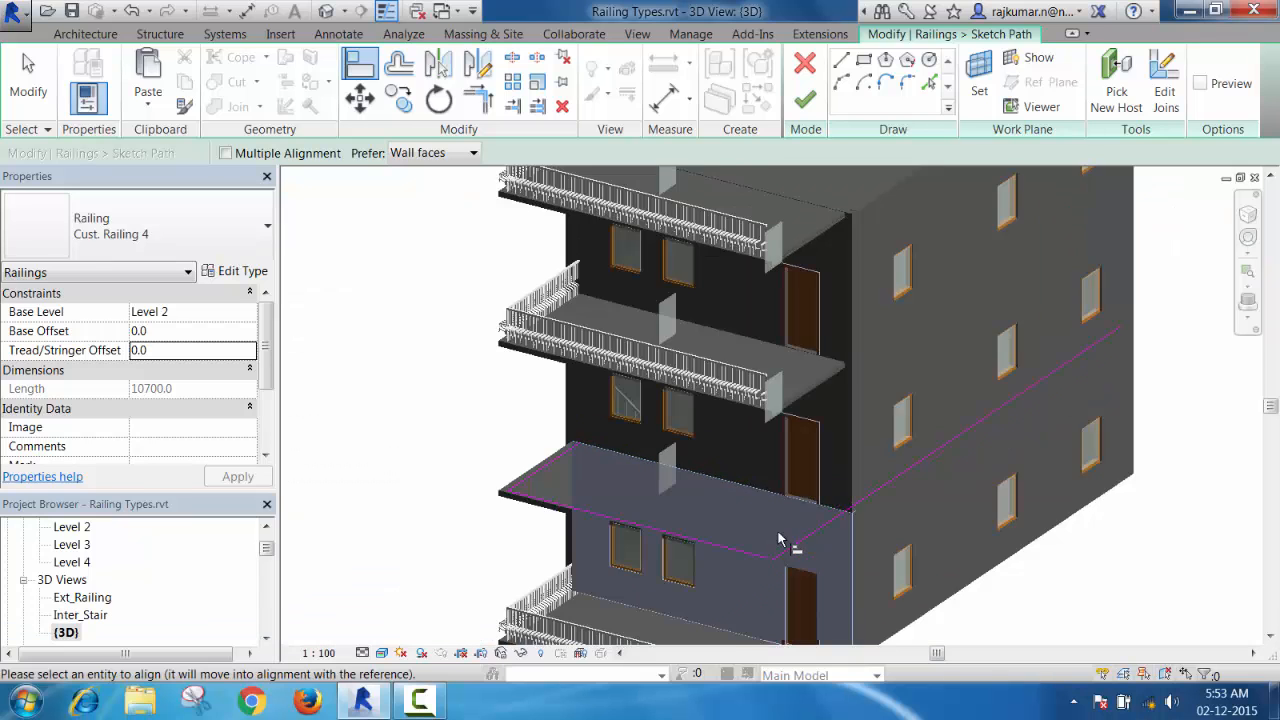
left_click_drag(780, 540, 1004, 404)
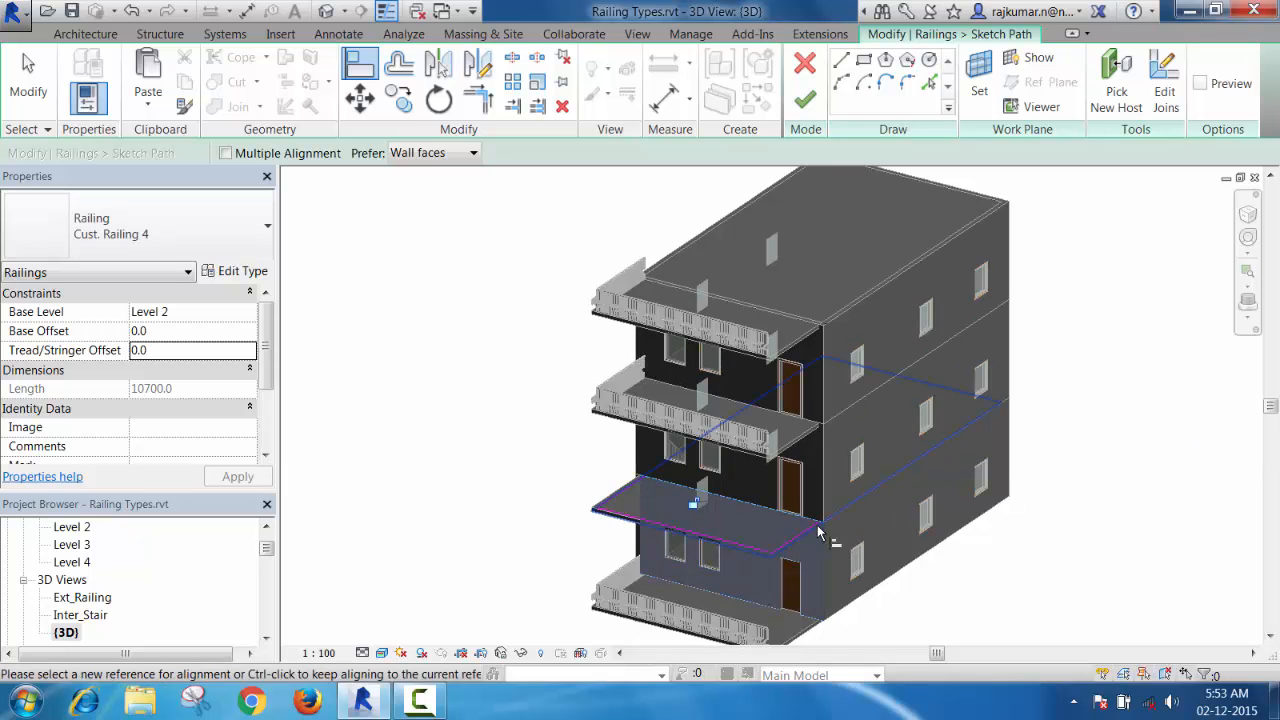
Step: Trim/Extend the aligned path lines into a corner and finish the edit so the railing wraps the balcony
scroll("up", 3)
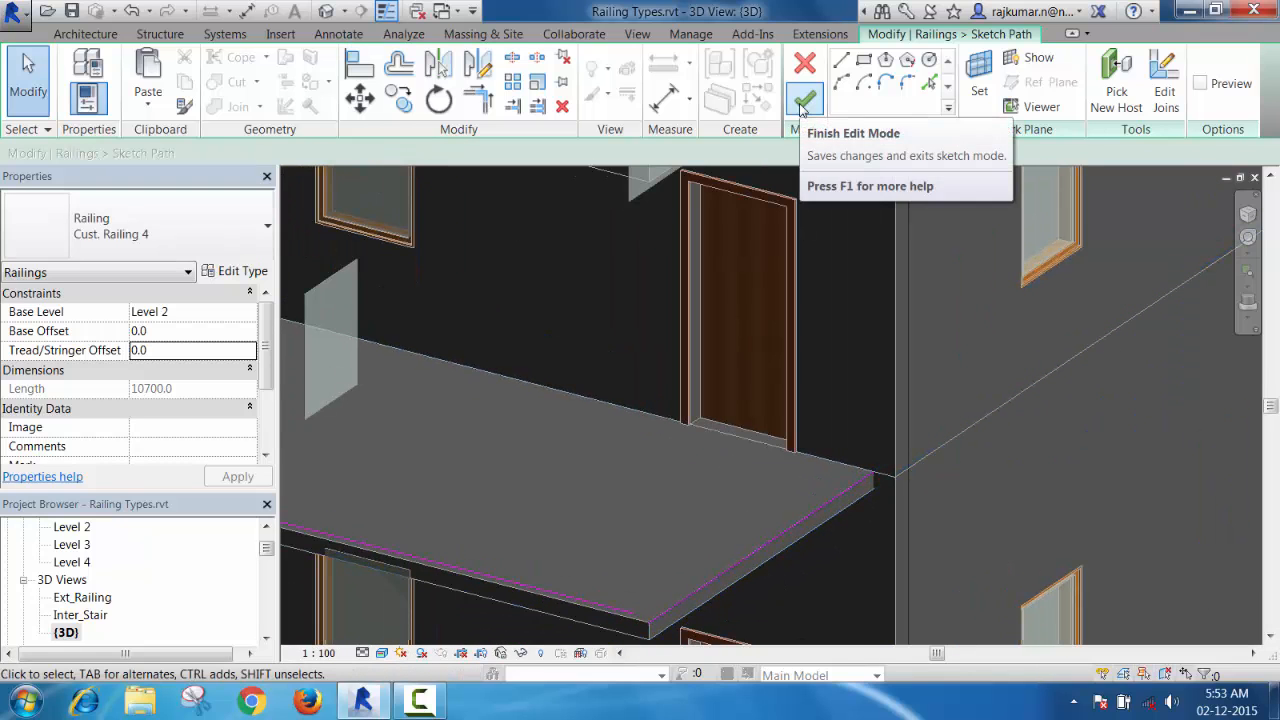
left_click(804, 100)
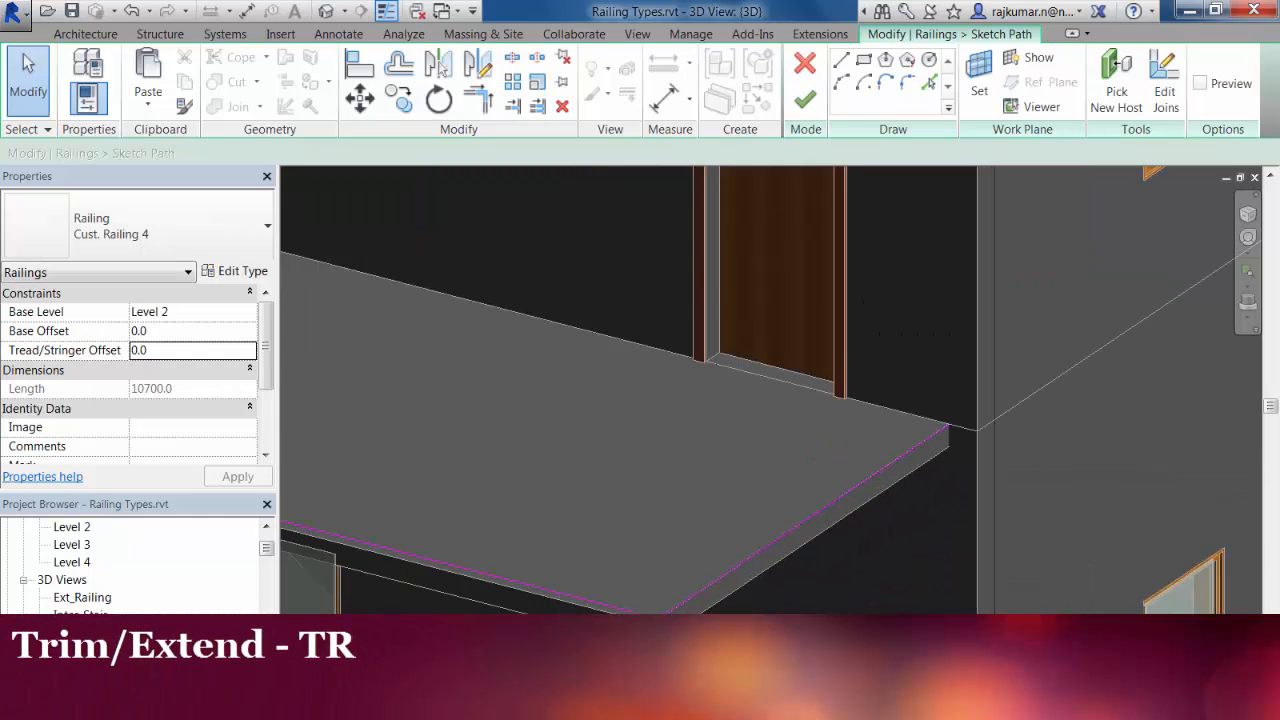
left_click(478, 96)
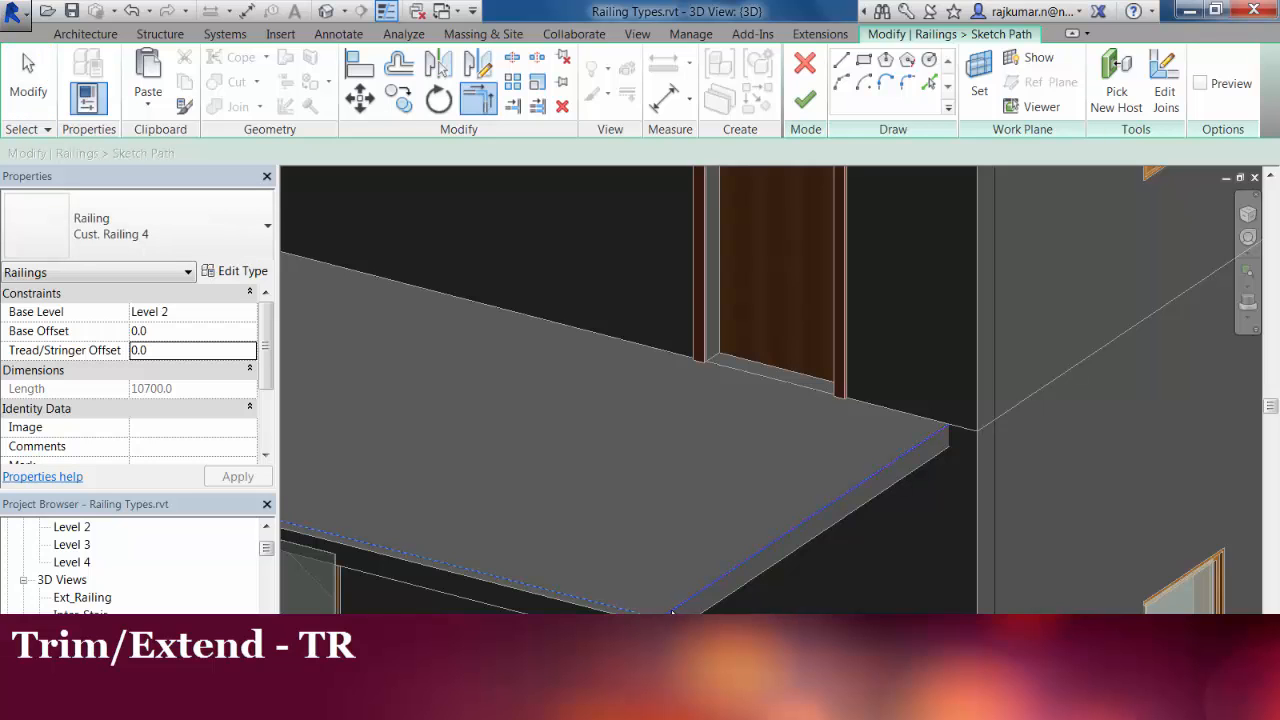
left_click(804, 100)
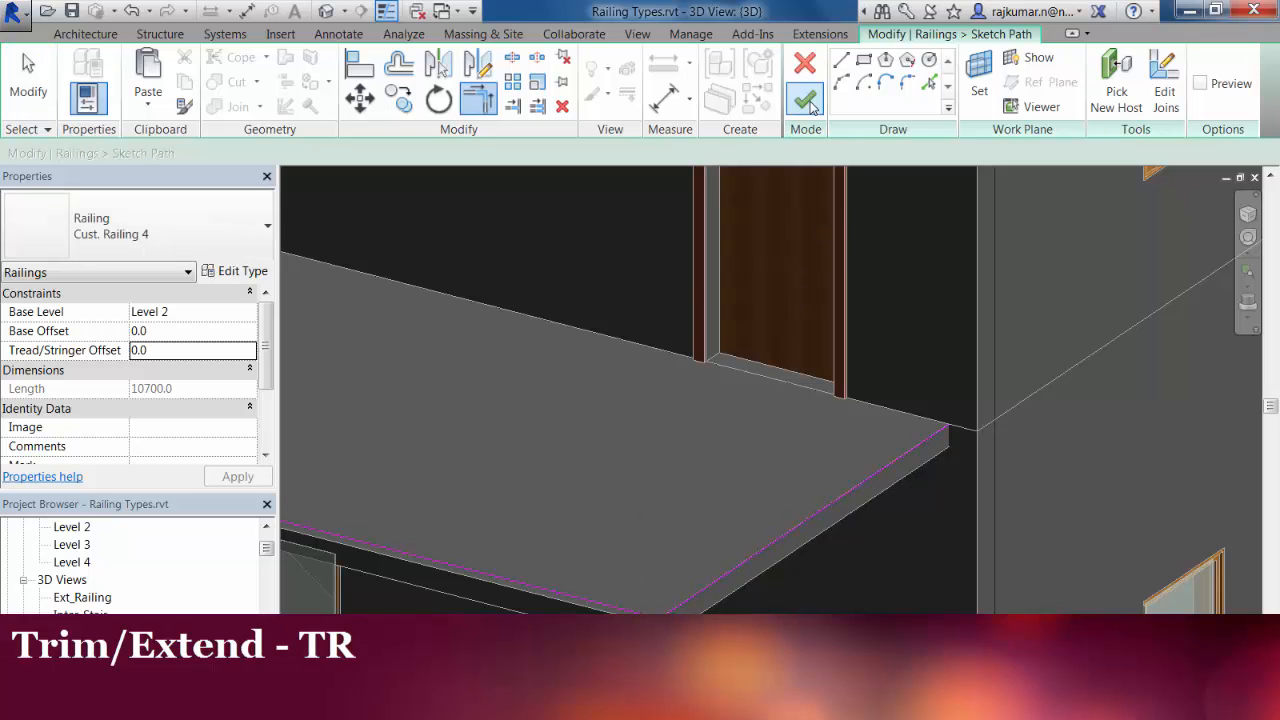
left_click(804, 100)
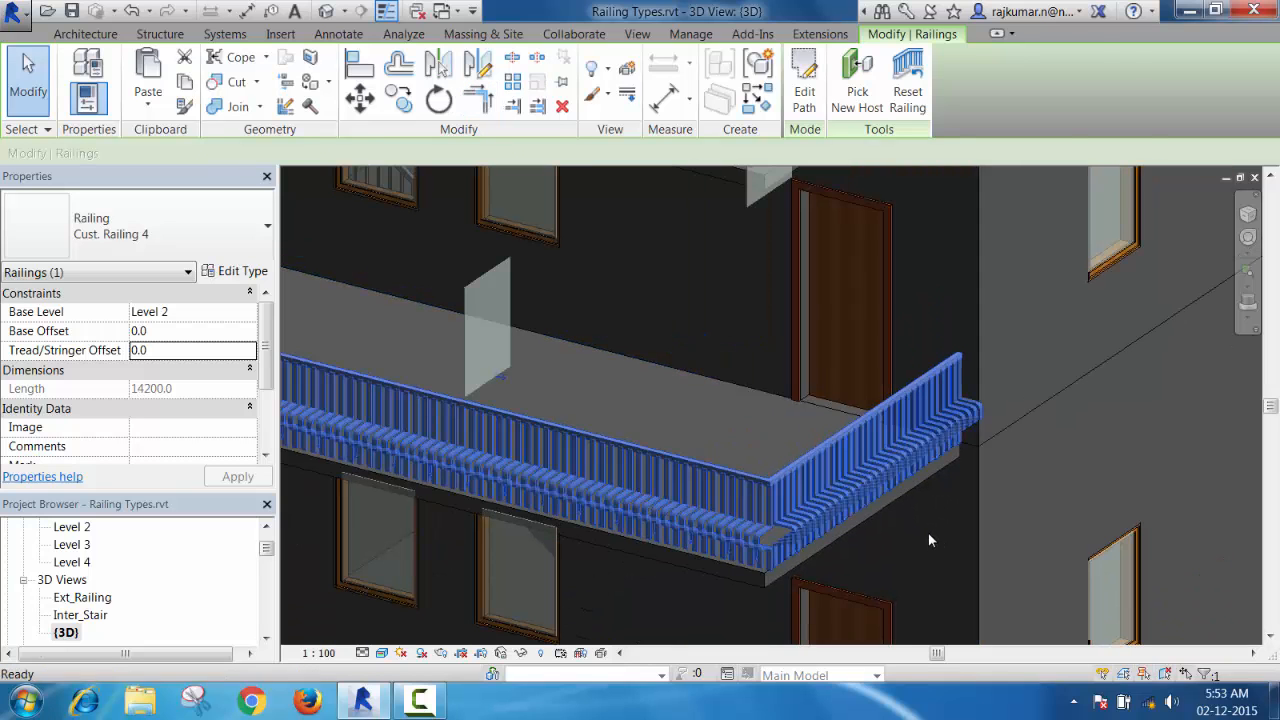
Step: Paste the edited Level 2 railing Aligned to Selected Levels onto Levels 3 and 4
left_click(930, 540)
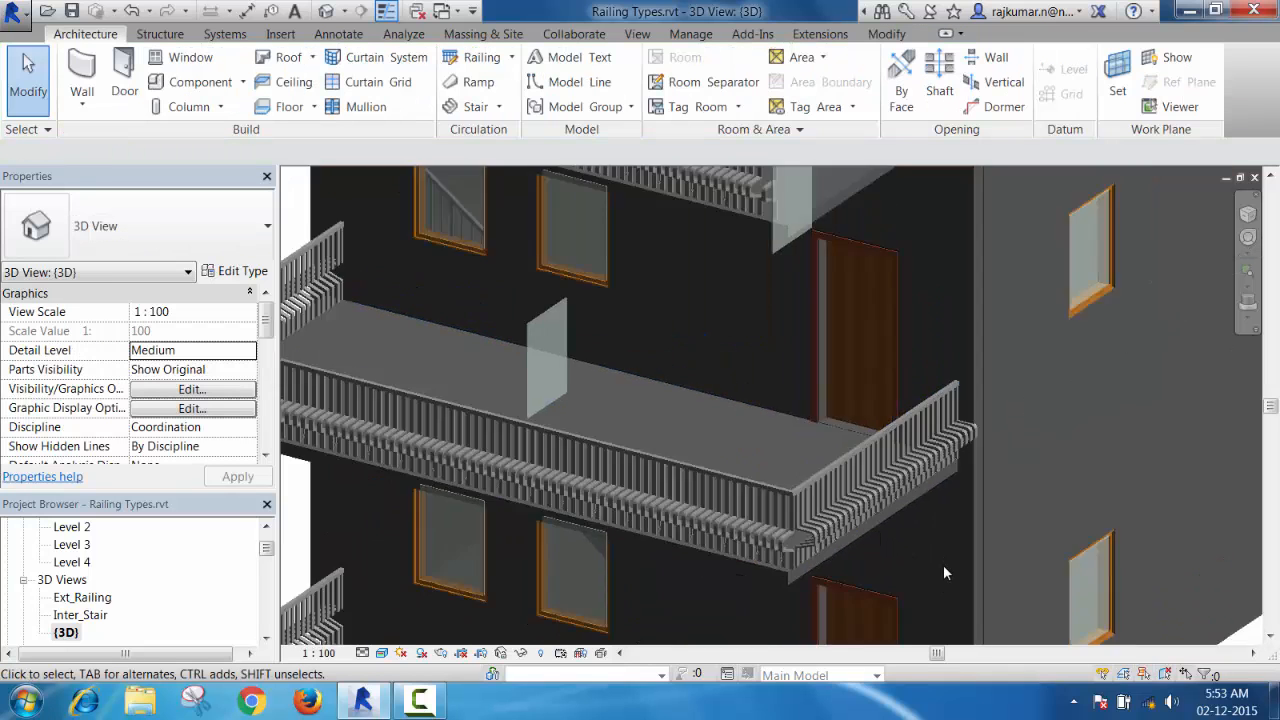
left_click(836, 376)
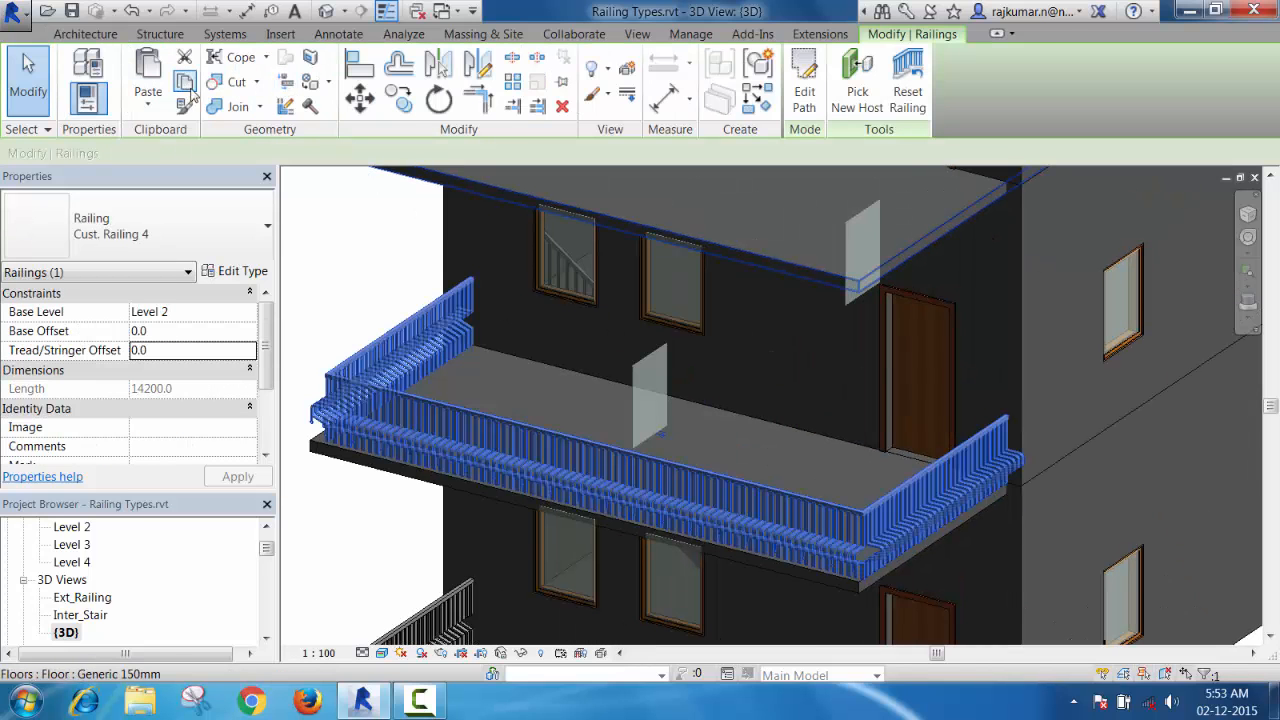
left_click(148, 76)
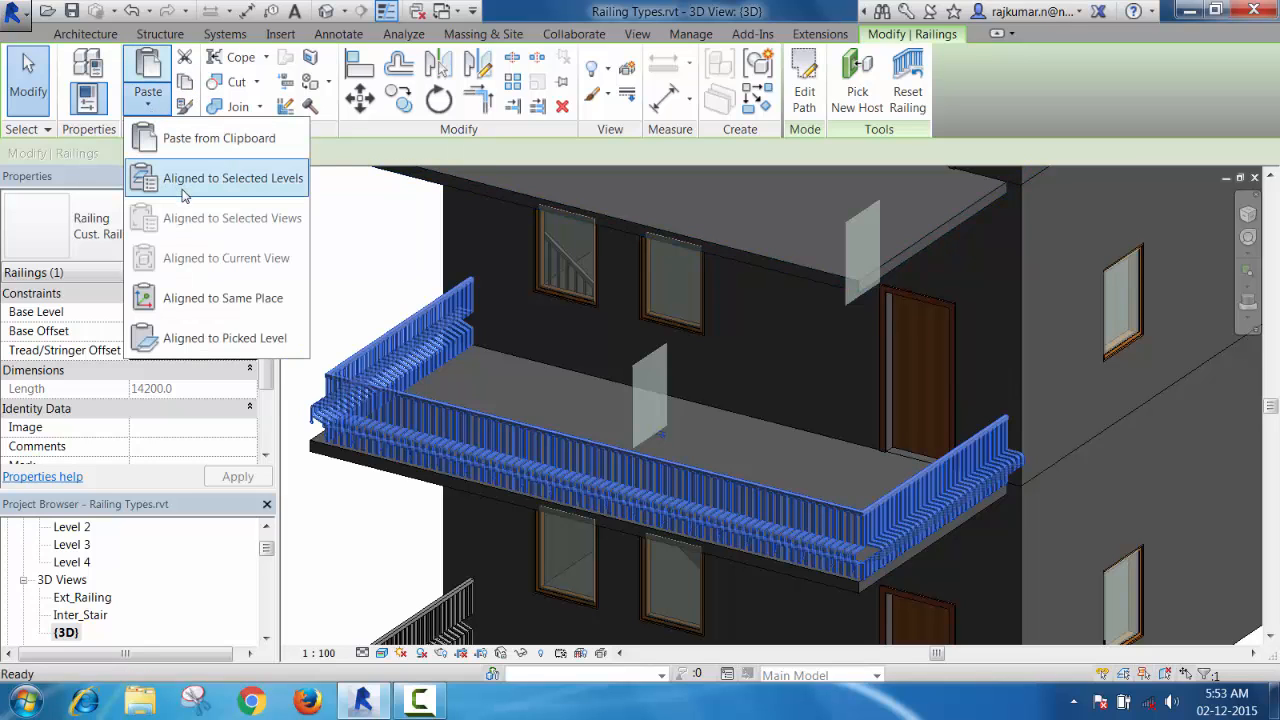
left_click(232, 178)
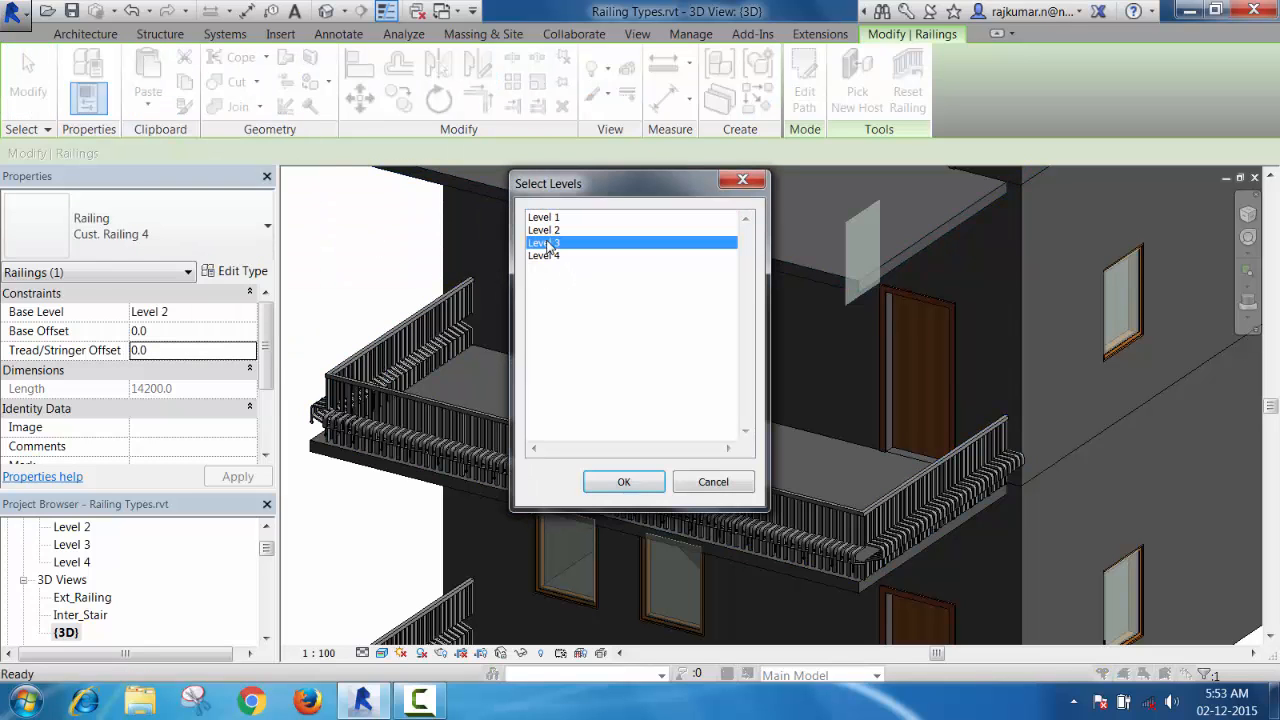
left_click(624, 480)
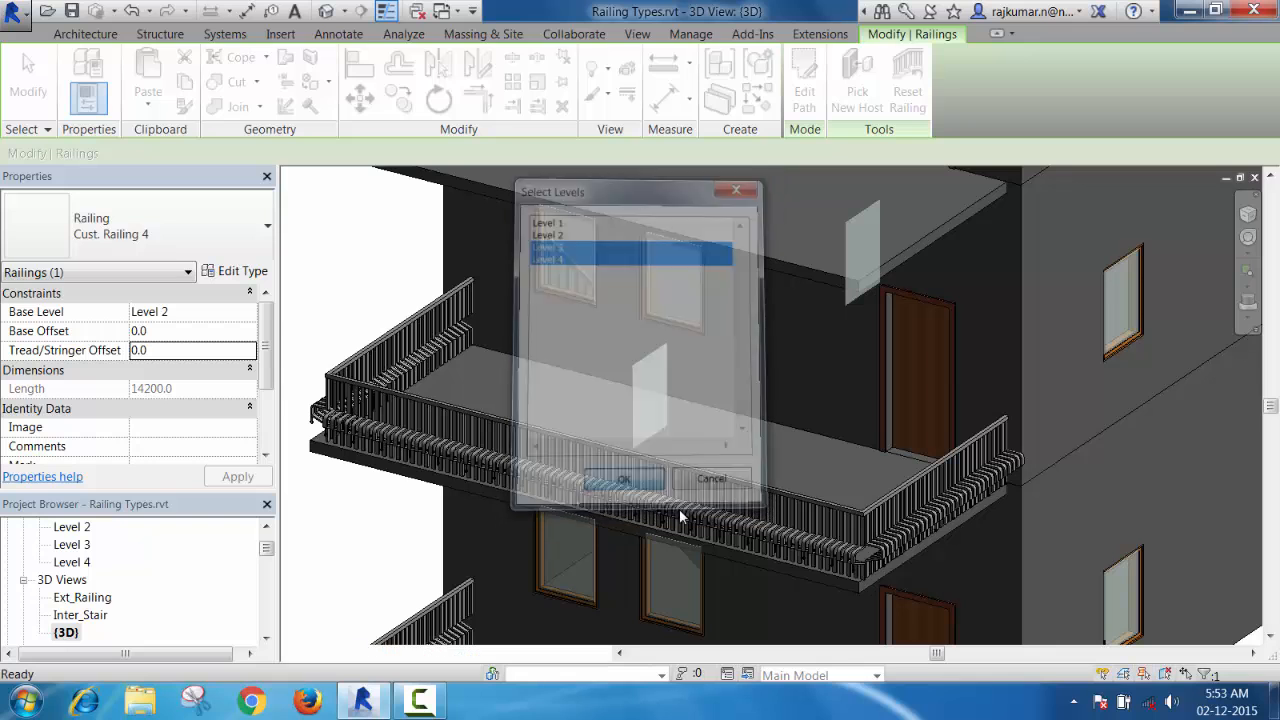
left_click(622, 478)
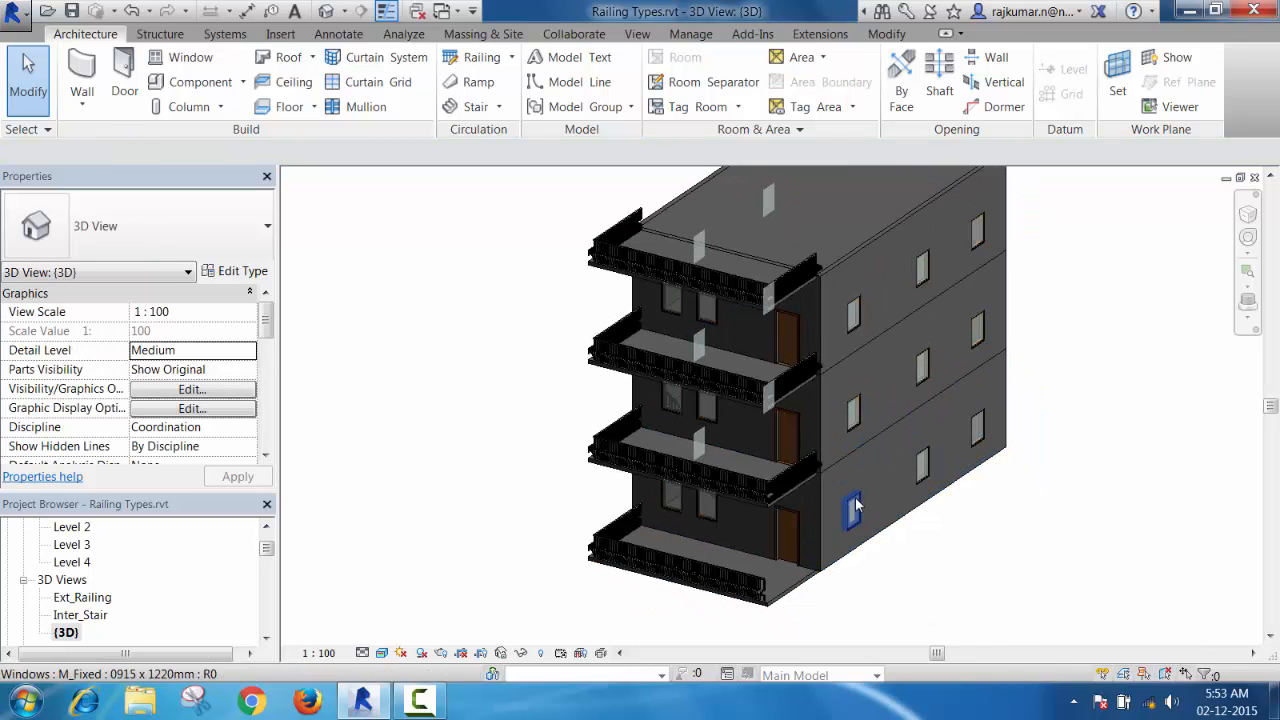
left_click(852, 504)
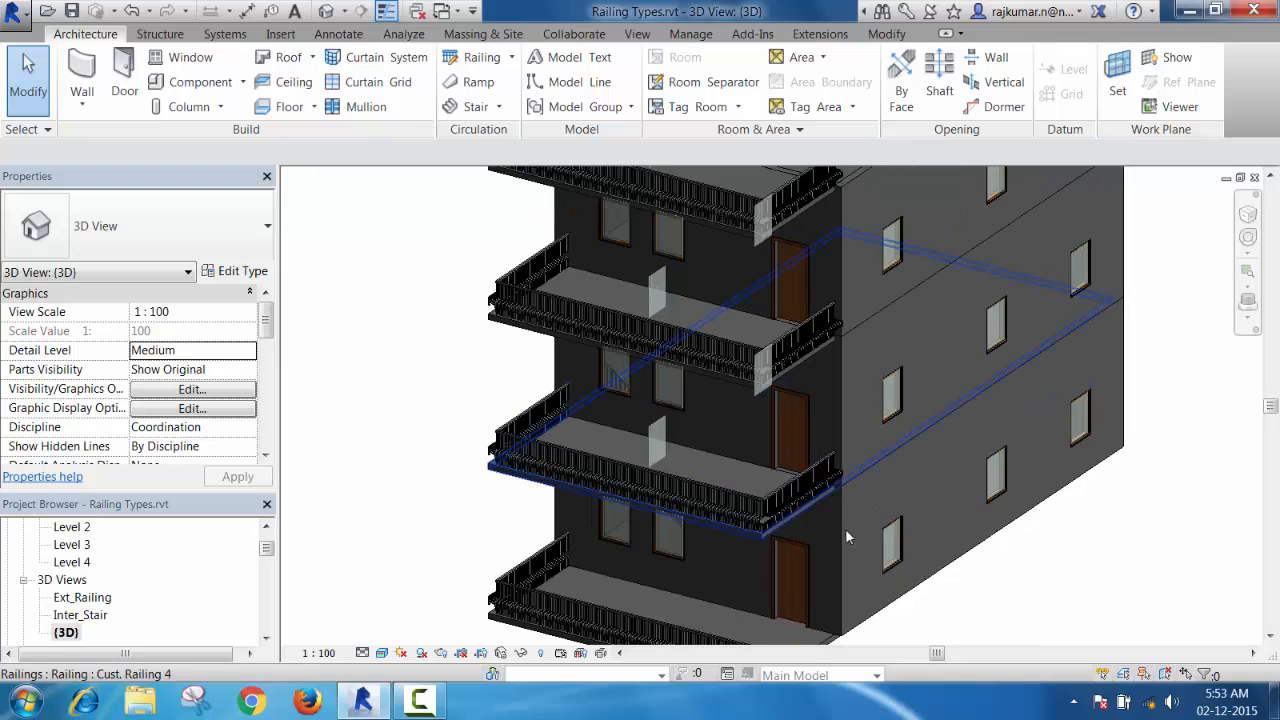